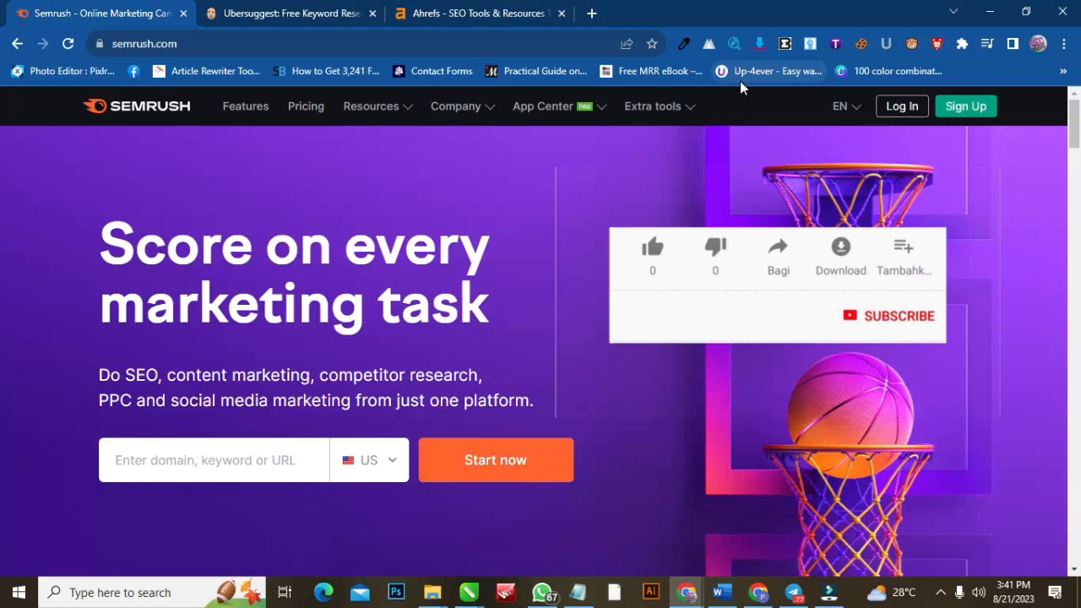
Browse the Ubersuggest, Ahrefs and Semrush tabs, ending on the Ahrefs homepage
{"action": "left_click", "coordinate": [651, 246]}
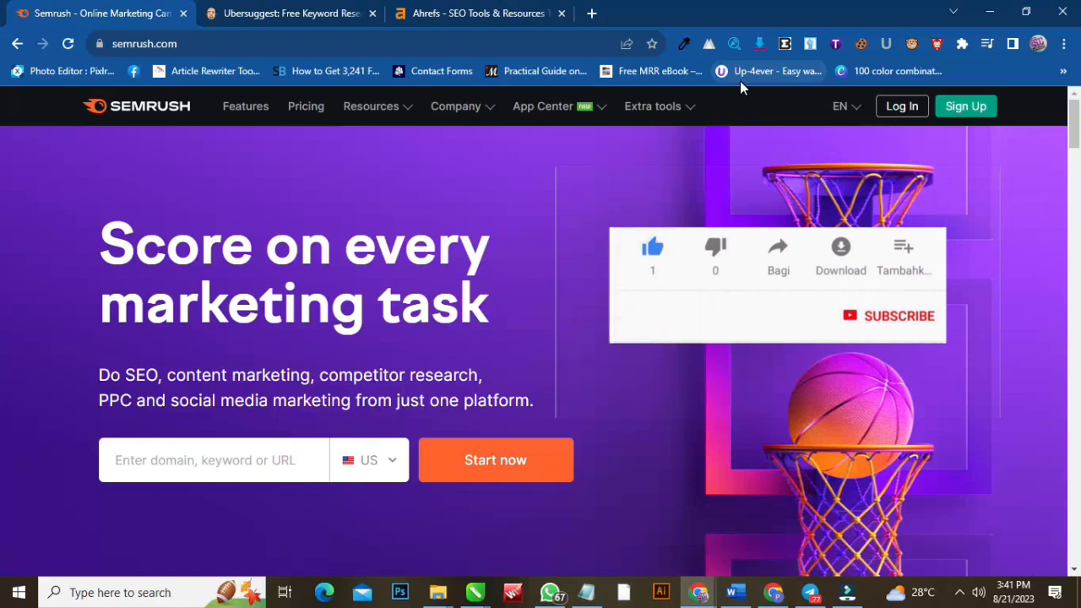
{"action": "left_click", "coordinate": [889, 315]}
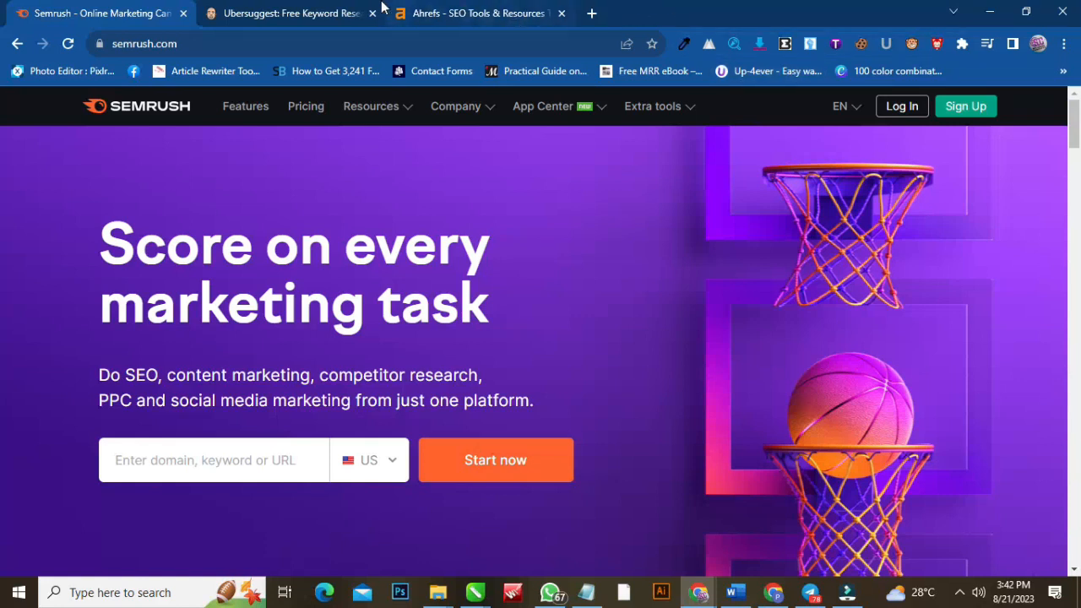
{"action": "left_click", "coordinate": [287, 13]}
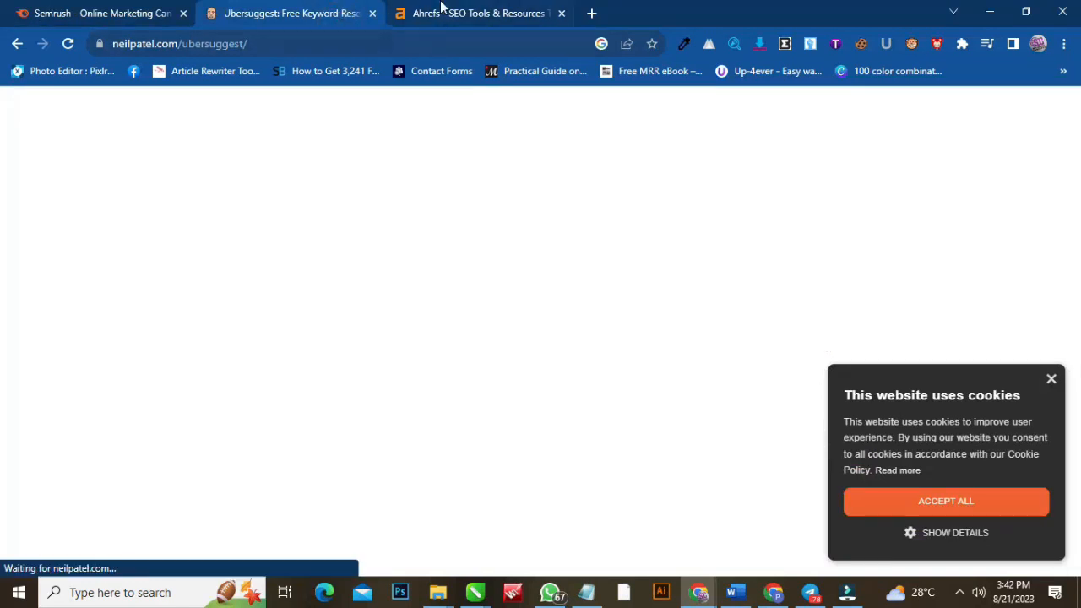
{"action": "left_click", "coordinate": [479, 12]}
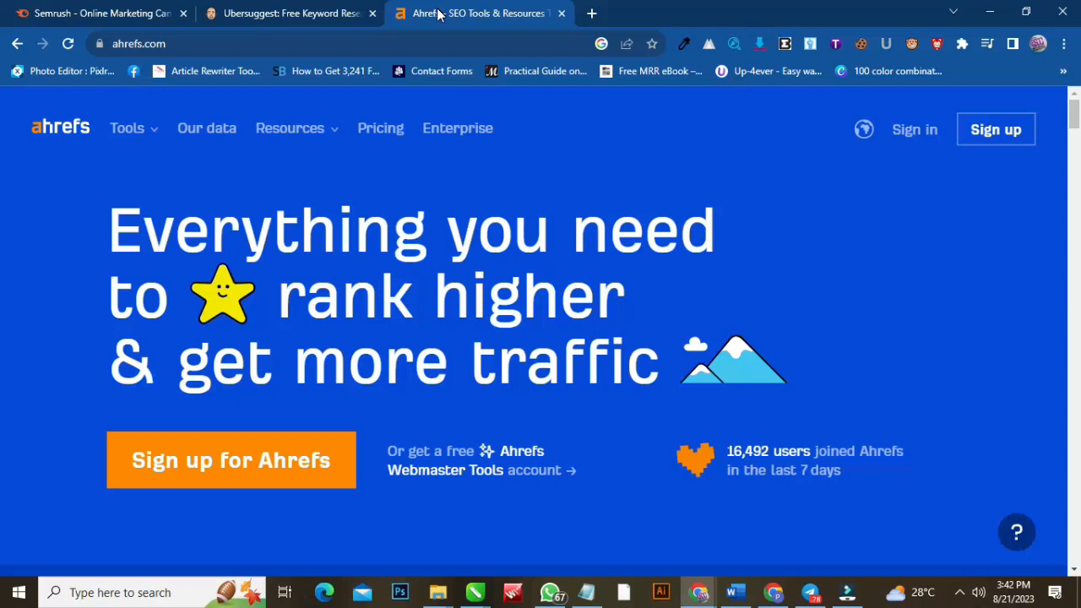
{"action": "left_click", "coordinate": [97, 13]}
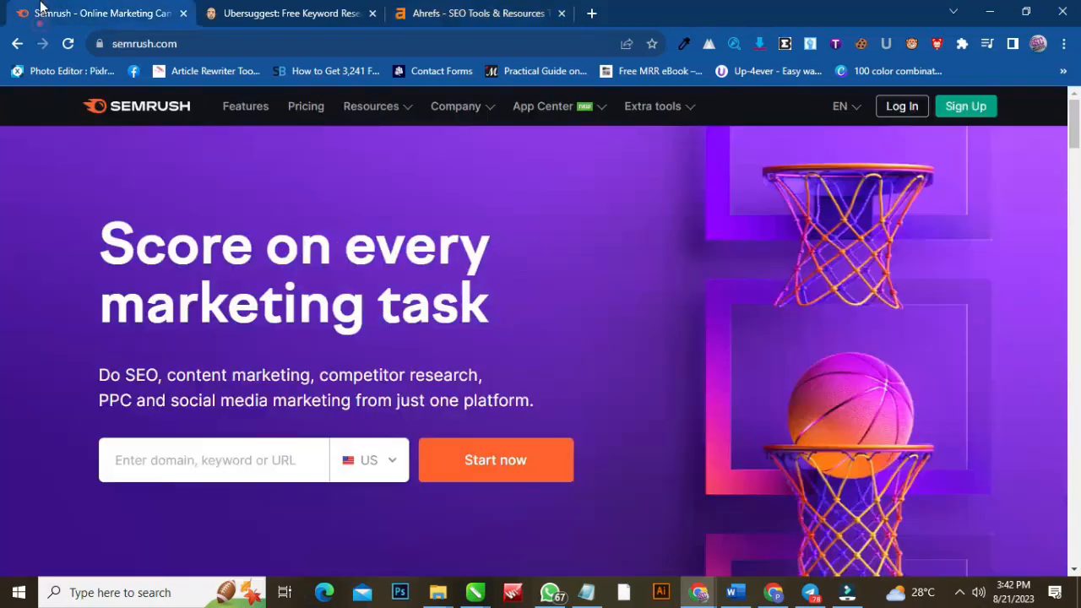
{"action": "mouse_move", "coordinate": [332, 158]}
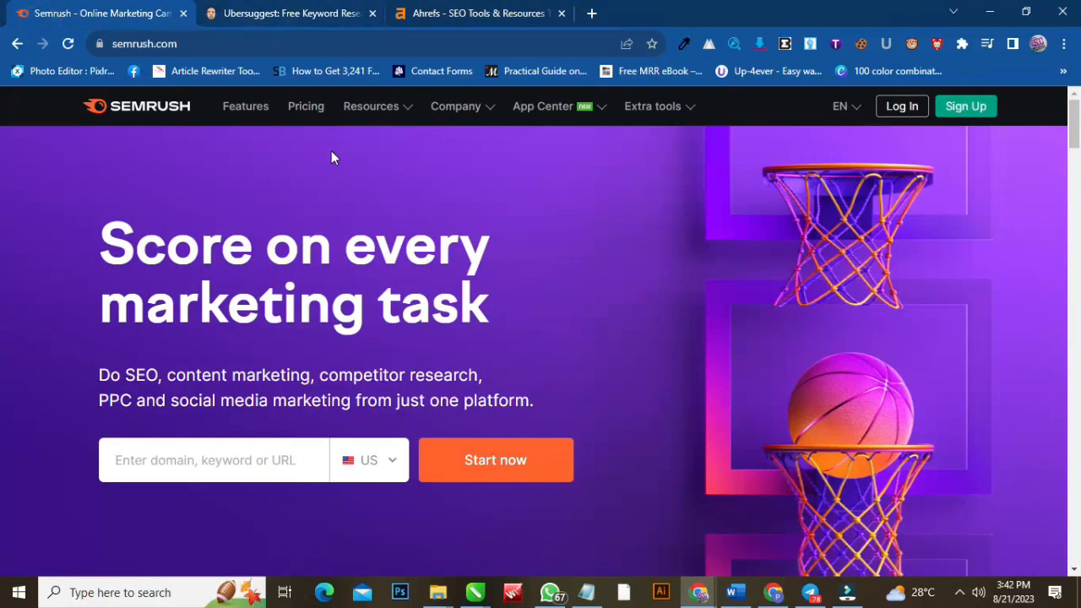
{"action": "left_click", "coordinate": [290, 13]}
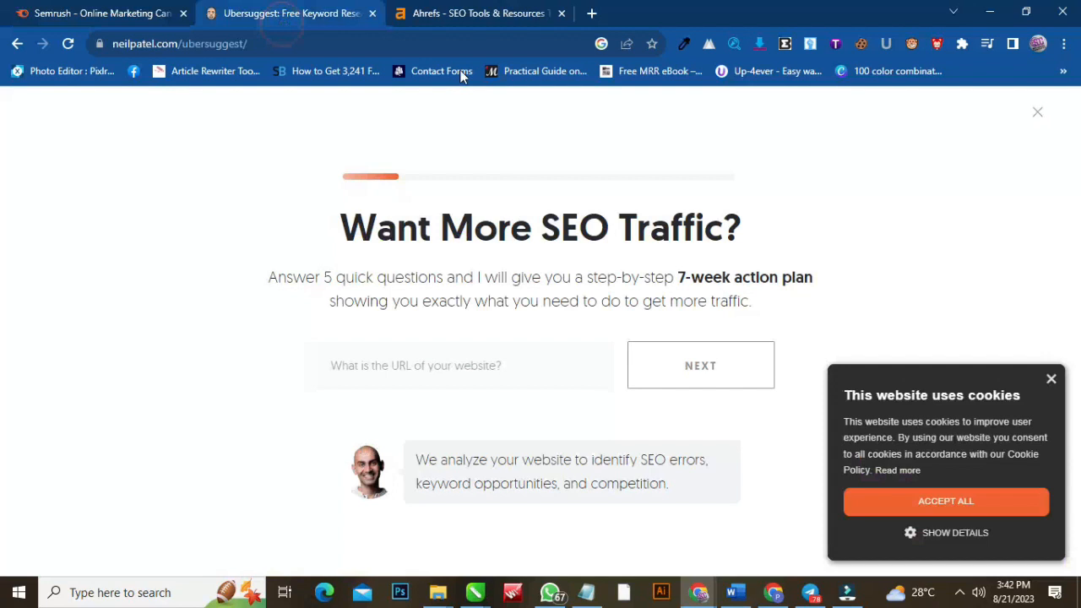
{"action": "left_click", "coordinate": [1037, 110]}
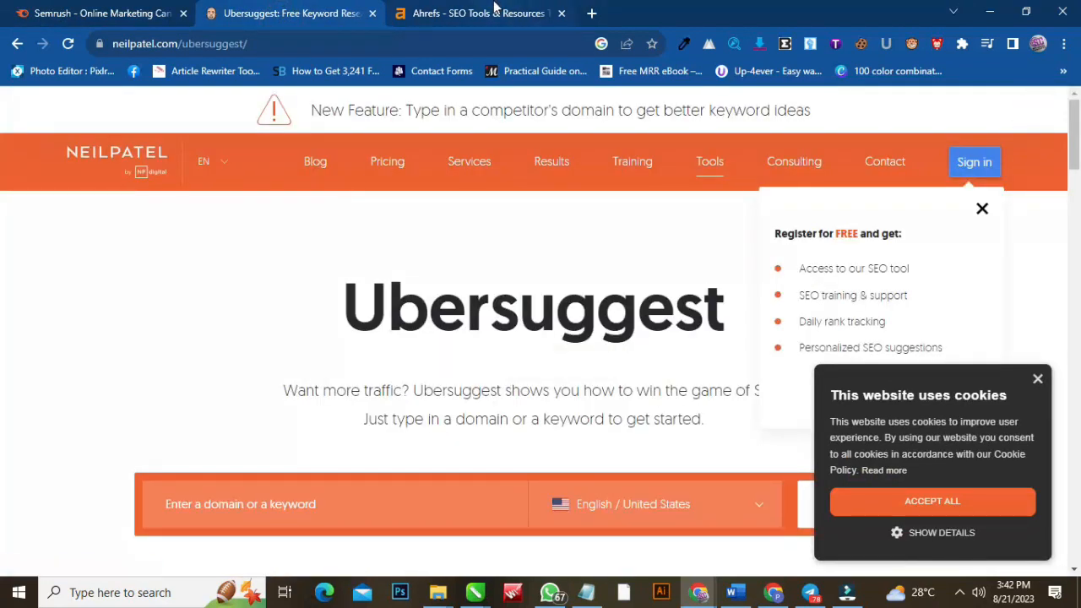
{"action": "left_click", "coordinate": [479, 13]}
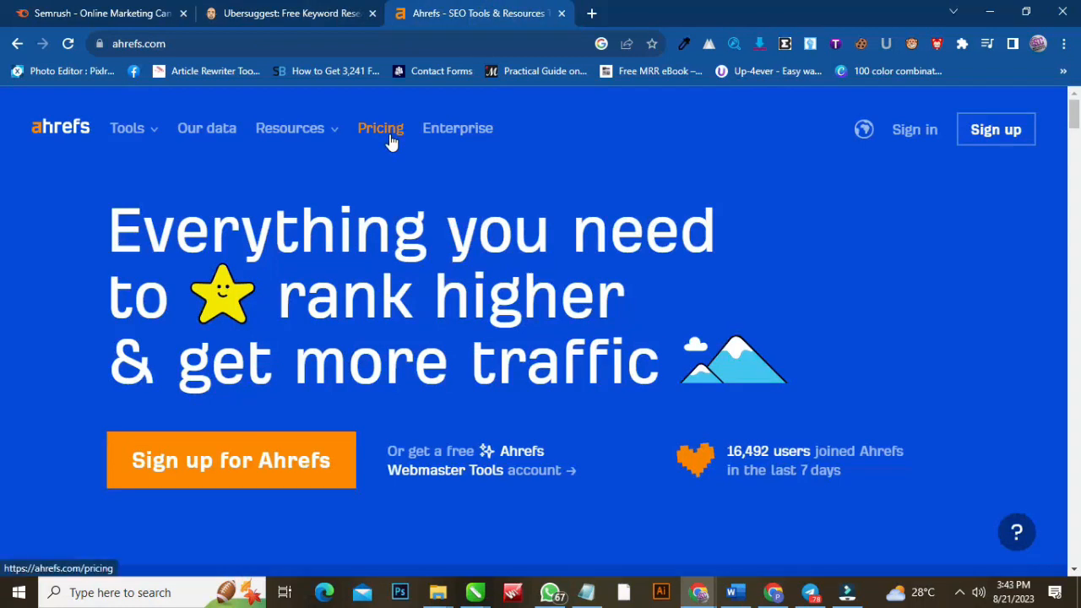
{"action": "mouse_move", "coordinate": [512, 124]}
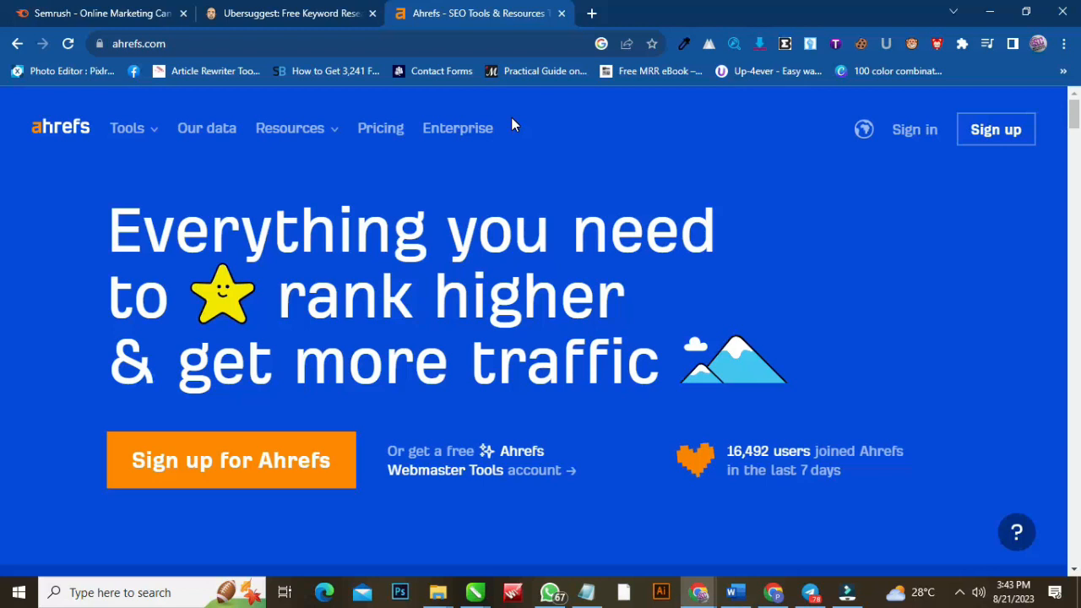
Load PromoterKit's YouTube Keyword Tool page in a fresh fourth Chrome tab
{"action": "left_click", "coordinate": [591, 13]}
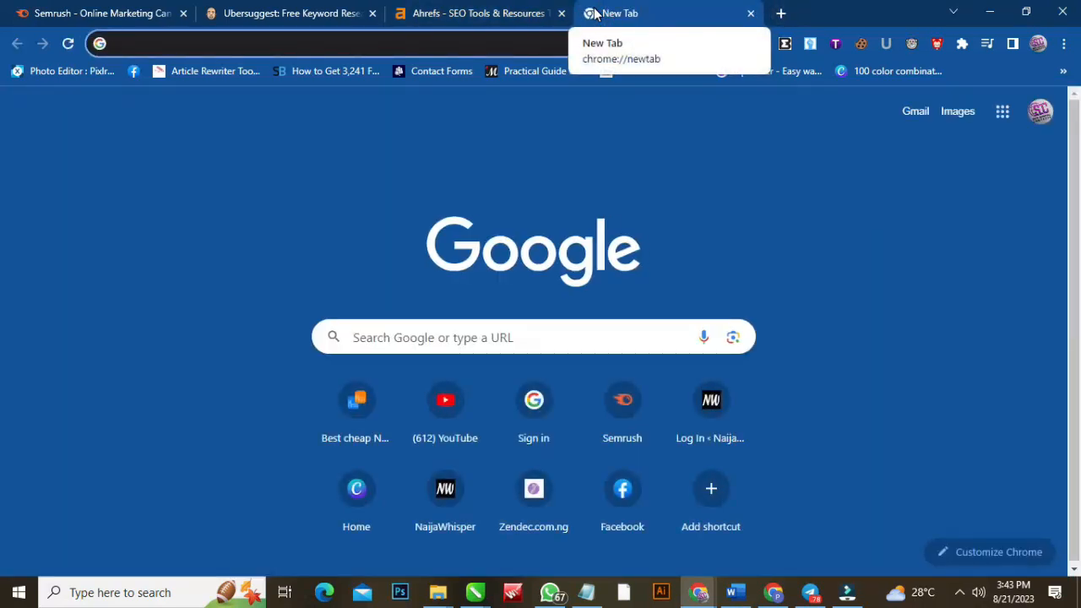
{"action": "mouse_move", "coordinate": [455, 96]}
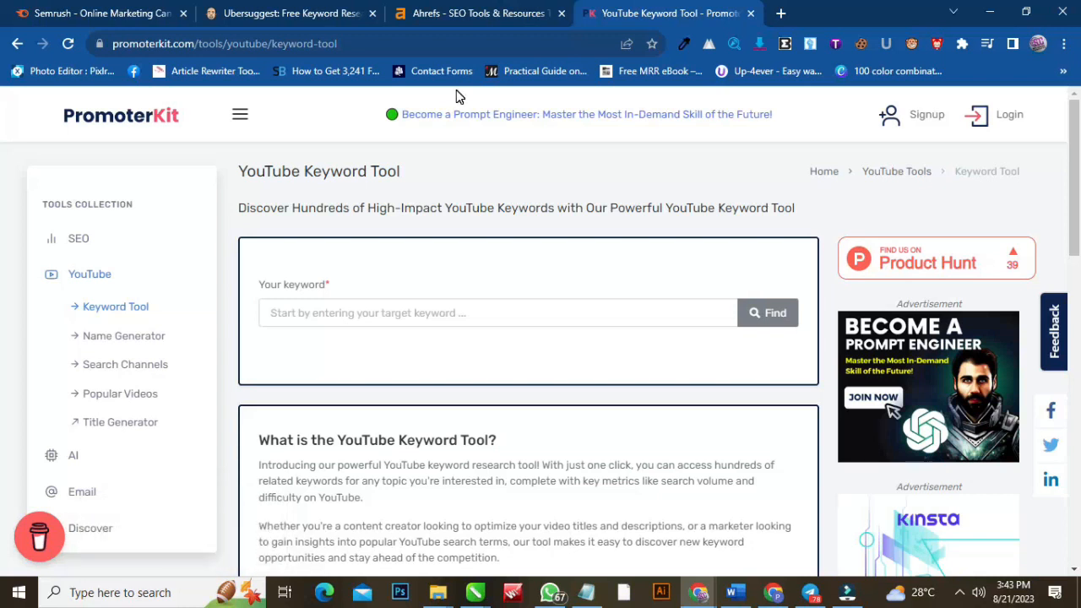
{"action": "left_click", "coordinate": [121, 114]}
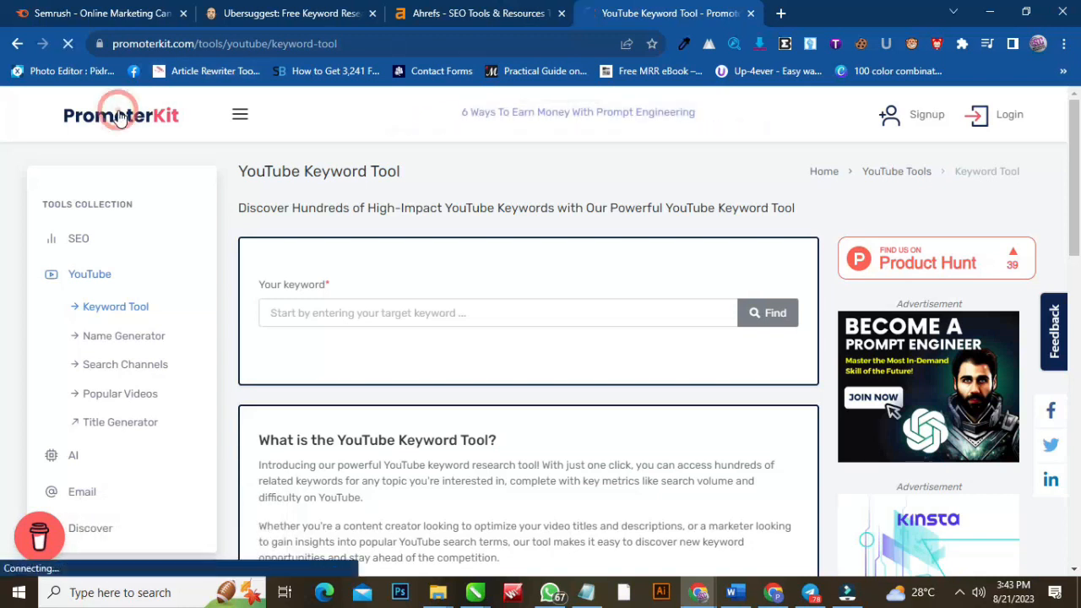
Log in to PromoterKit from the homepage so the account menu replaces the login link
{"action": "left_click", "coordinate": [121, 116]}
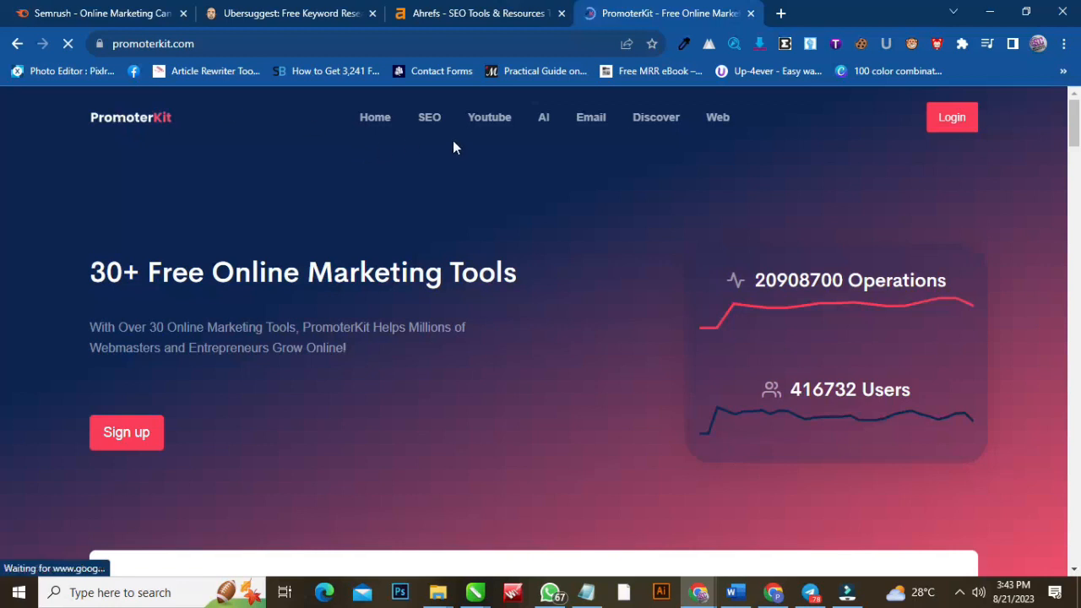
{"action": "mouse_move", "coordinate": [802, 124]}
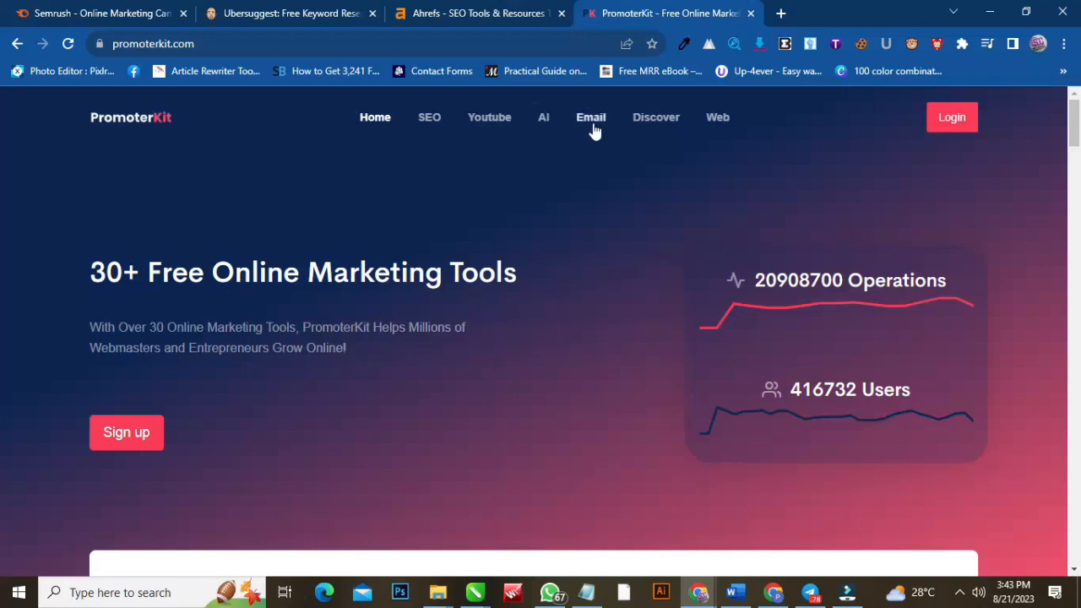
{"action": "mouse_move", "coordinate": [172, 404]}
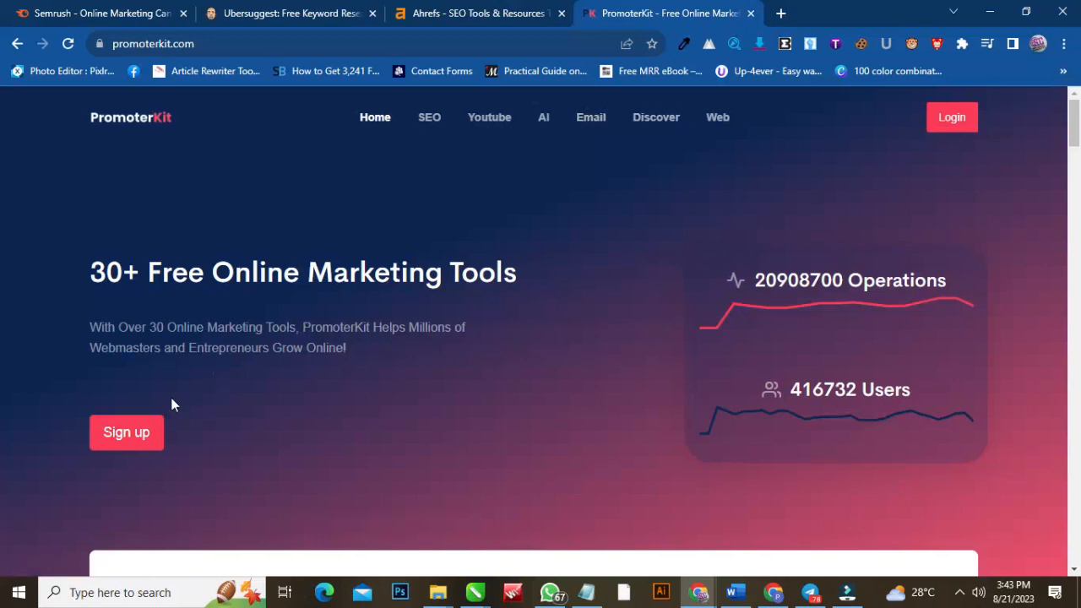
{"action": "mouse_move", "coordinate": [232, 404]}
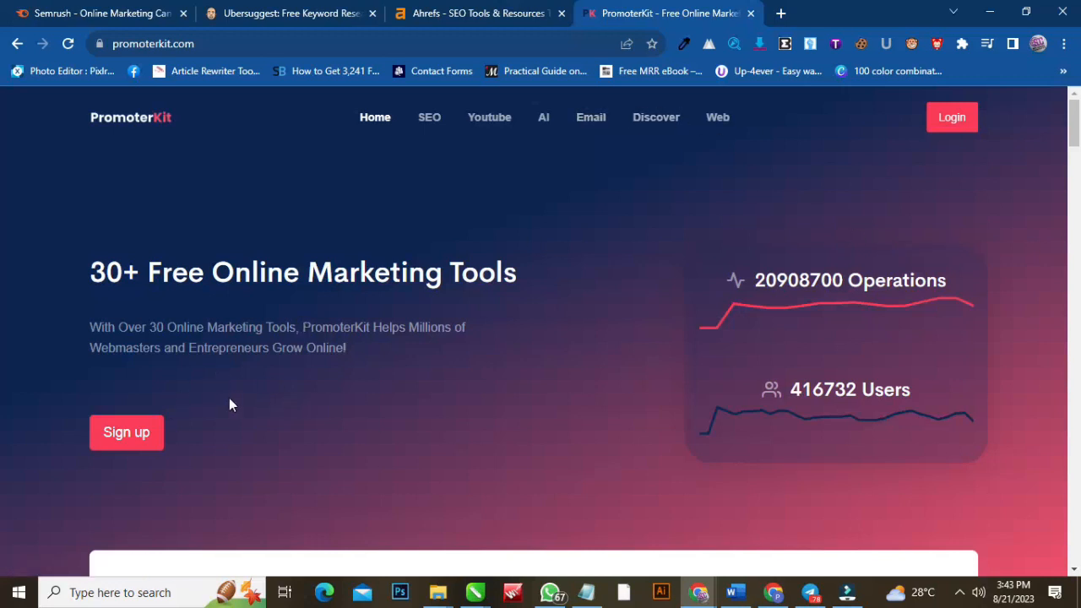
{"action": "mouse_move", "coordinate": [126, 431]}
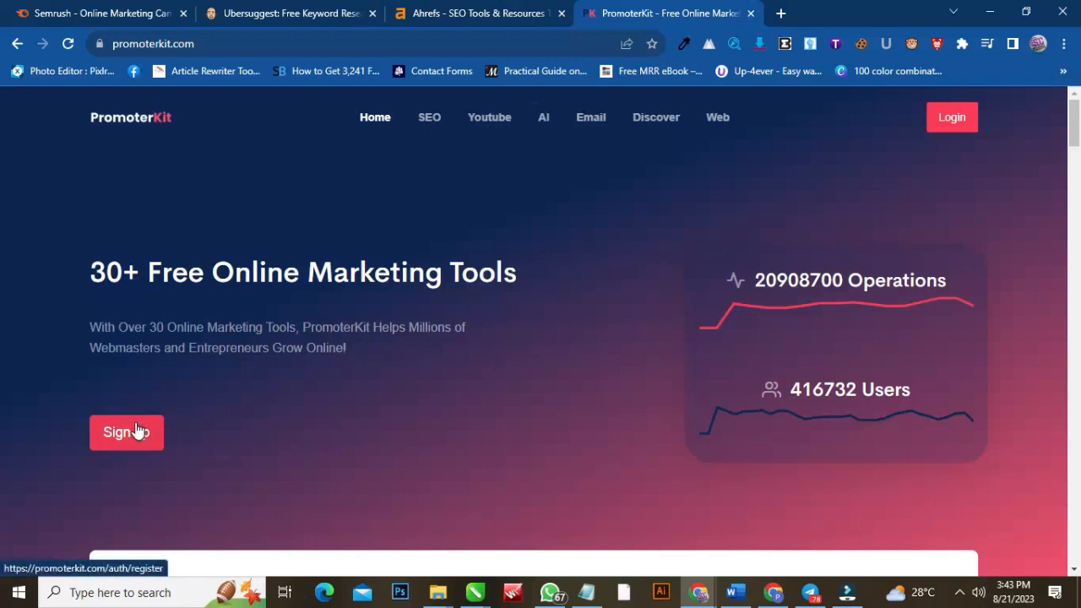
{"action": "mouse_move", "coordinate": [445, 403]}
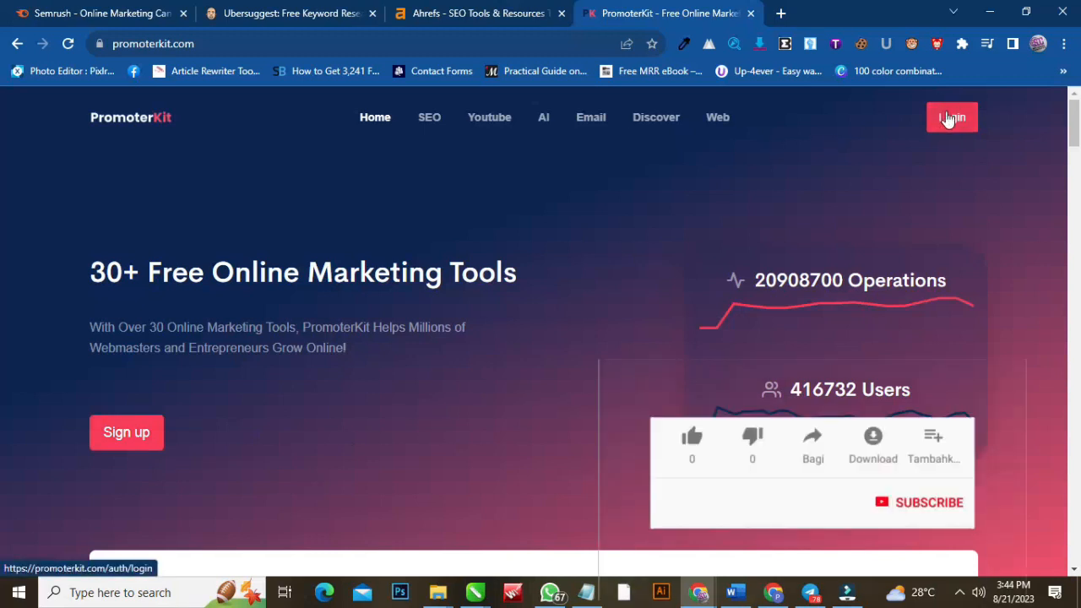
{"action": "left_click", "coordinate": [951, 117]}
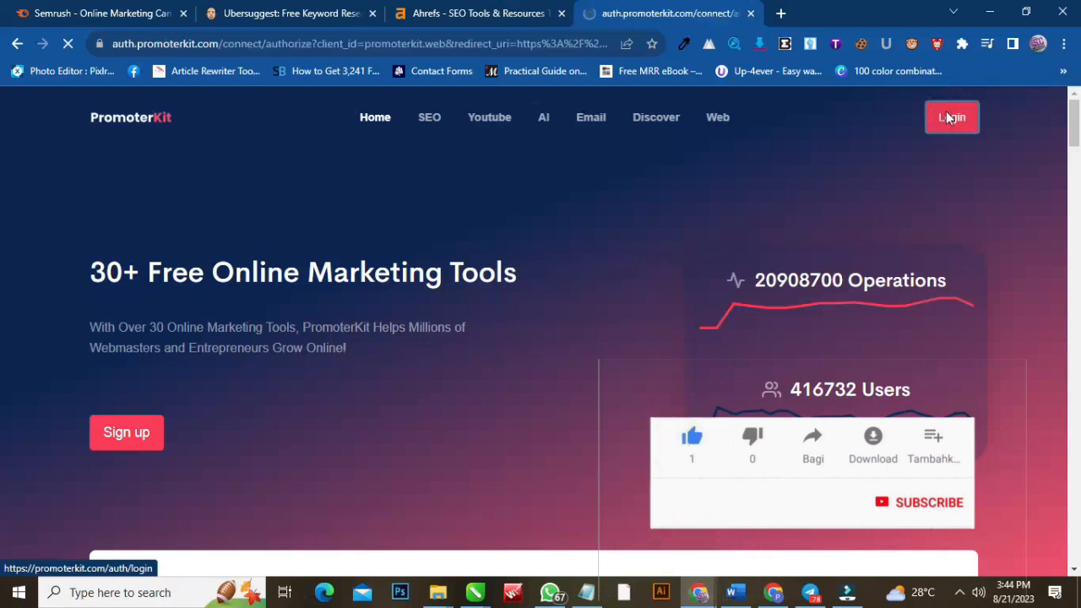
{"action": "left_click", "coordinate": [951, 117]}
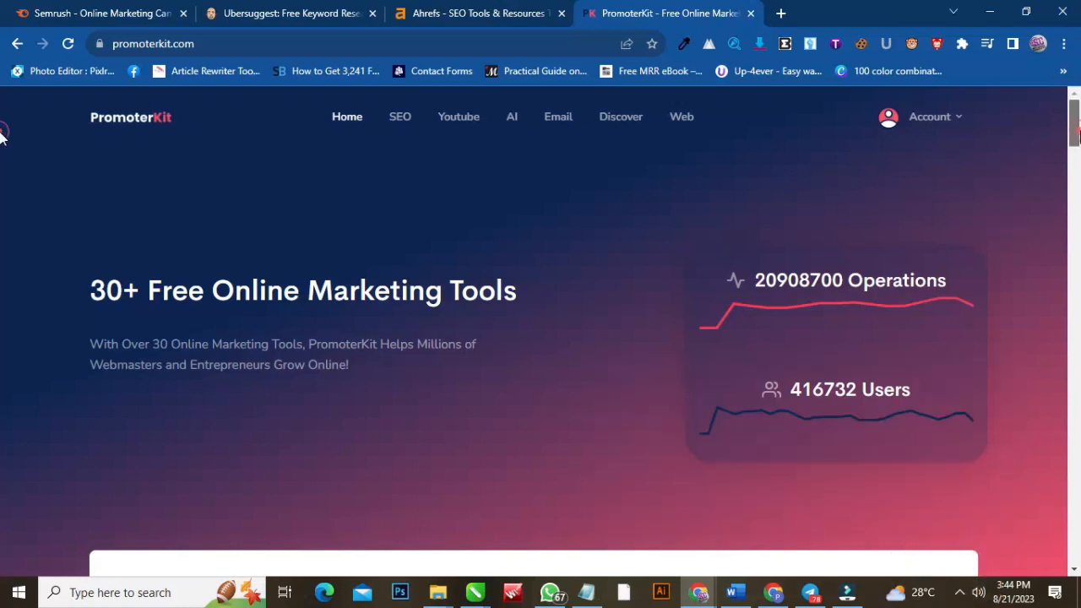
Scroll the SEO tools list to reach Keyword Research Tool, preset to English and United States
{"action": "scroll", "scroll_direction": "down", "scroll_amount": 3}
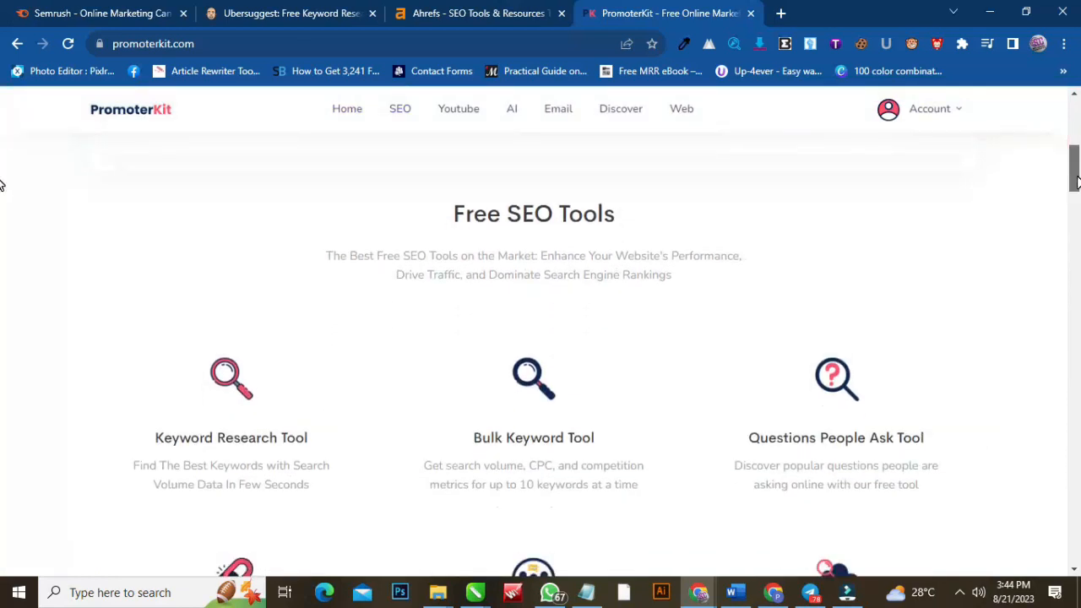
{"action": "mouse_move", "coordinate": [460, 410]}
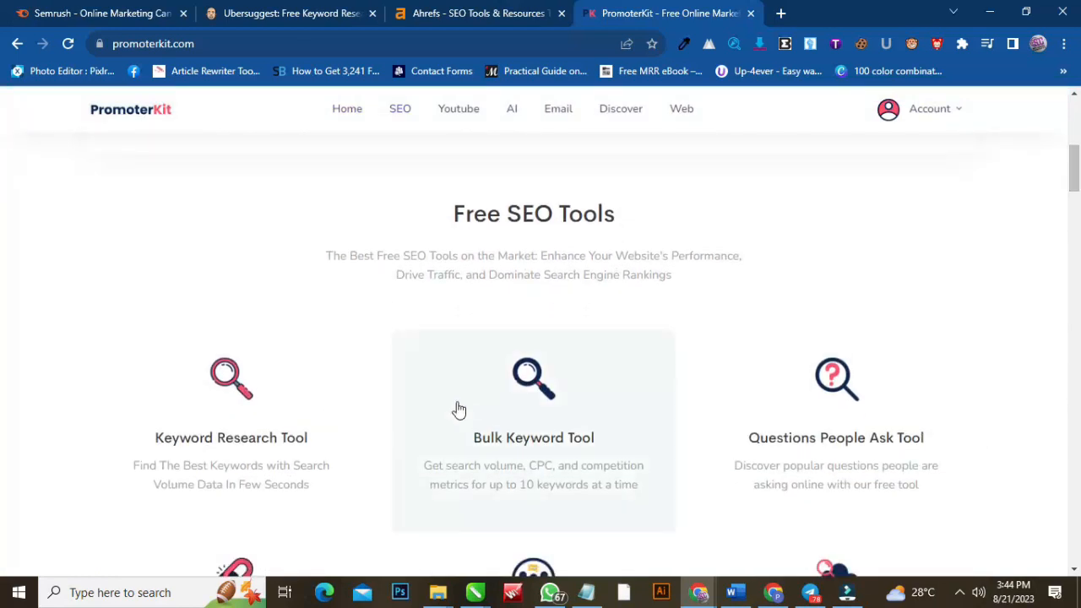
{"action": "mouse_move", "coordinate": [627, 443]}
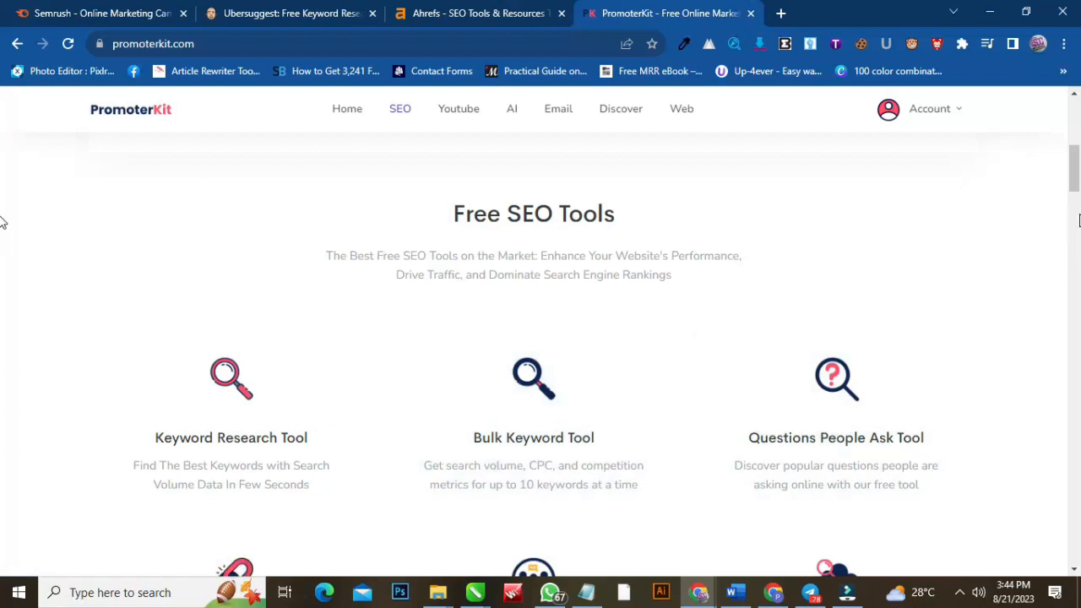
{"action": "scroll", "scroll_direction": "down", "scroll_amount": 3}
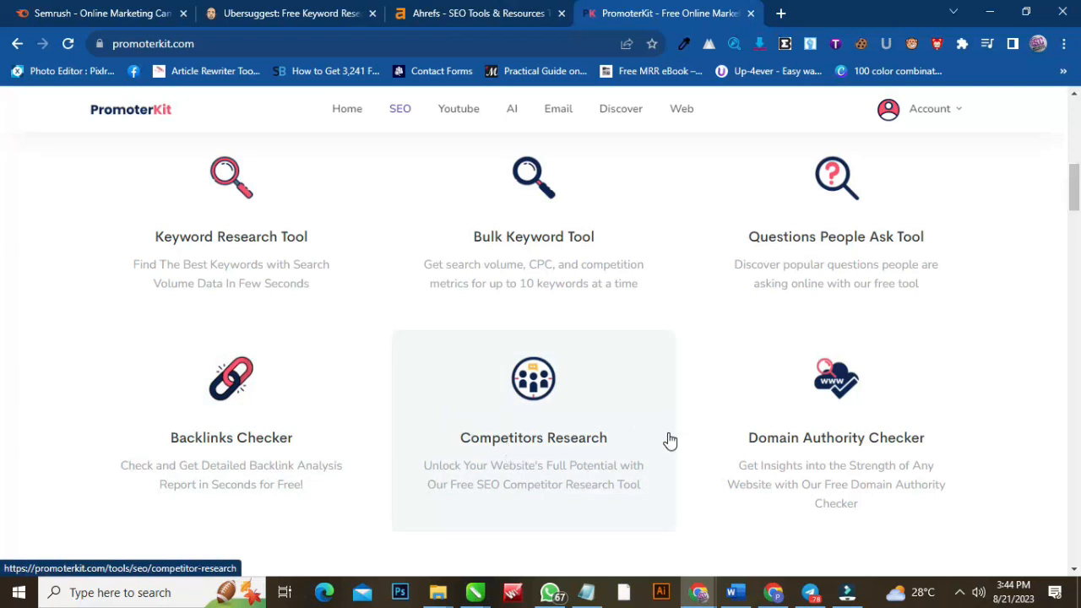
{"action": "mouse_move", "coordinate": [5, 179]}
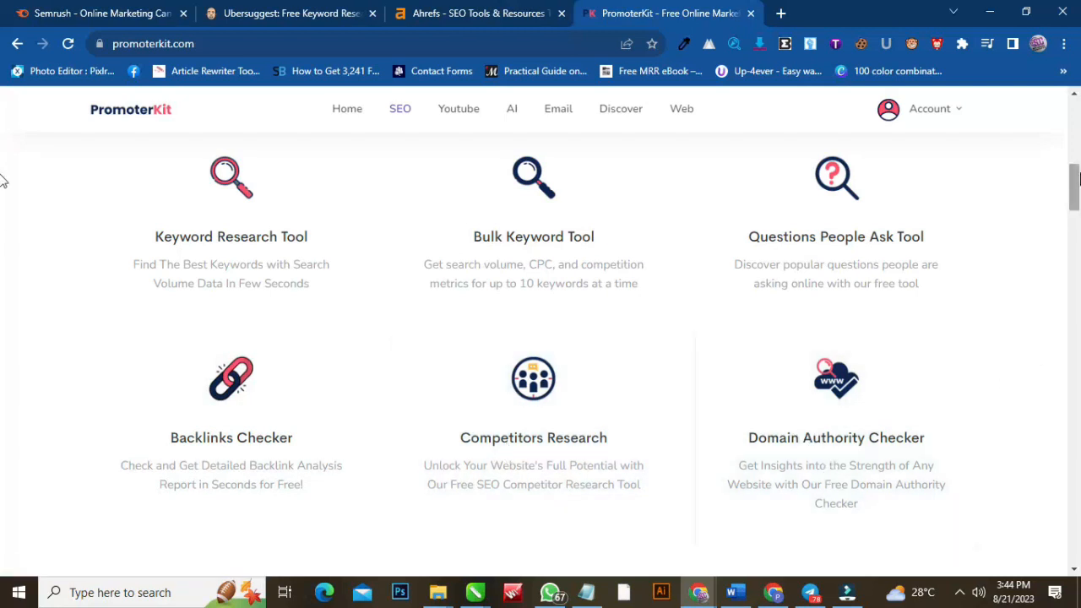
{"action": "scroll", "scroll_direction": "down", "scroll_amount": 3}
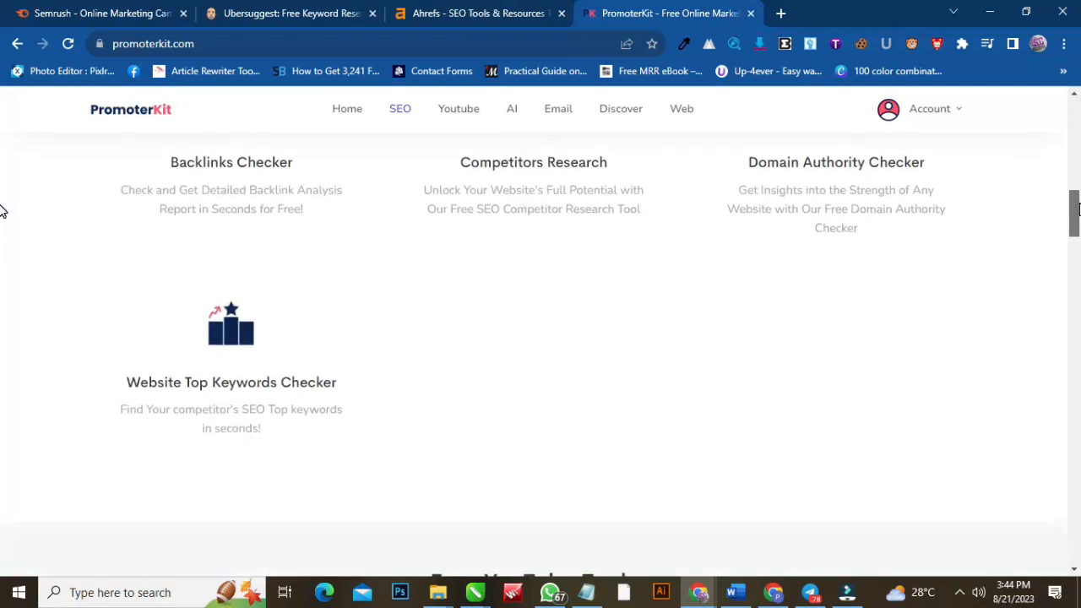
{"action": "mouse_move", "coordinate": [340, 409]}
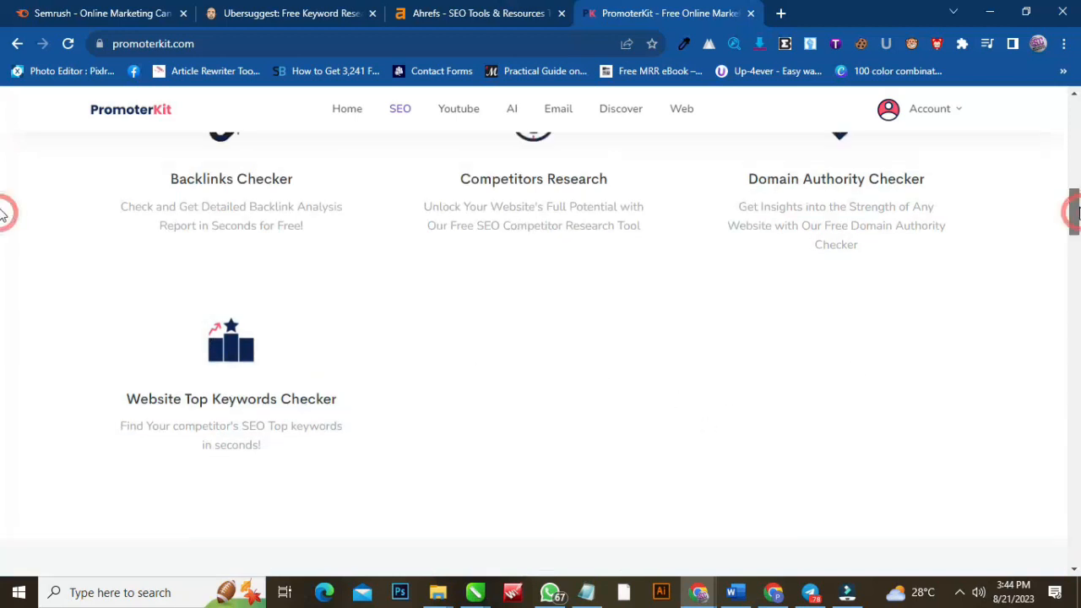
{"action": "scroll", "scroll_direction": "up", "scroll_amount": 3}
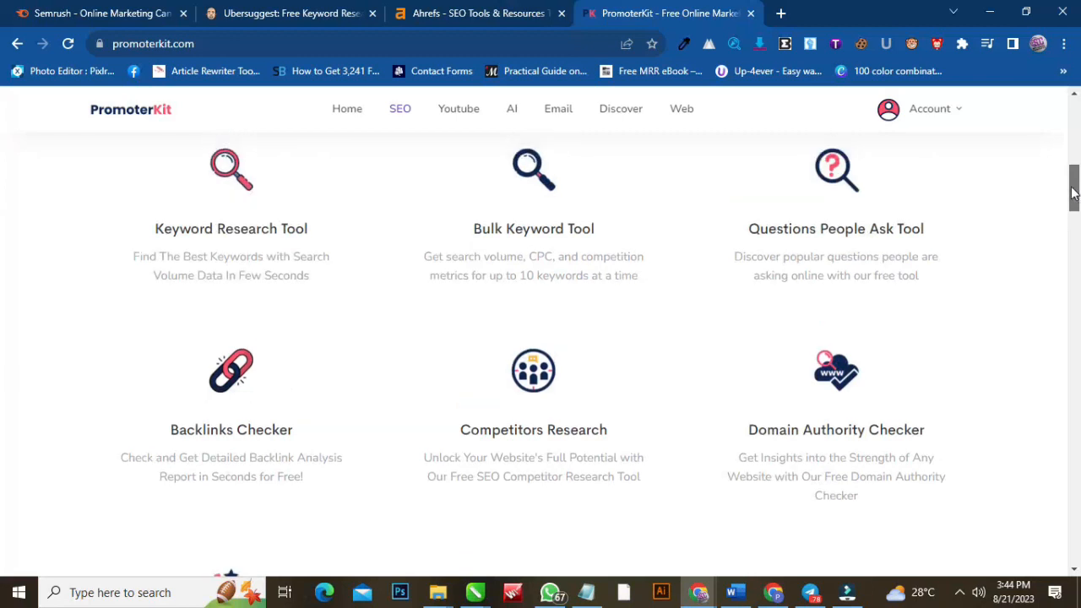
{"action": "scroll", "scroll_direction": "up", "scroll_amount": 3}
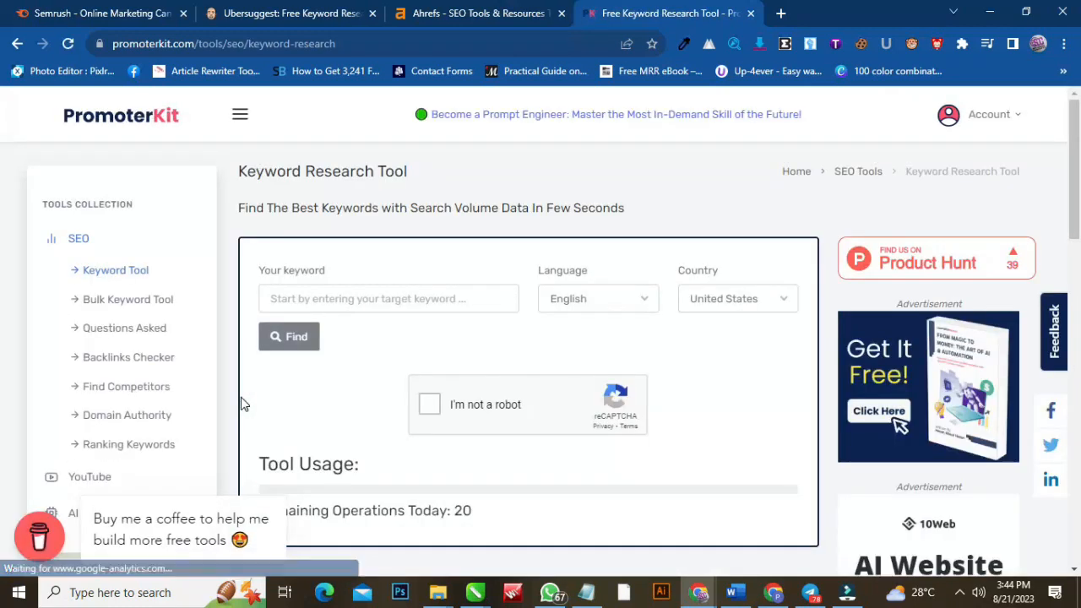
Search 'youtube tutorial' after passing the robot check, getting 1300 volume and 0.3 CPC
{"action": "left_click", "coordinate": [388, 298]}
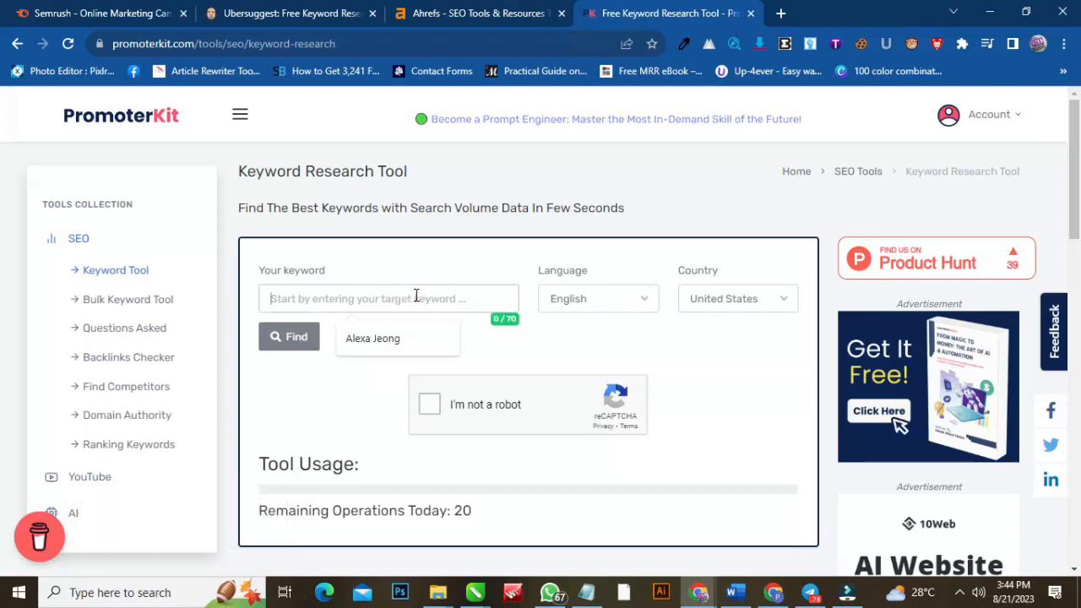
{"action": "type", "text": "y"}
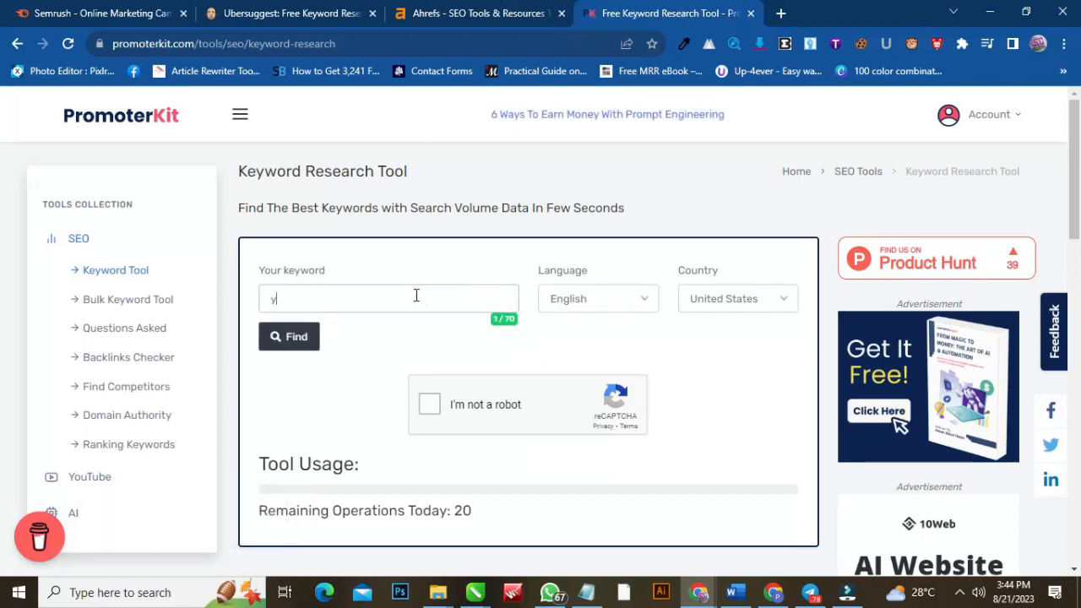
{"action": "type", "text": "outube t"}
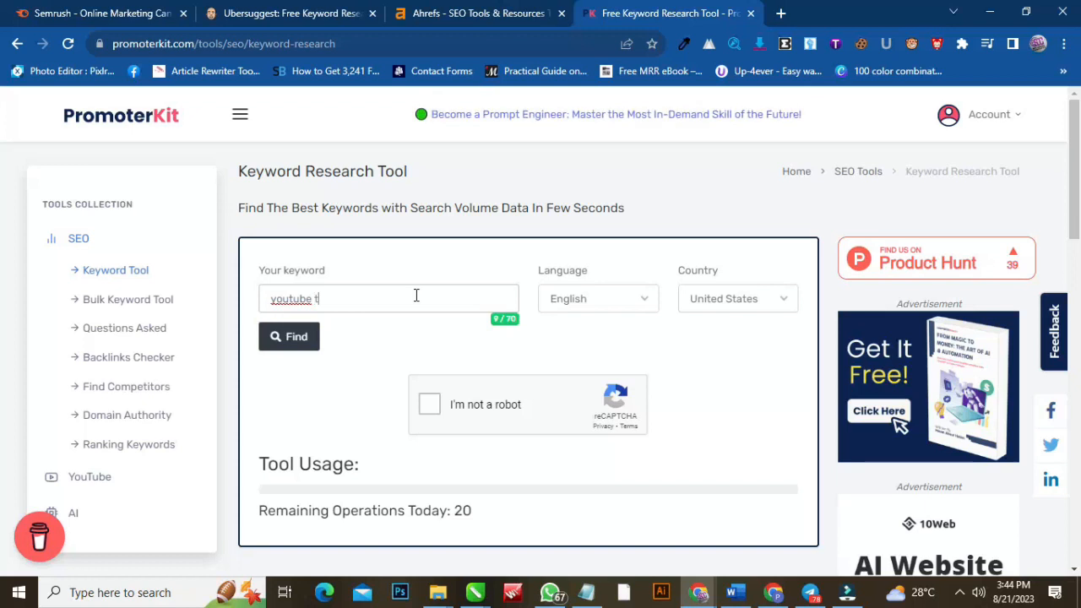
{"action": "type", "text": "uto"}
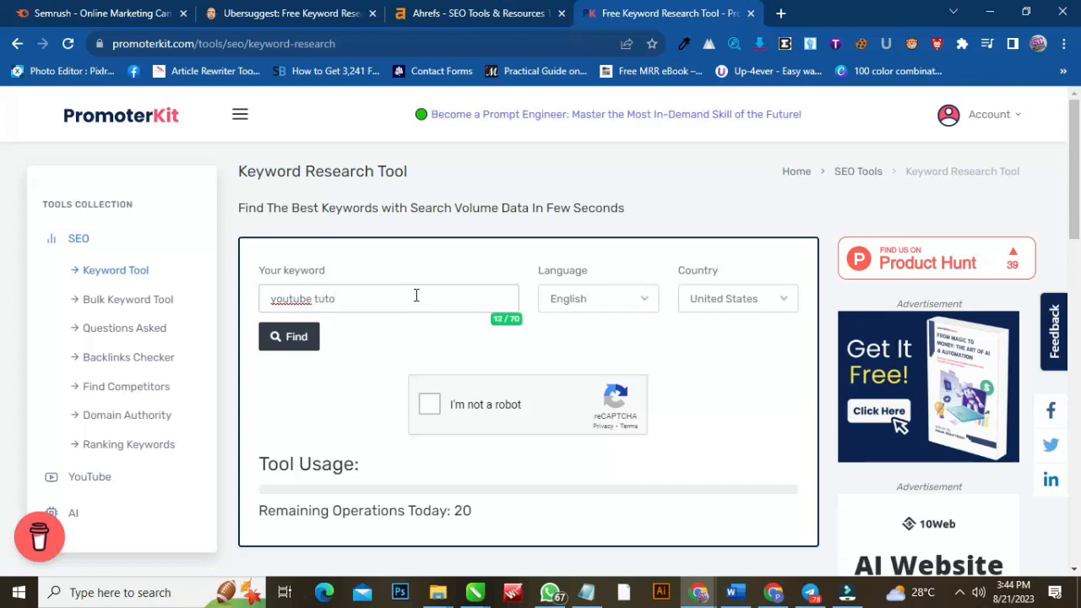
{"action": "type", "text": "ria"}
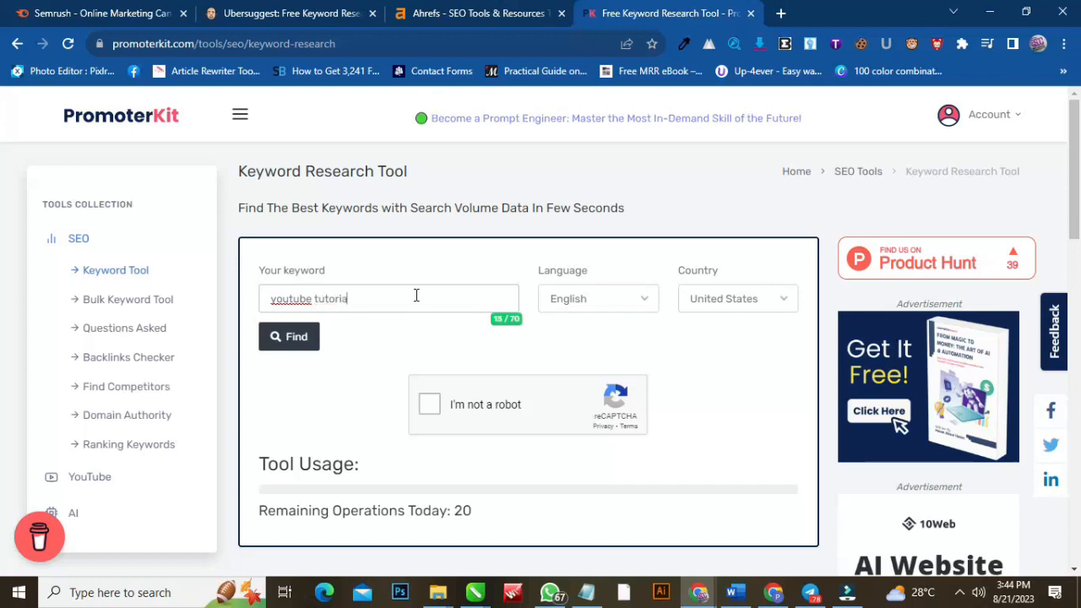
{"action": "type", "text": "l"}
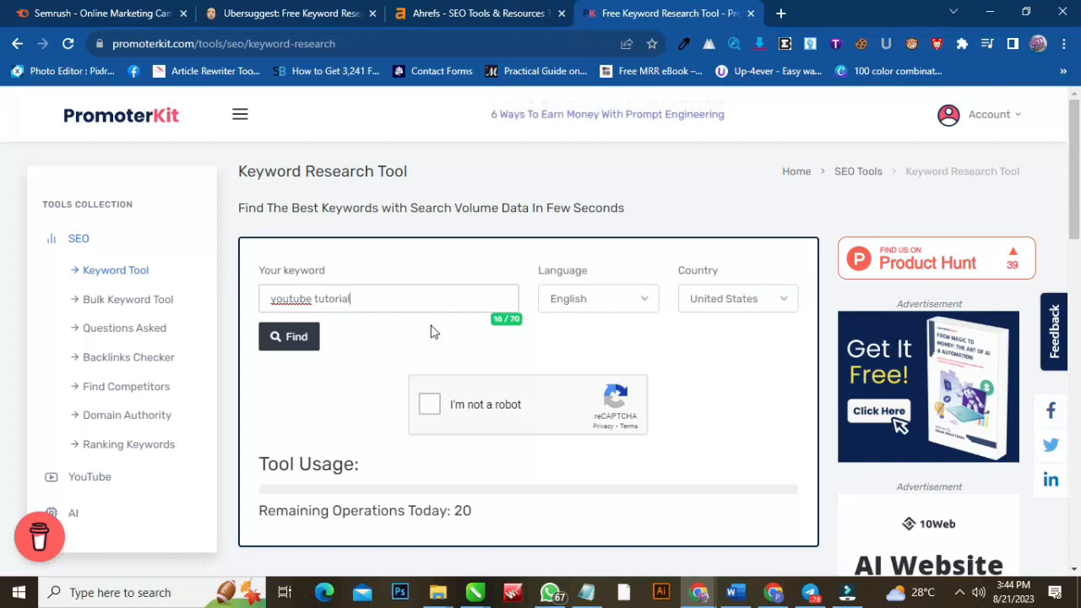
{"action": "mouse_move", "coordinate": [730, 283]}
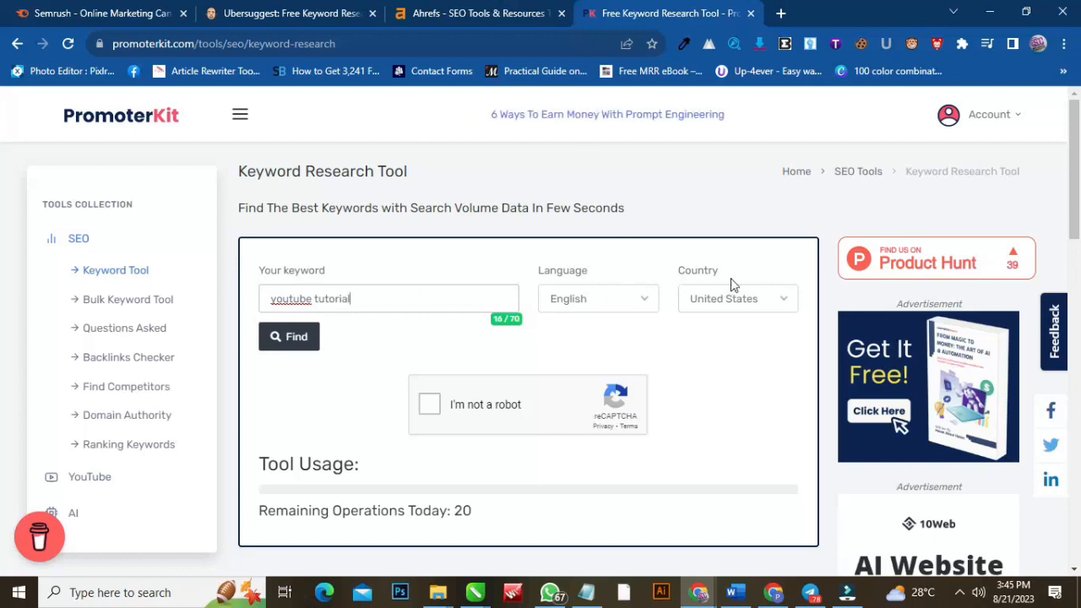
{"action": "left_click", "coordinate": [428, 403]}
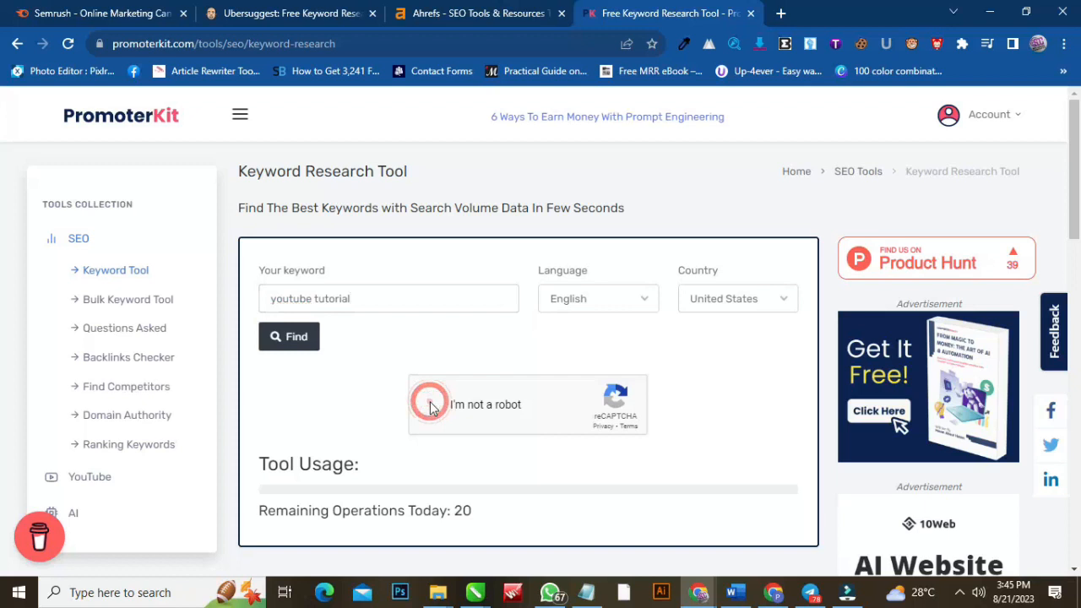
{"action": "left_click", "coordinate": [432, 404]}
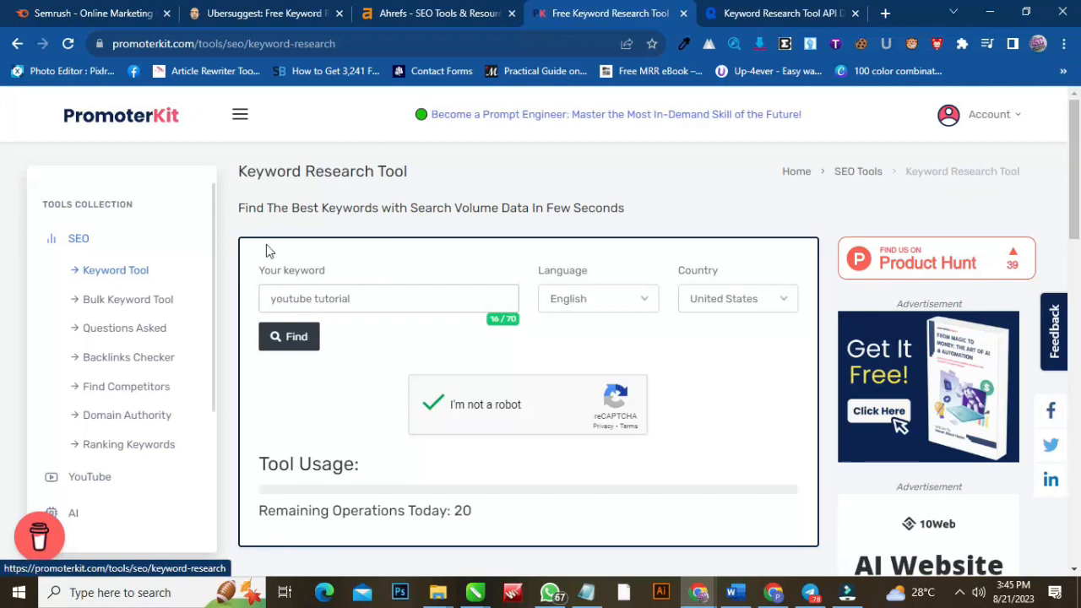
{"action": "mouse_move", "coordinate": [327, 341]}
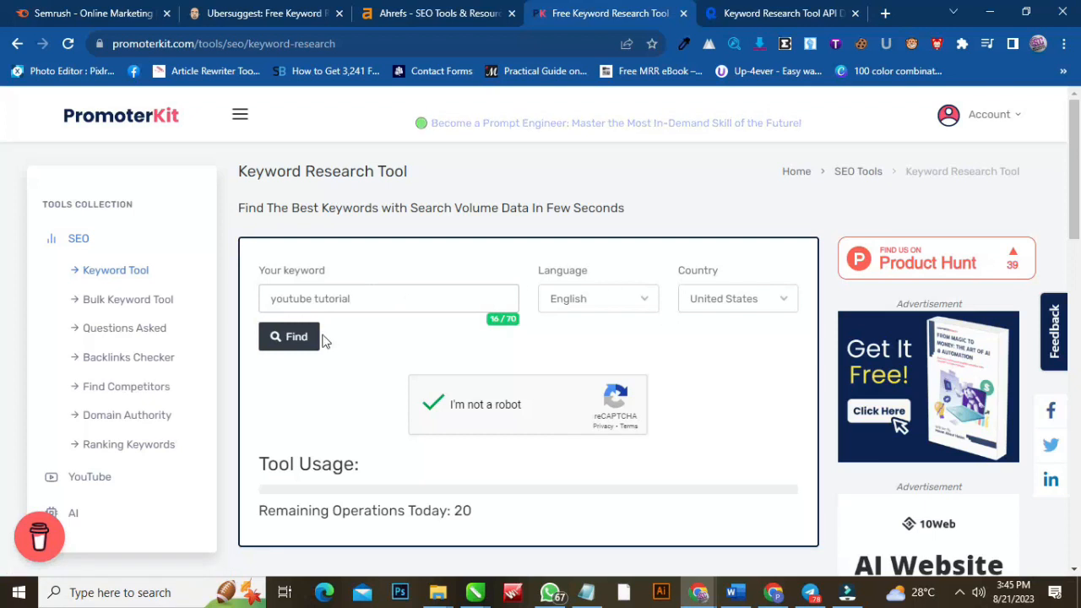
{"action": "left_click", "coordinate": [289, 336]}
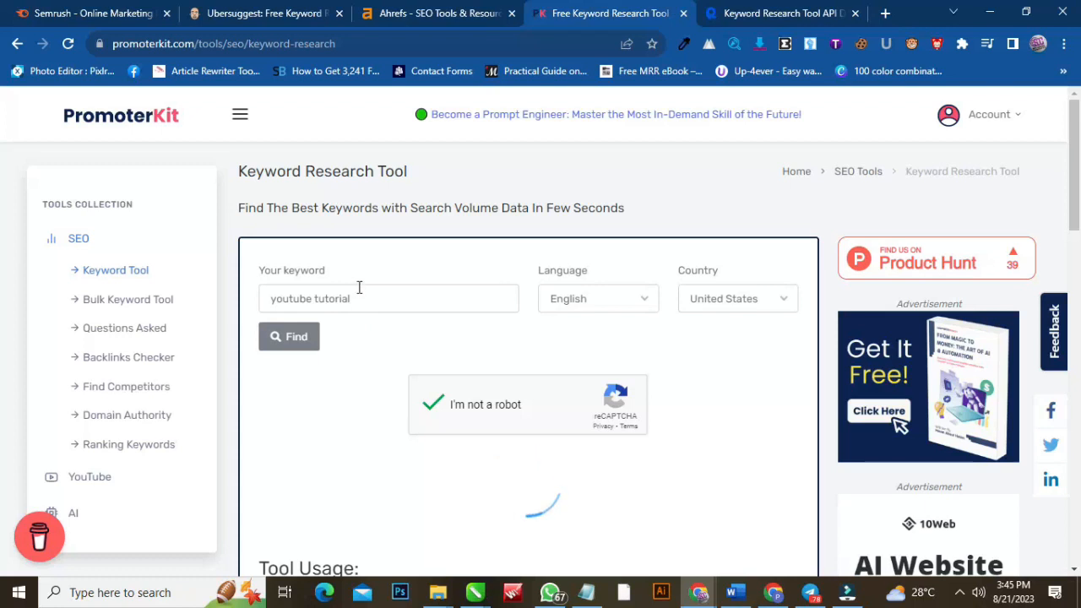
{"action": "left_click", "coordinate": [288, 336]}
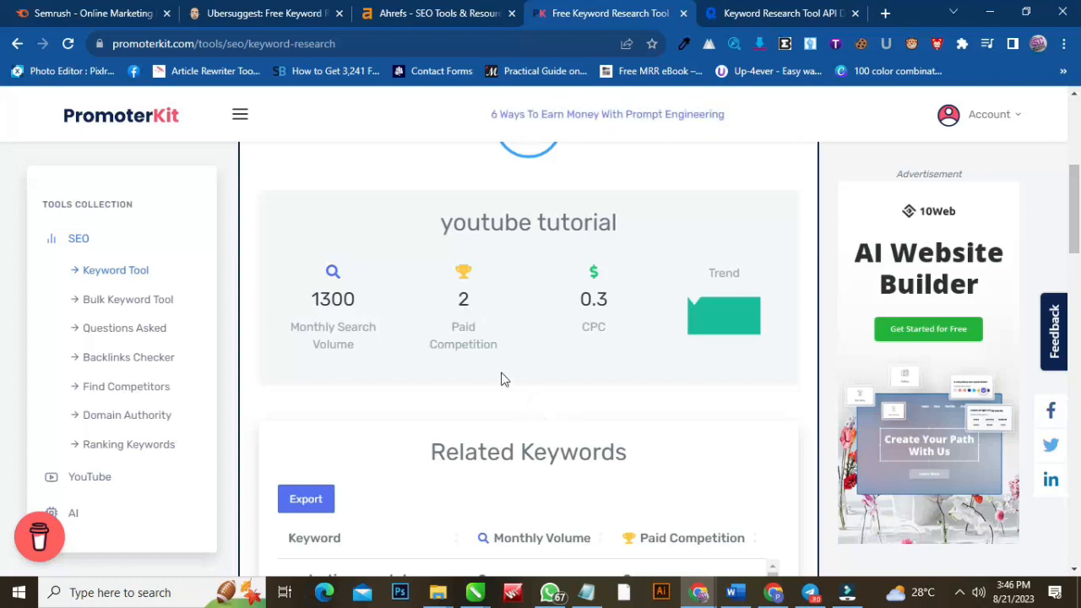
{"action": "mouse_move", "coordinate": [540, 280]}
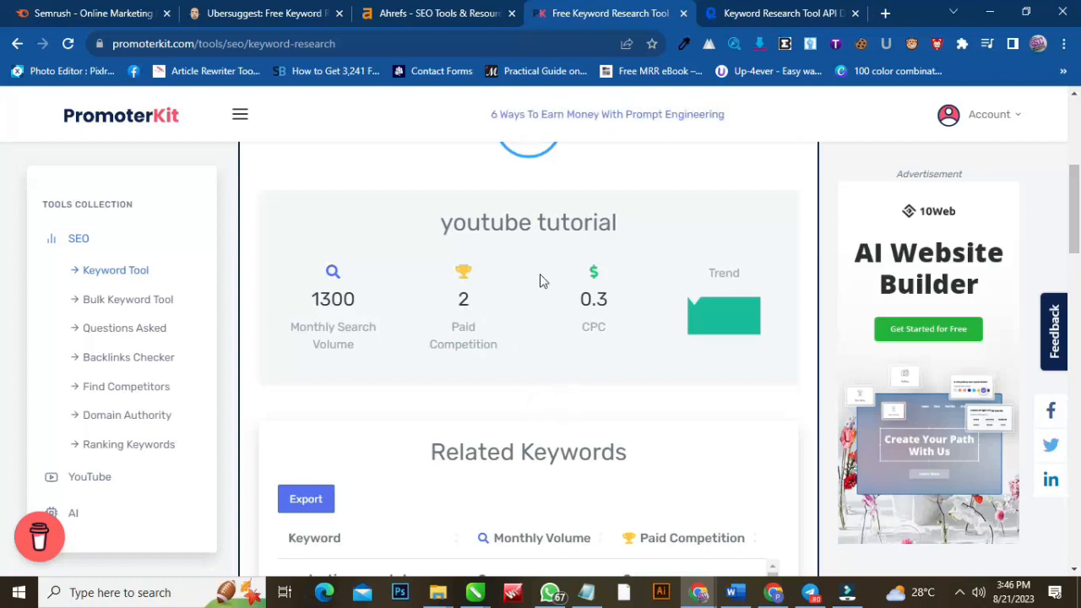
{"action": "mouse_move", "coordinate": [817, 287]}
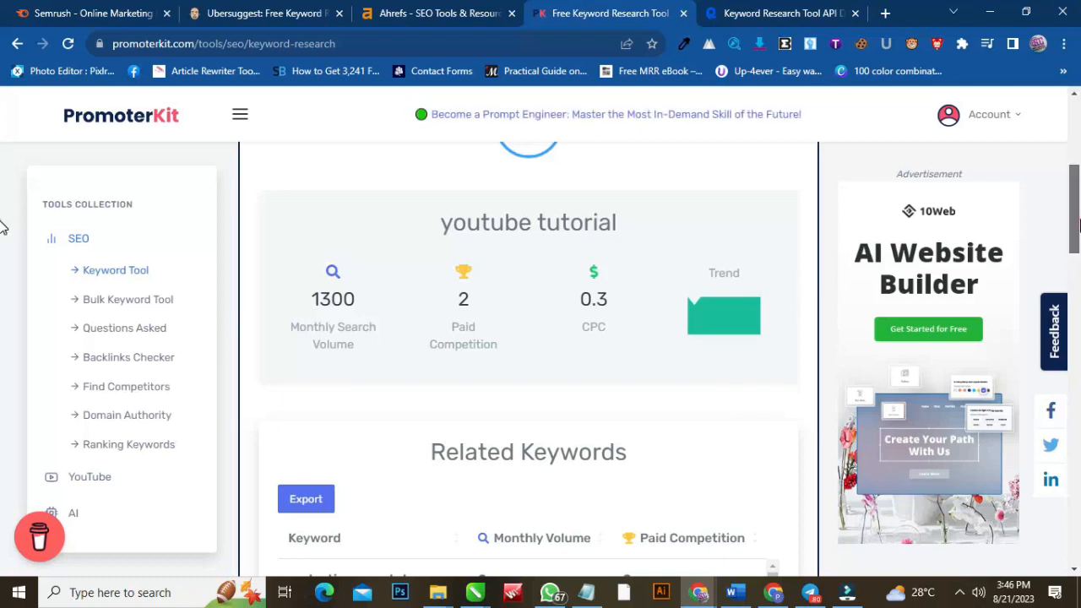
Scroll through the 260 related keywords for youtube tutorial
{"action": "scroll", "scroll_direction": "down", "scroll_amount": 3}
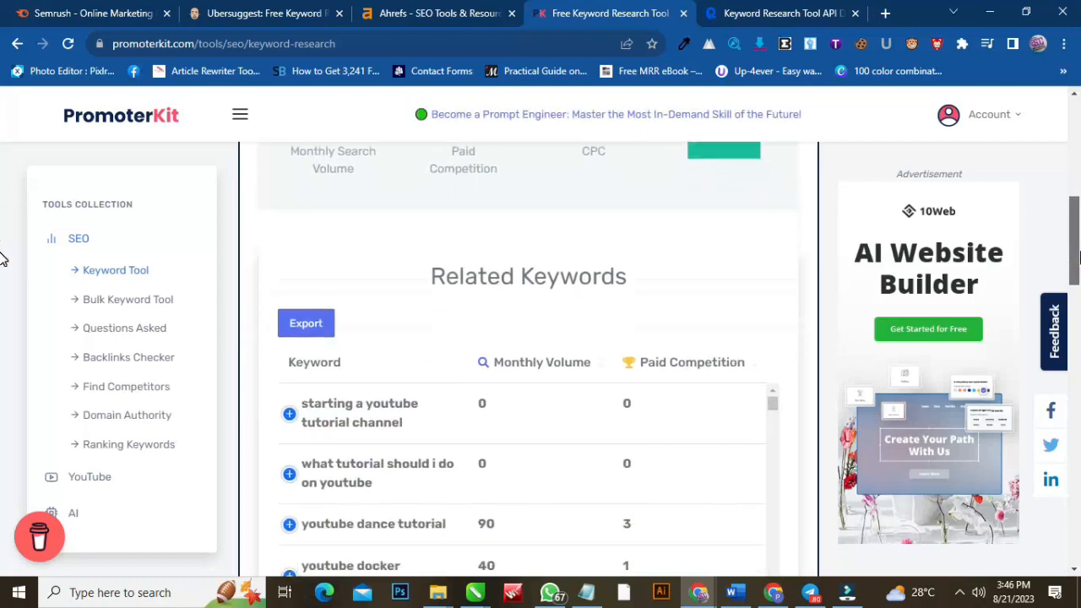
{"action": "scroll", "scroll_direction": "down", "scroll_amount": 3}
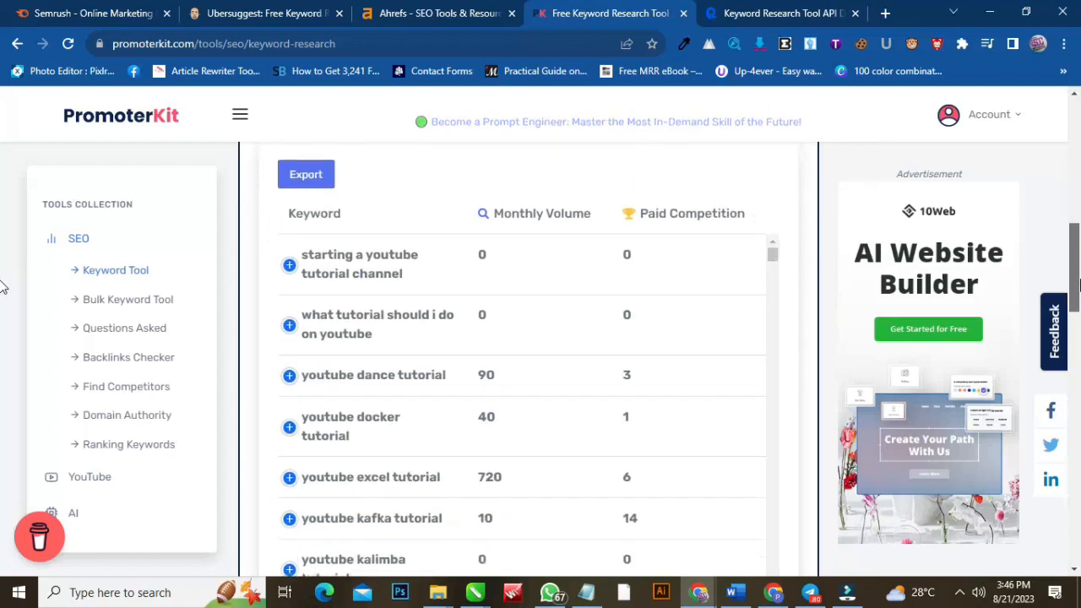
{"action": "scroll", "scroll_direction": "down", "scroll_amount": 3}
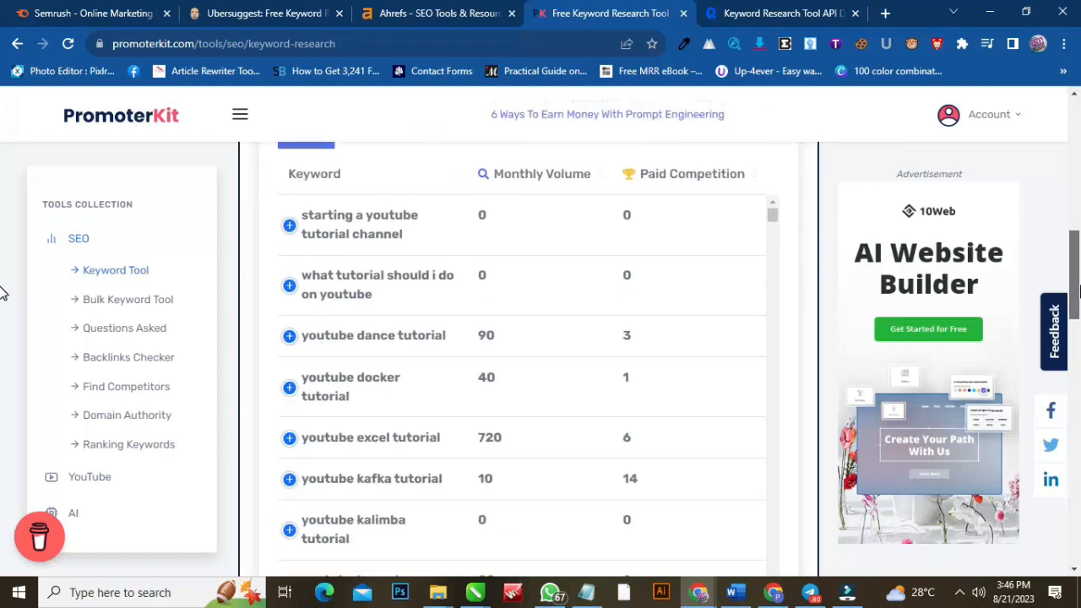
{"action": "scroll", "scroll_direction": "down", "scroll_amount": 3}
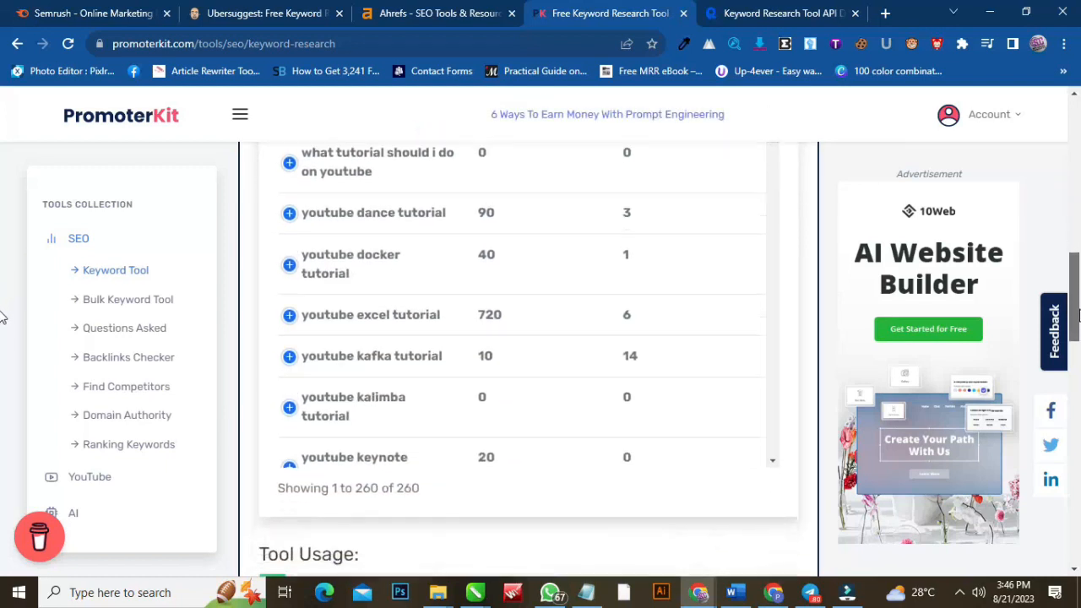
{"action": "scroll", "scroll_direction": "down", "scroll_amount": 3}
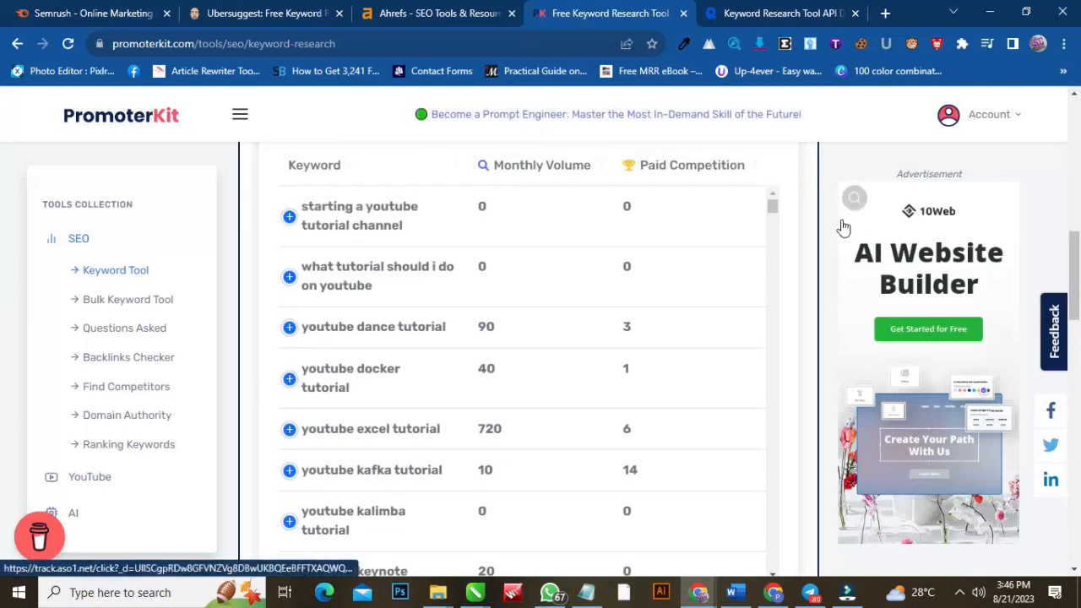
{"action": "scroll", "scroll_direction": "down", "scroll_amount": 3}
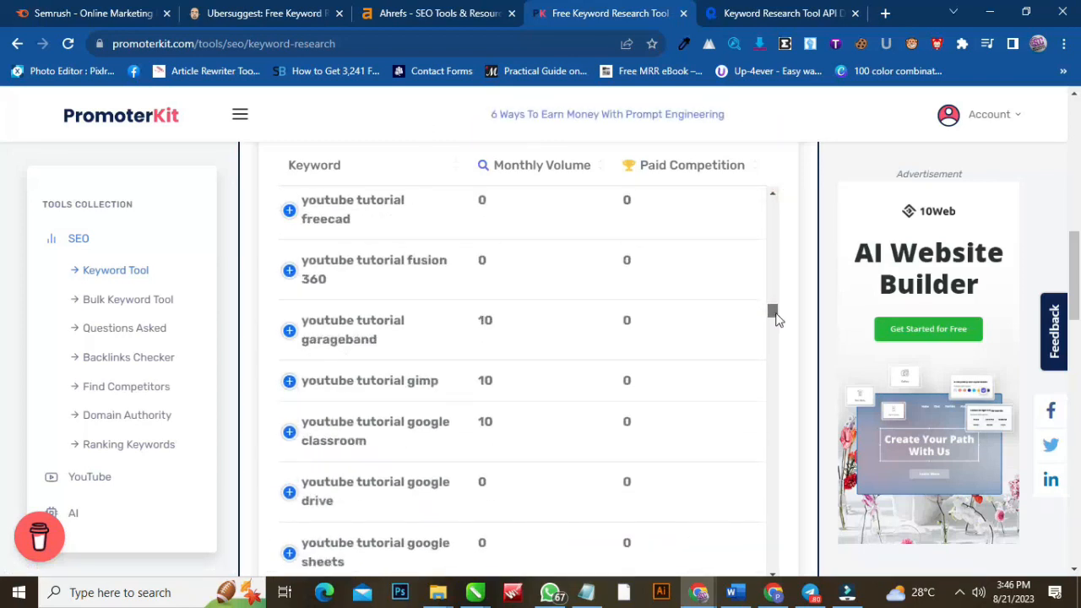
{"action": "scroll", "scroll_direction": "down", "scroll_amount": 3}
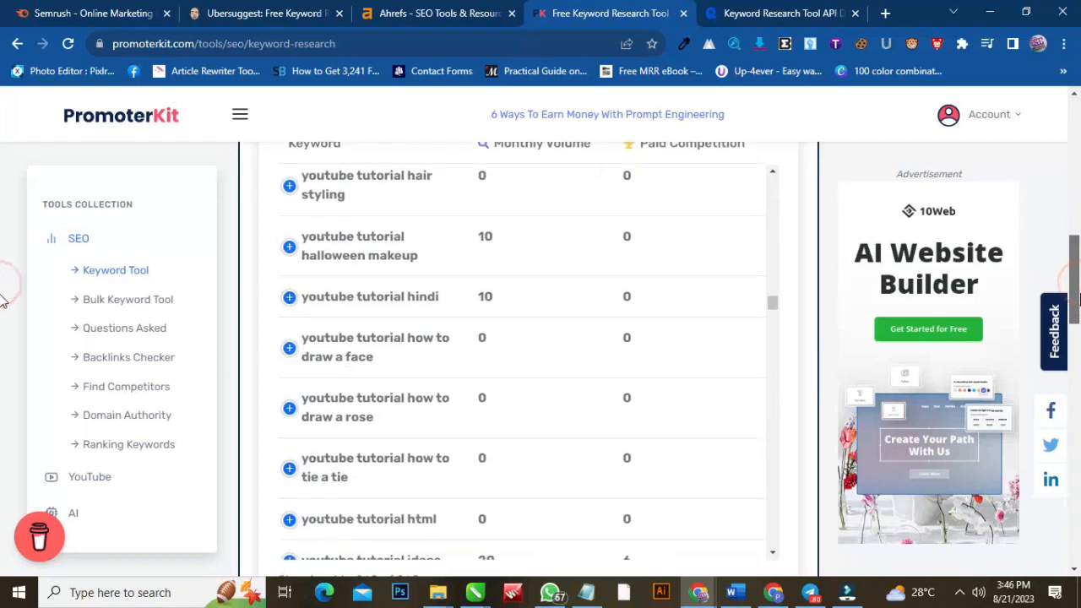
{"action": "scroll", "scroll_direction": "down", "scroll_amount": 3}
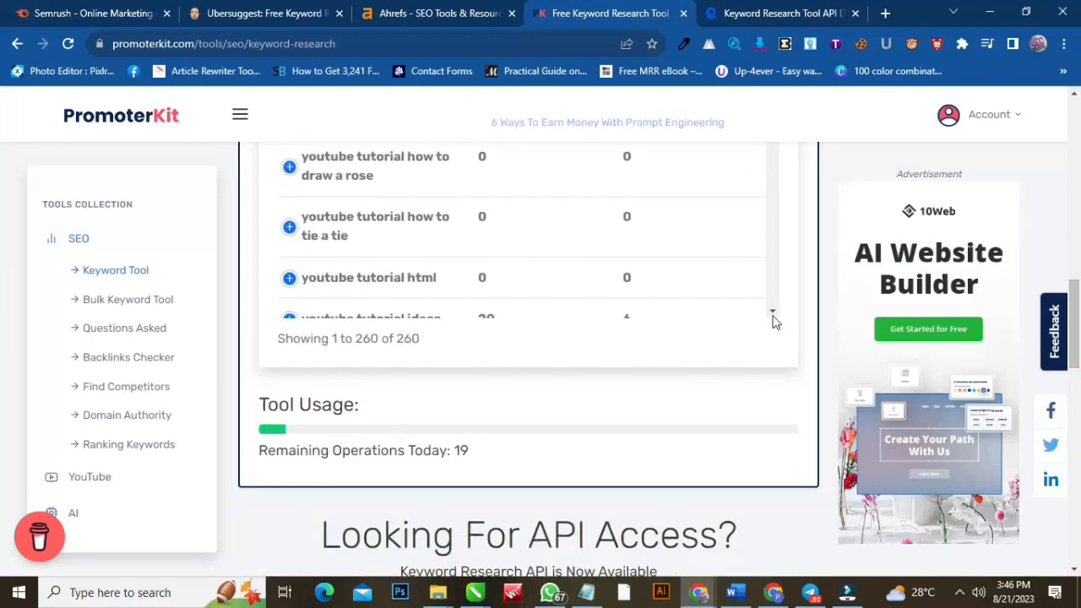
{"action": "scroll", "scroll_direction": "down", "scroll_amount": 3}
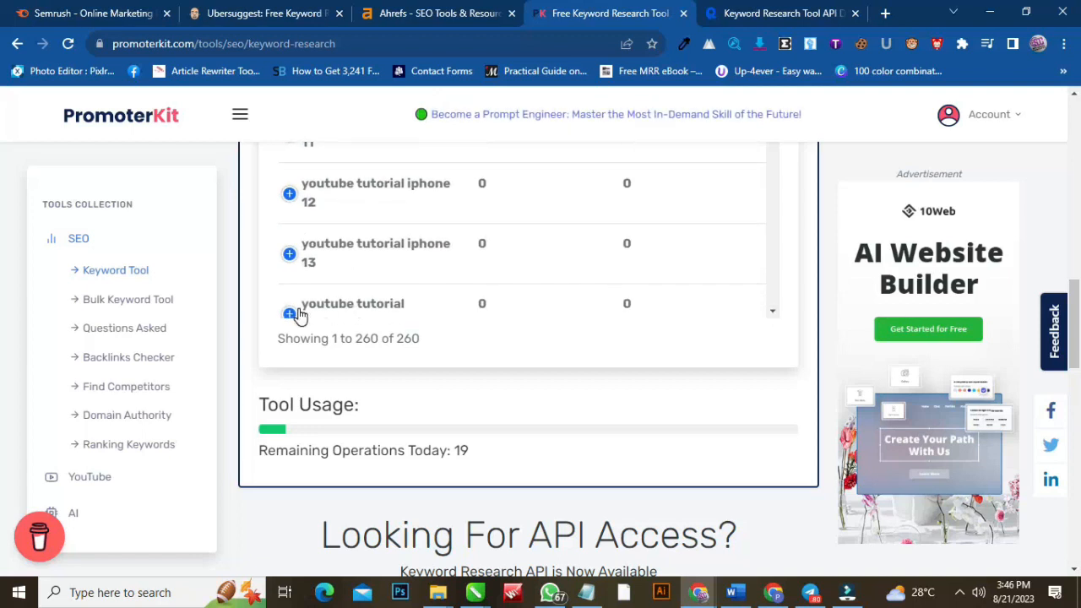
{"action": "double_click", "coordinate": [409, 338]}
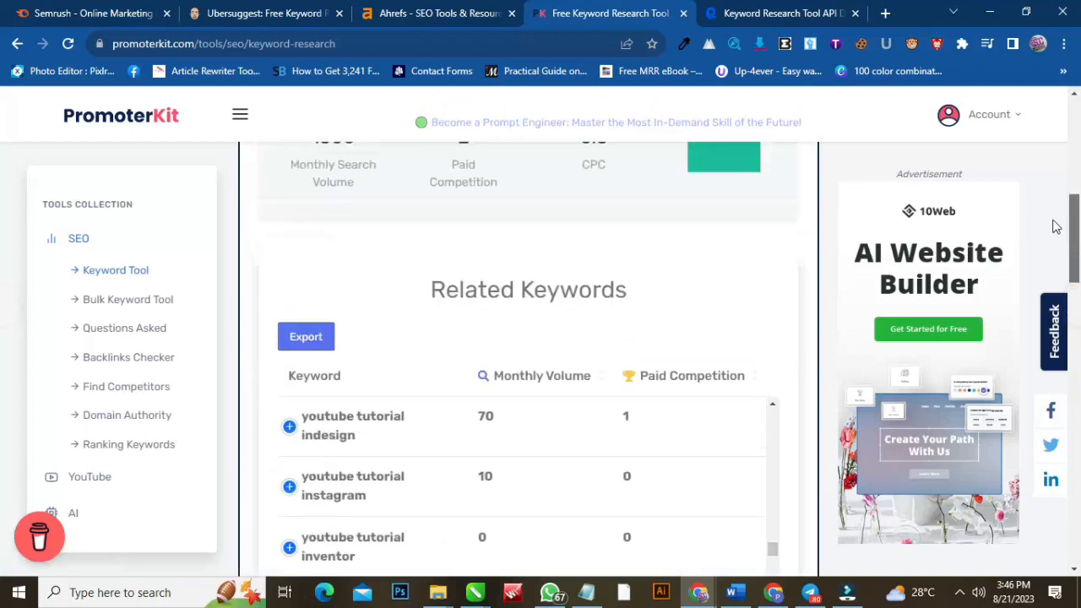
Expand the indesign and instagram rows to reveal their 0 CPC and trend graphs
{"action": "scroll", "scroll_direction": "down", "scroll_amount": 3}
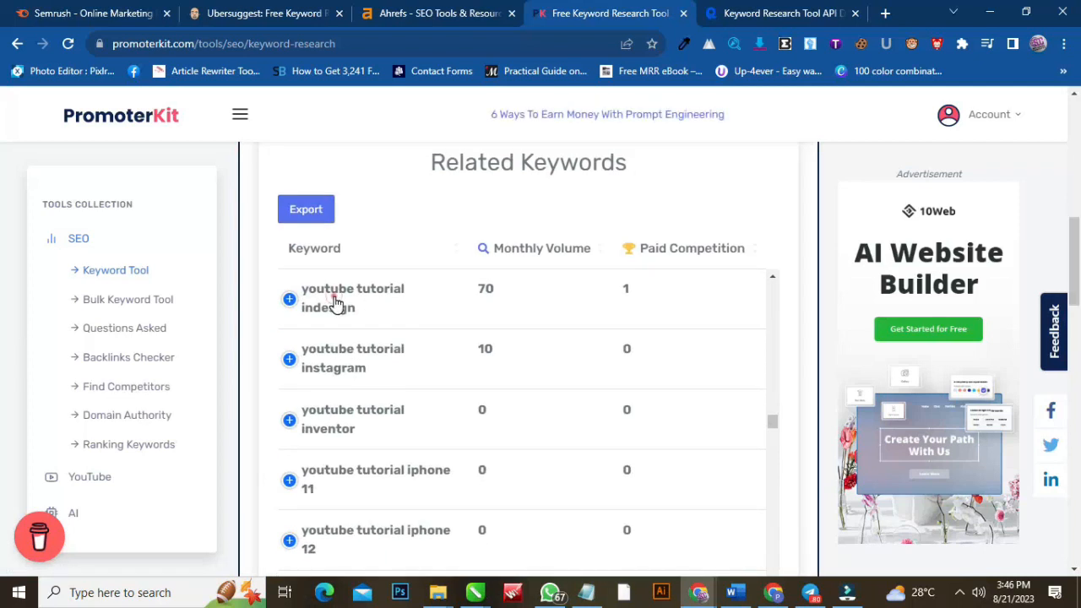
{"action": "left_click", "coordinate": [289, 299]}
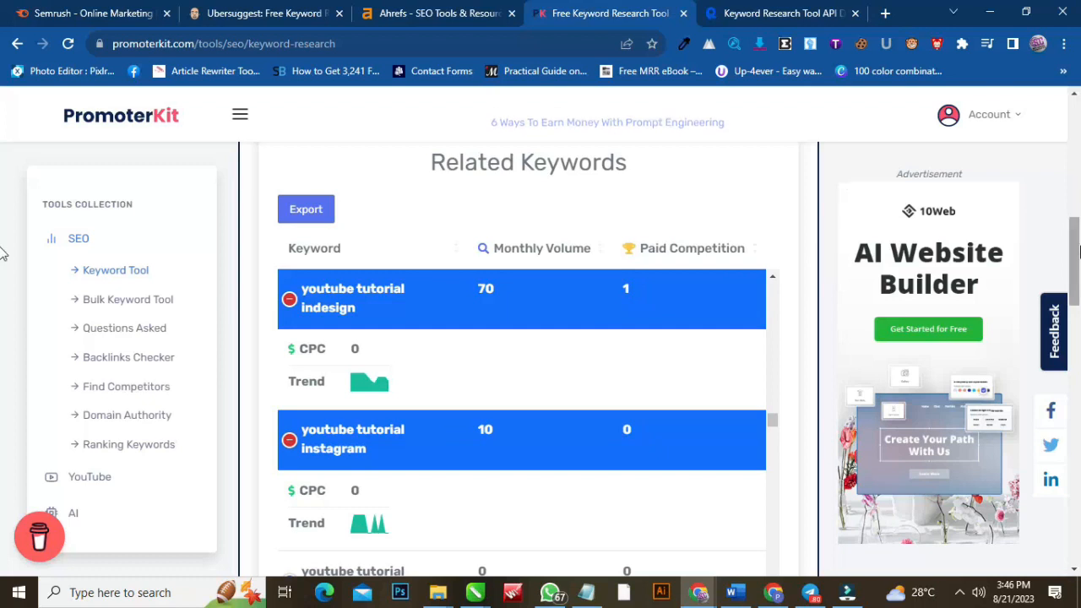
{"action": "scroll", "scroll_direction": "down", "scroll_amount": 3}
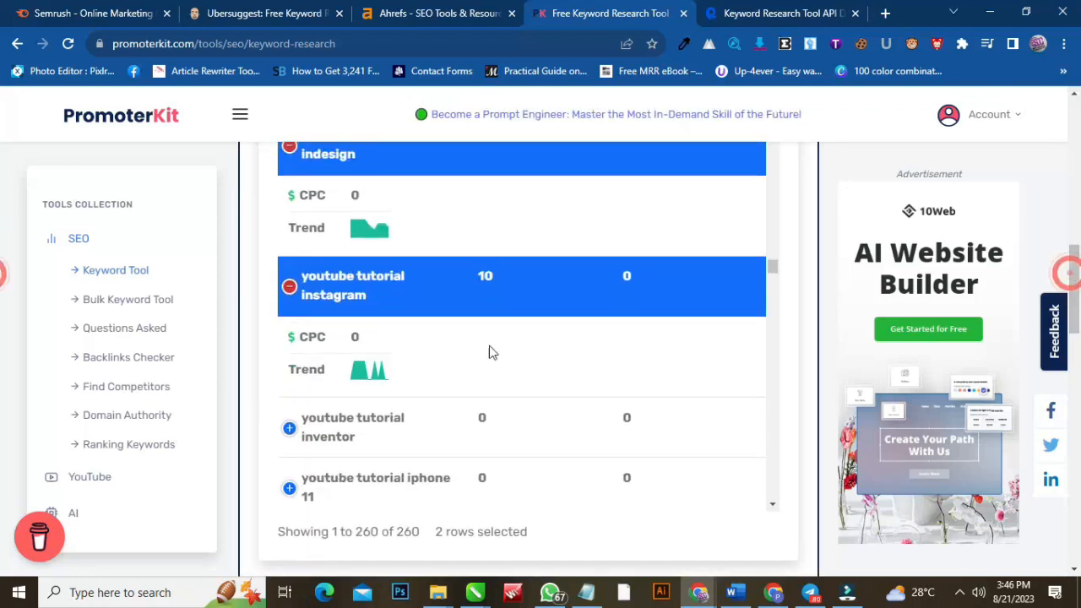
{"action": "left_click", "coordinate": [128, 299]}
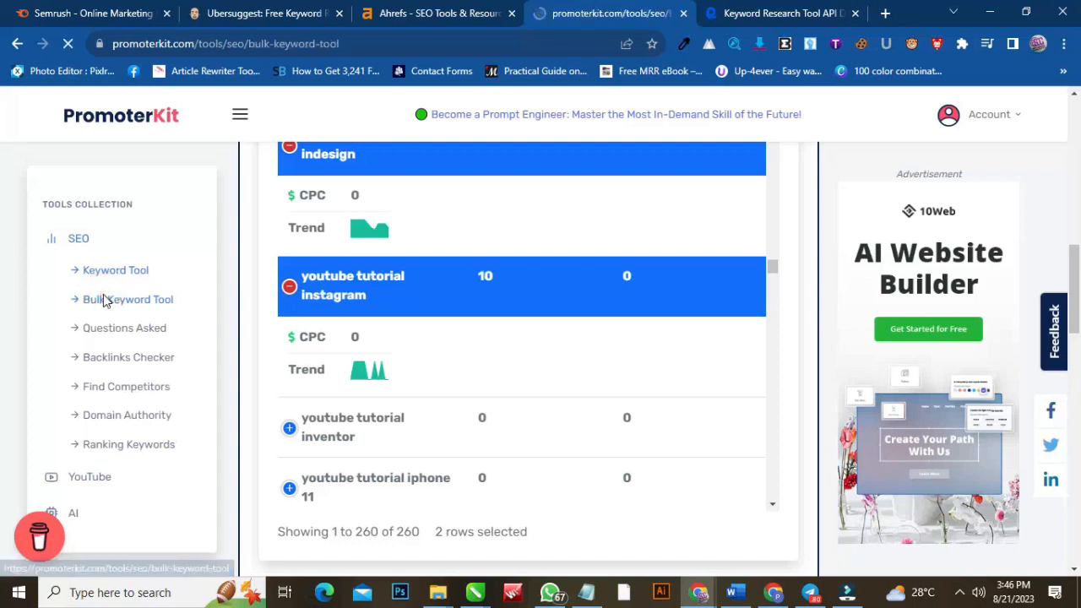
Open the Bulk Keyword Tool and Backlinks Checker pages, clicking into the domain field
{"action": "left_click", "coordinate": [128, 299]}
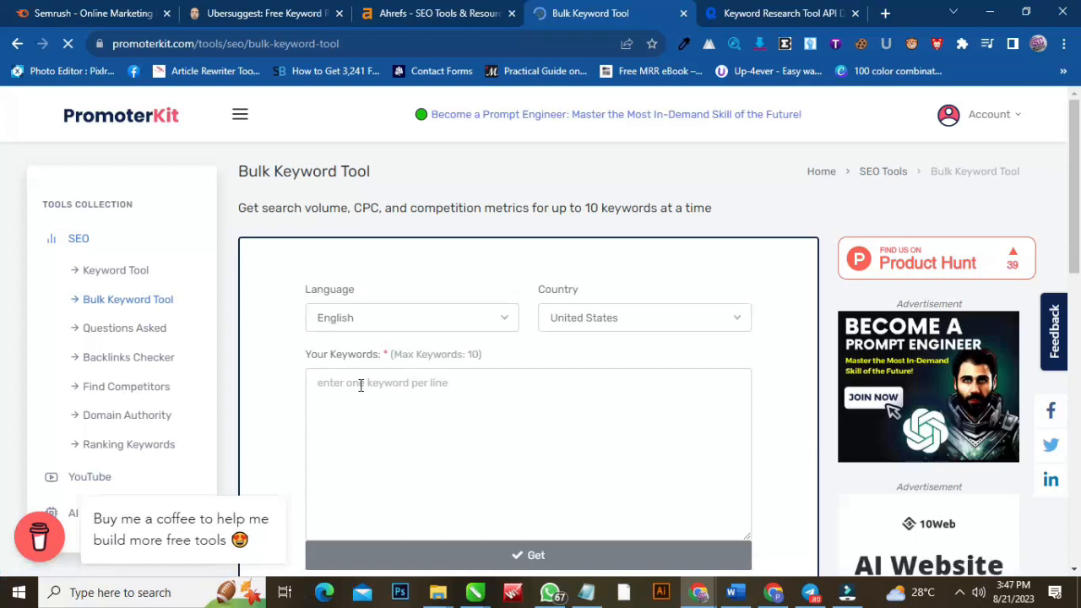
{"action": "left_click", "coordinate": [128, 356]}
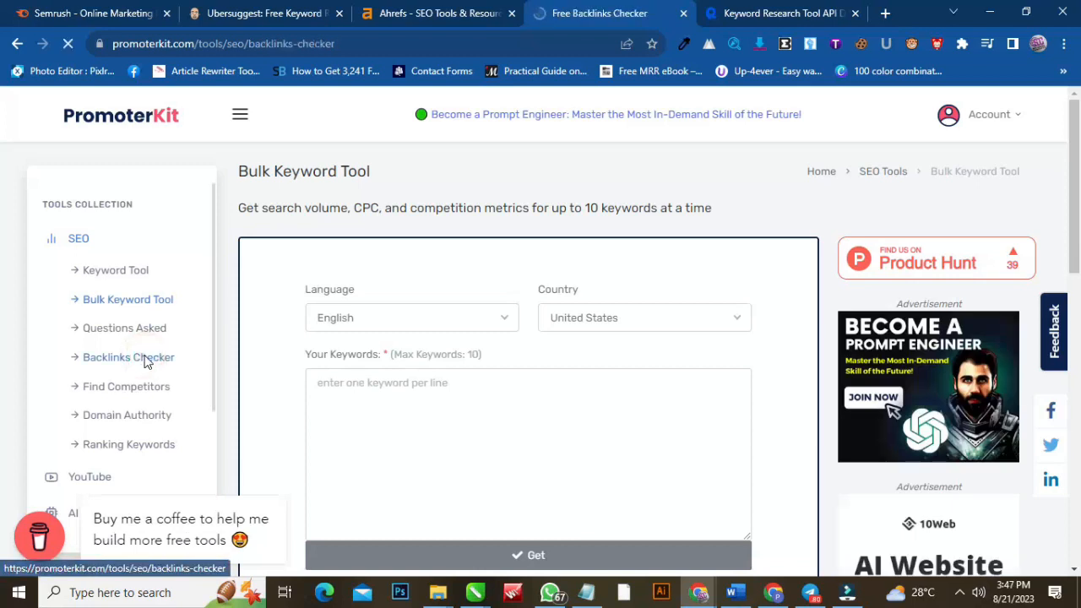
{"action": "left_click", "coordinate": [128, 357]}
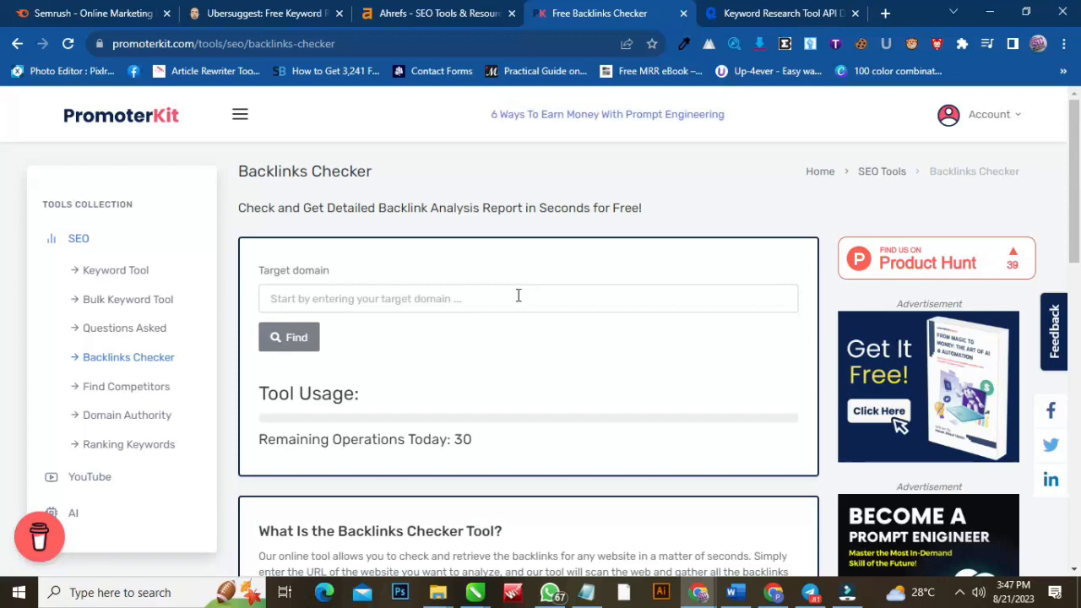
{"action": "left_click", "coordinate": [519, 298]}
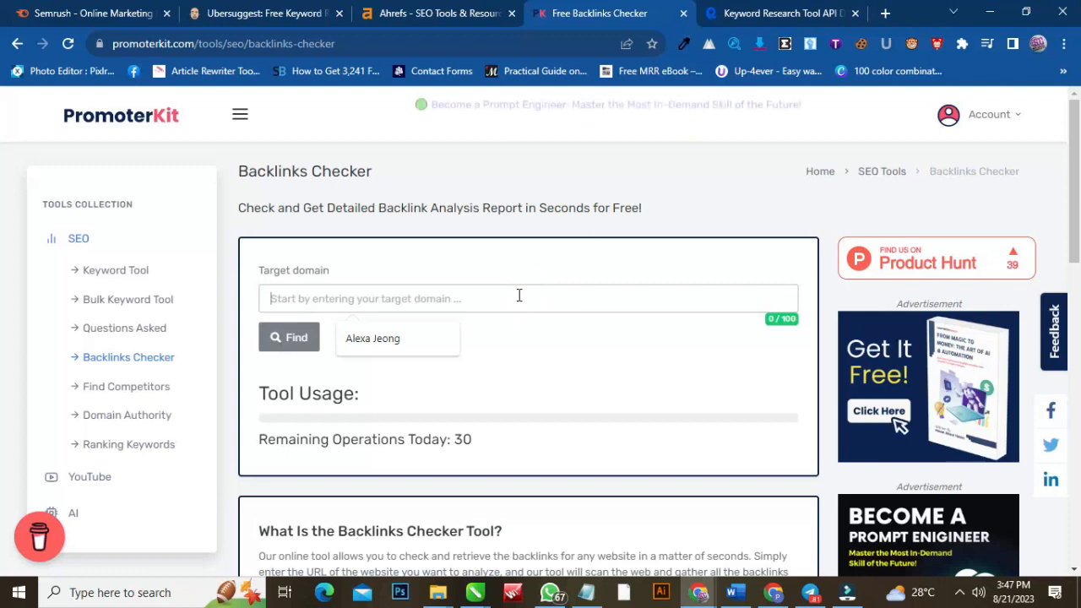
Open Competitors Research, then the YouTube Keyword Tool from the sidebar
{"action": "scroll", "scroll_direction": "down", "scroll_amount": 3}
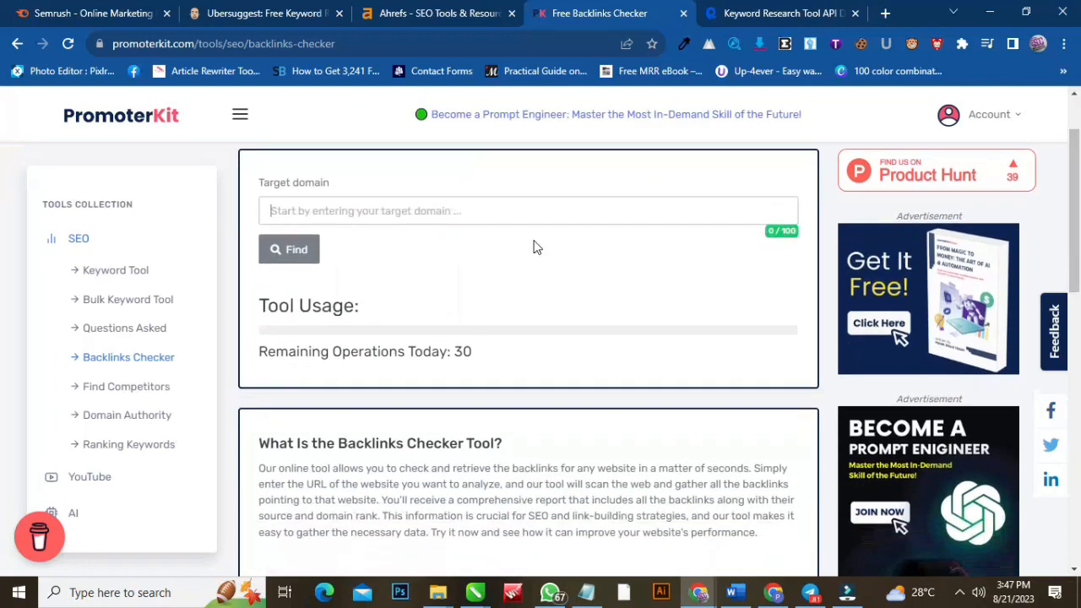
{"action": "left_click", "coordinate": [125, 386]}
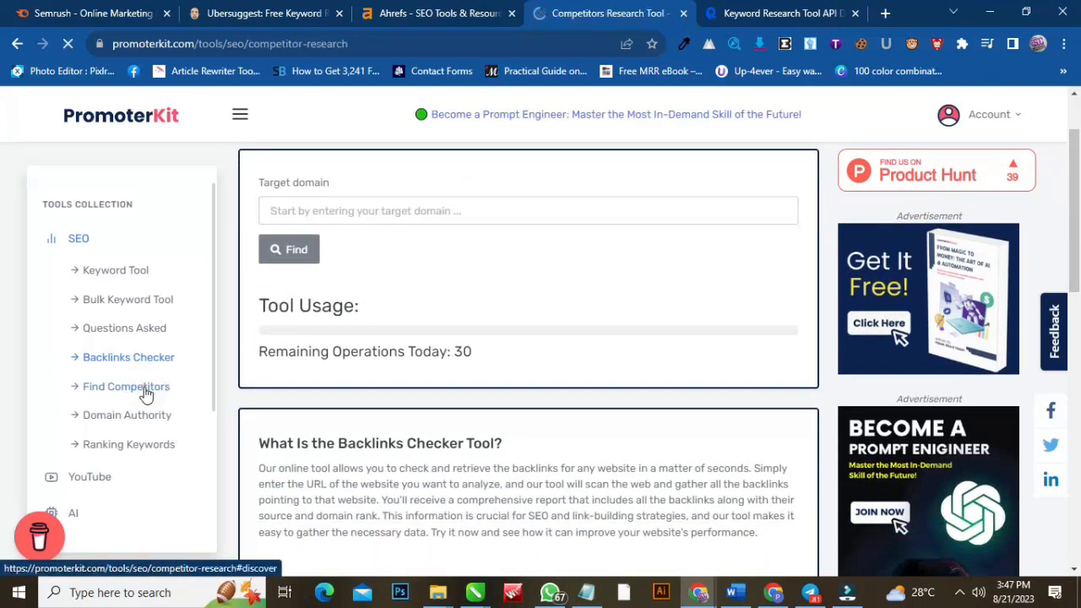
{"action": "left_click", "coordinate": [125, 385]}
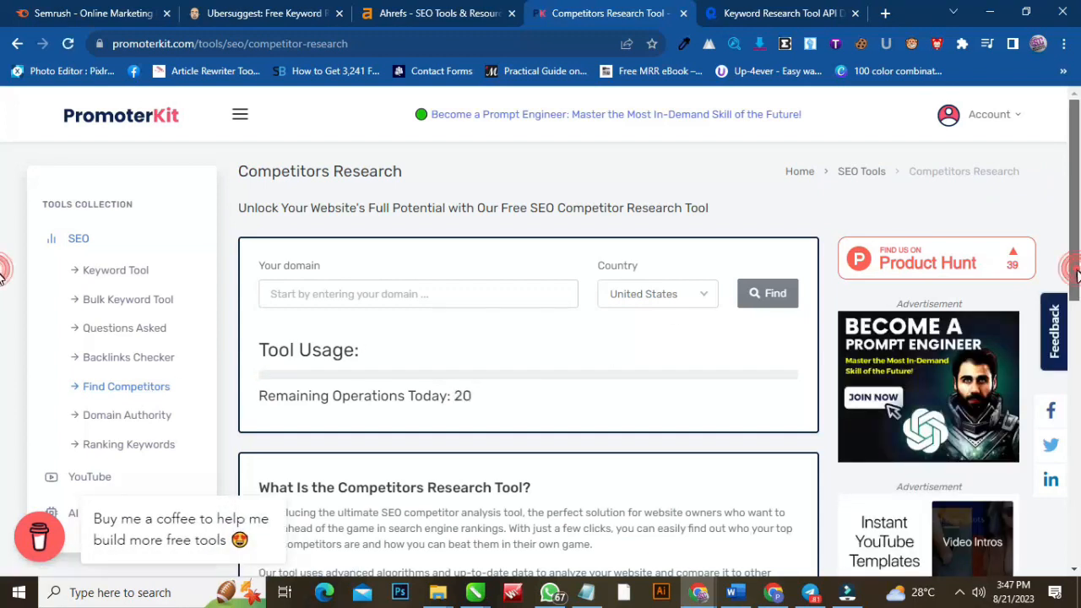
{"action": "scroll", "scroll_direction": "down", "scroll_amount": 3}
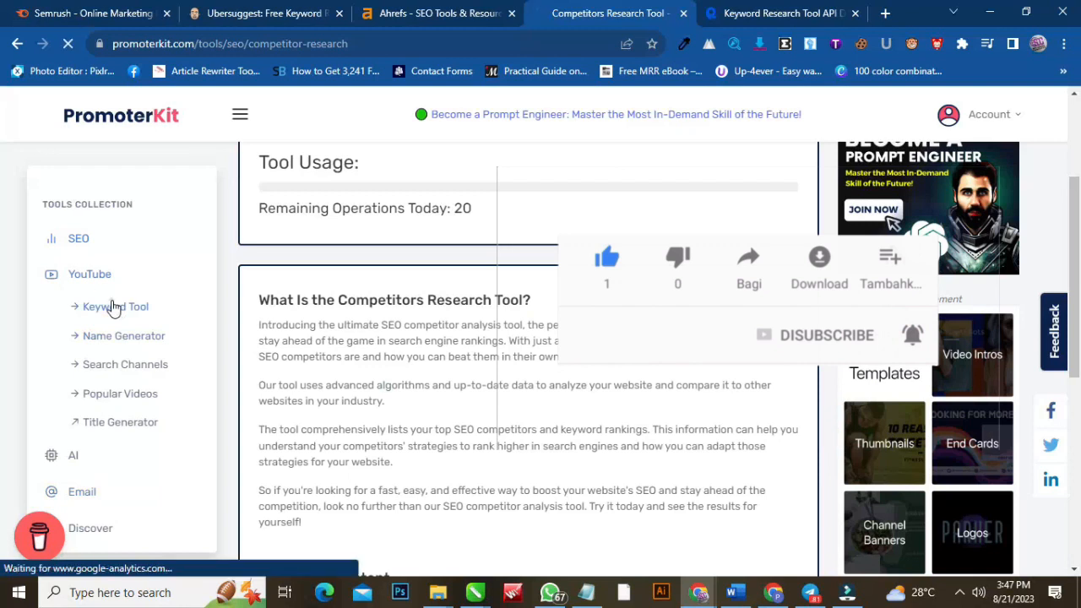
{"action": "left_click", "coordinate": [115, 307]}
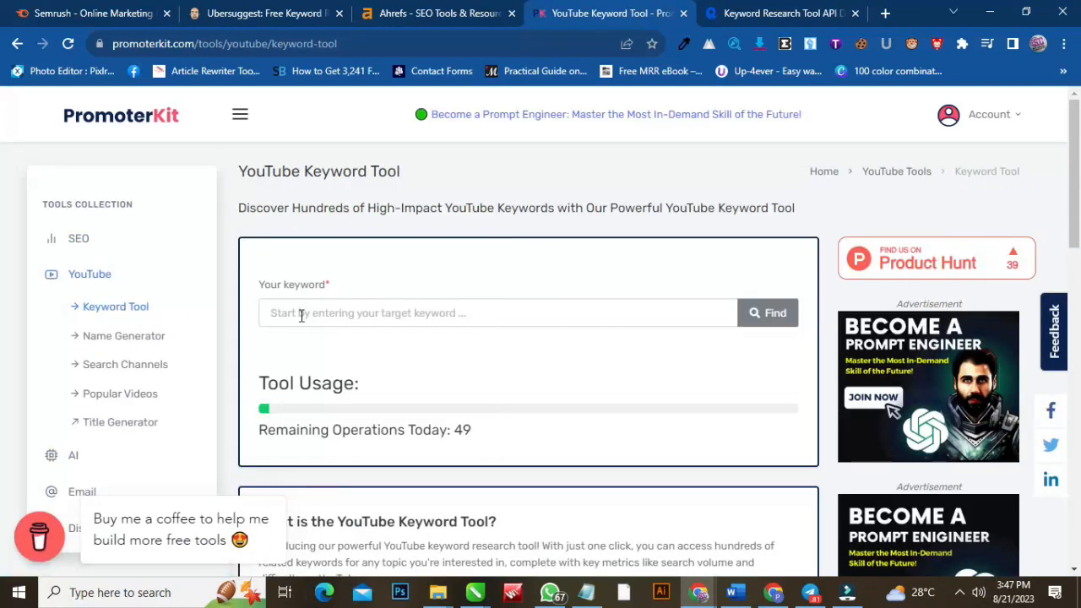
Enter 'youtube tutorial' as Your keyword and run the YouTube keyword search
{"action": "left_click", "coordinate": [499, 313]}
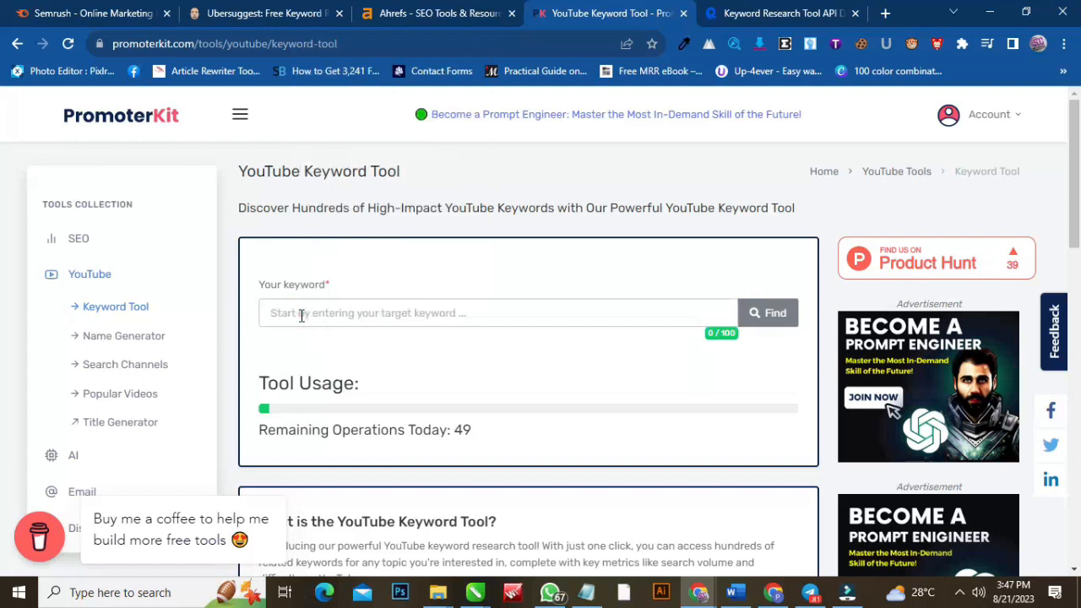
{"action": "type", "text": "youtube"}
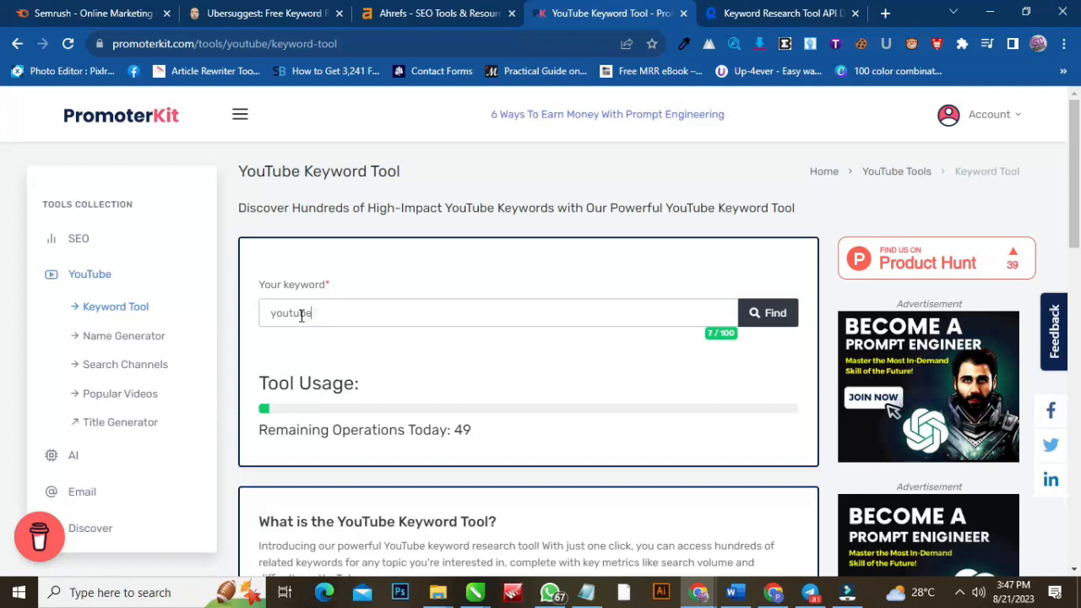
{"action": "type", "text": "tut"}
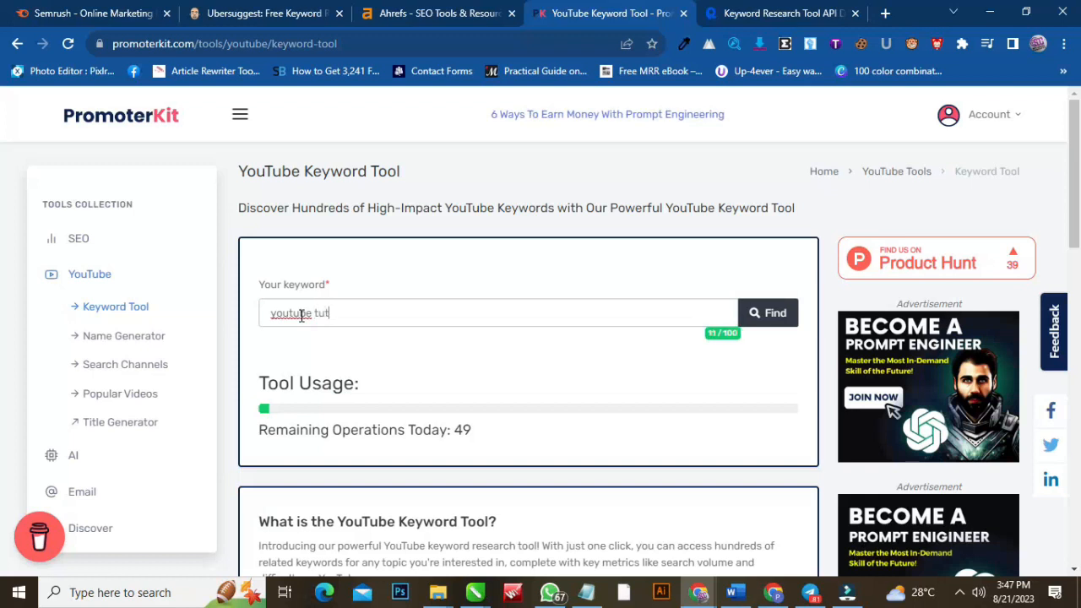
{"action": "type", "text": "orial"}
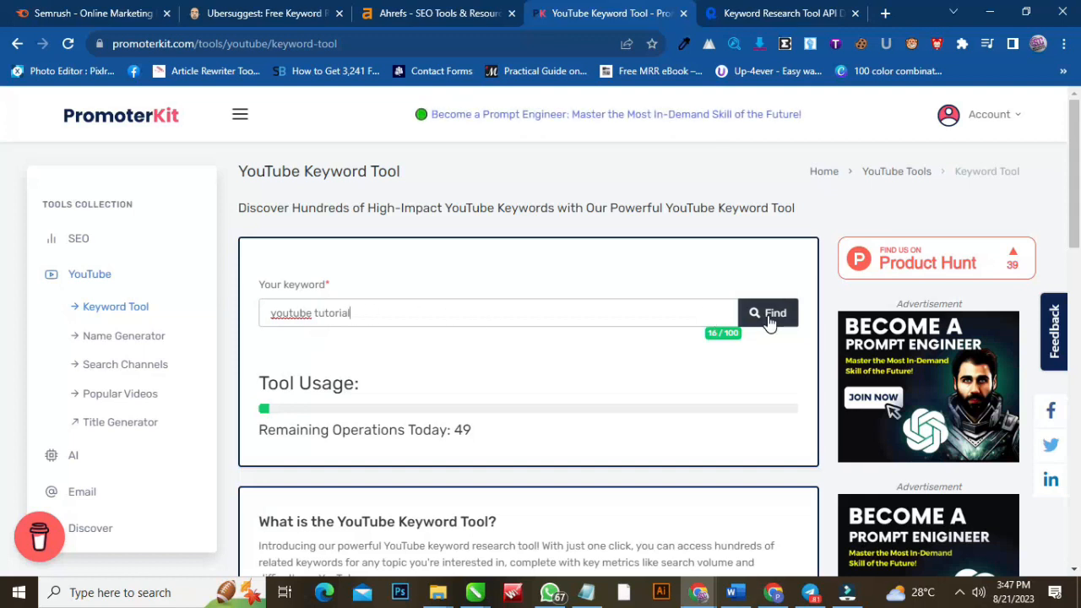
{"action": "left_click", "coordinate": [766, 312]}
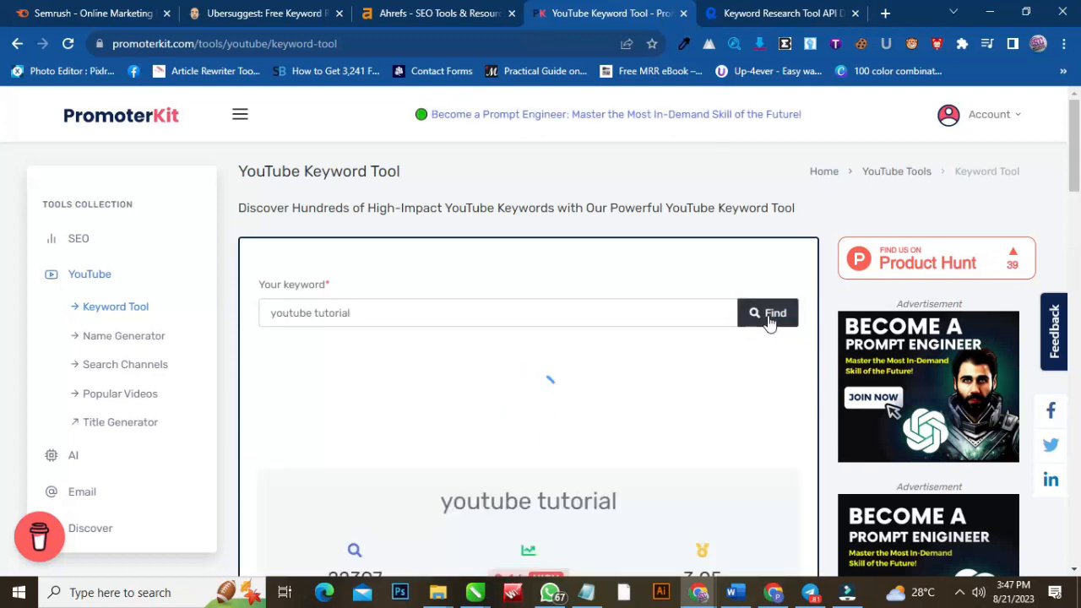
{"action": "left_click", "coordinate": [766, 313]}
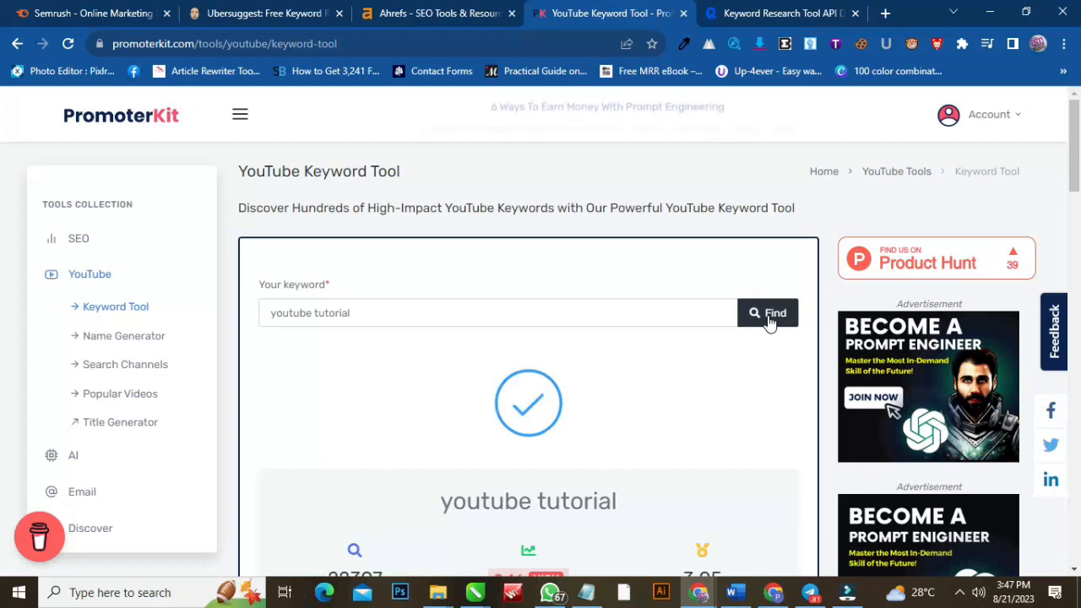
Scroll to the 22397 volume, 9.46 difficulty, 3.05 score metrics and Related Keywords heading
{"action": "scroll", "scroll_direction": "down", "scroll_amount": 3}
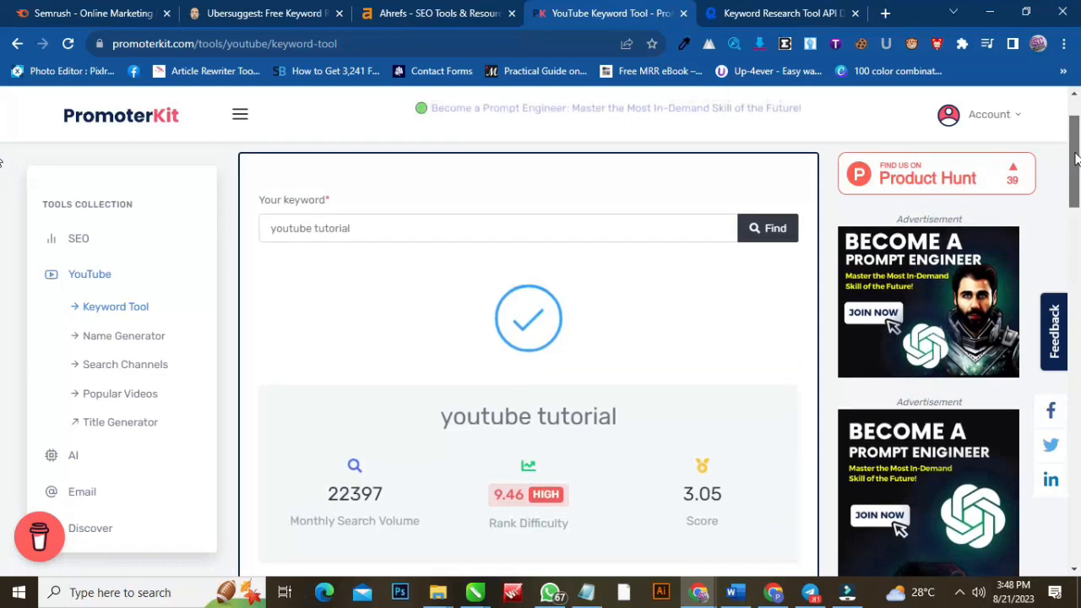
{"action": "scroll", "scroll_direction": "down", "scroll_amount": 3}
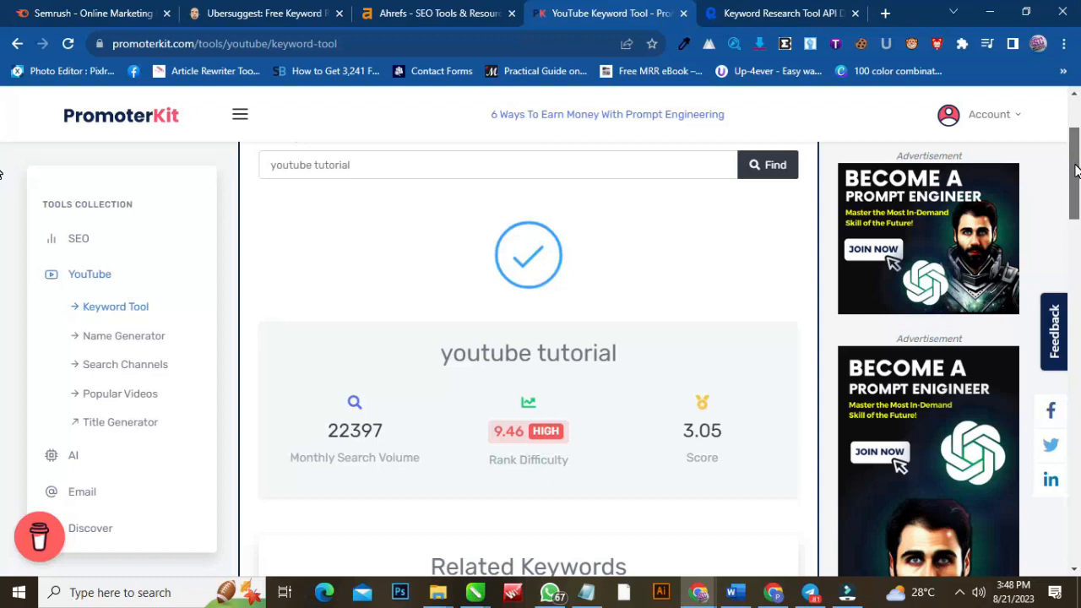
{"action": "scroll", "scroll_direction": "down", "scroll_amount": 3}
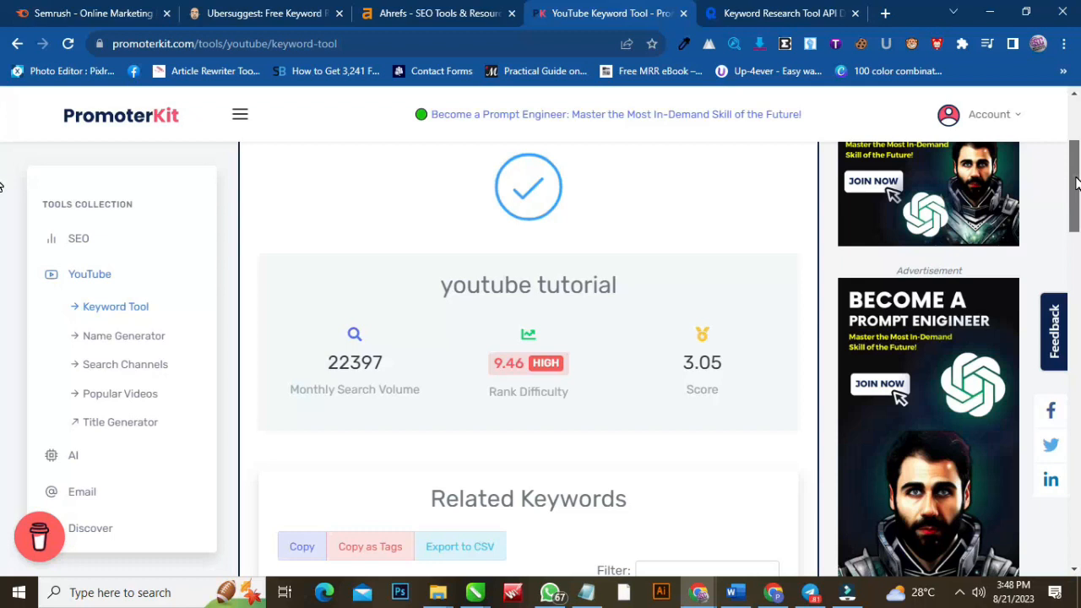
{"action": "left_click", "coordinate": [884, 13]}
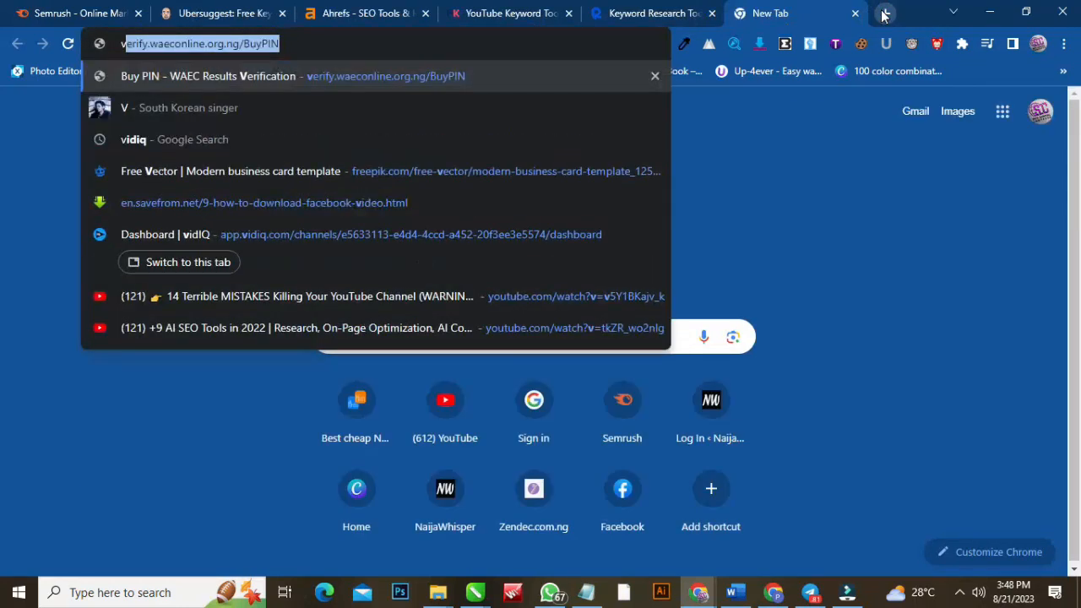
Open the vidIQ dashboard, copy 'youtube tutorial' from PromoterKit, and return to vidIQ
{"action": "type", "text": "vi"}
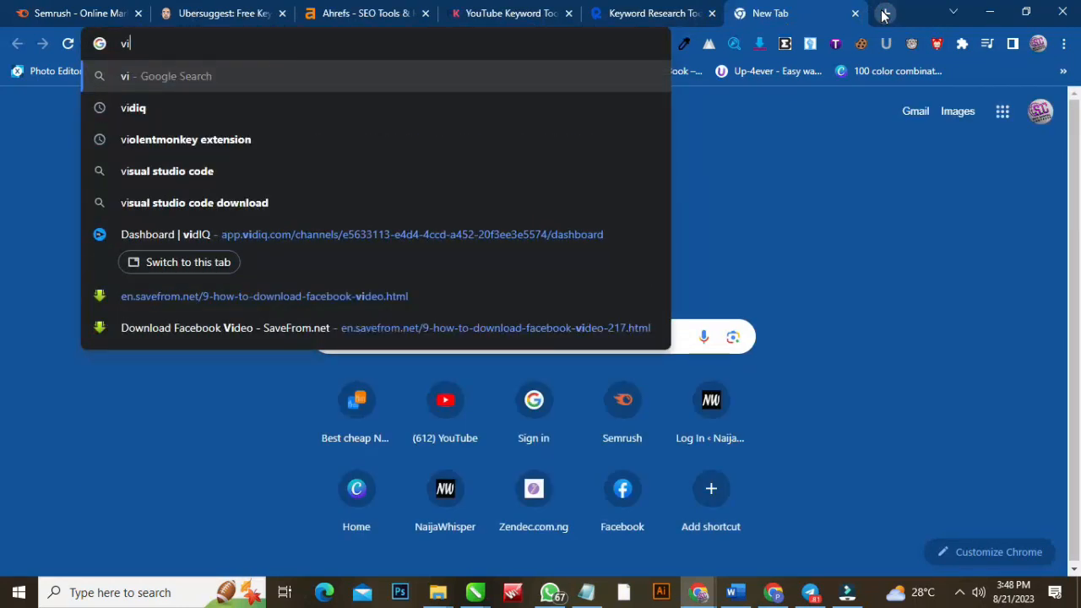
{"action": "left_click", "coordinate": [360, 234]}
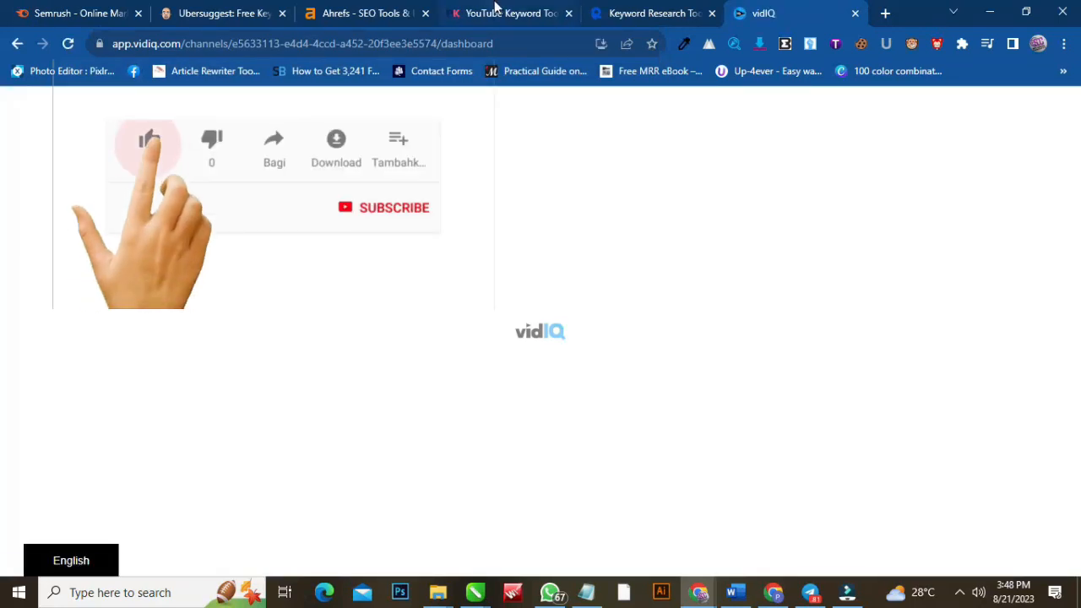
{"action": "left_click", "coordinate": [509, 12]}
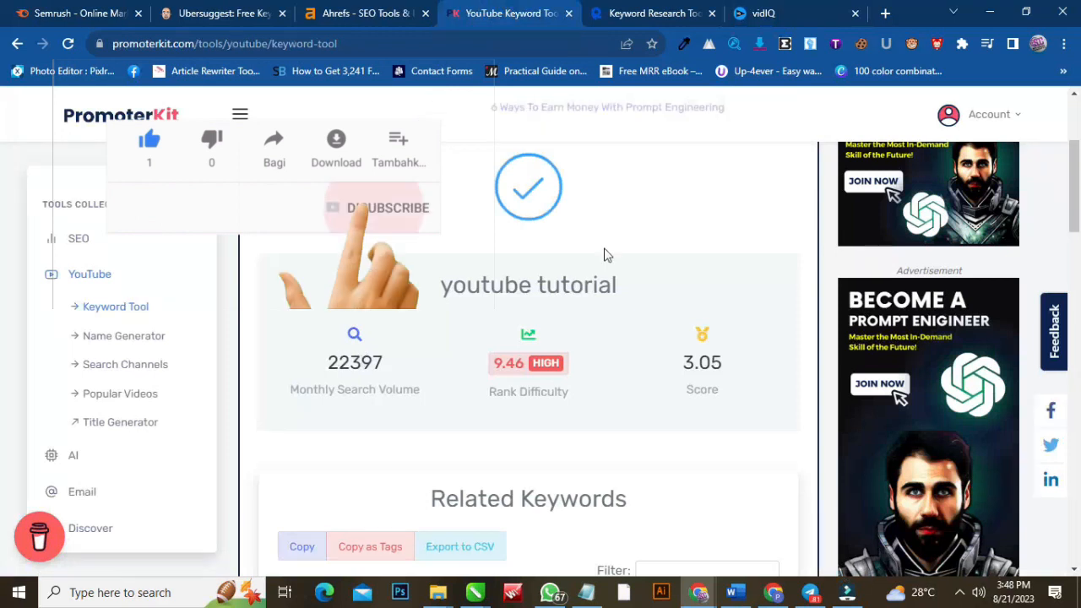
{"action": "double_click", "coordinate": [528, 284]}
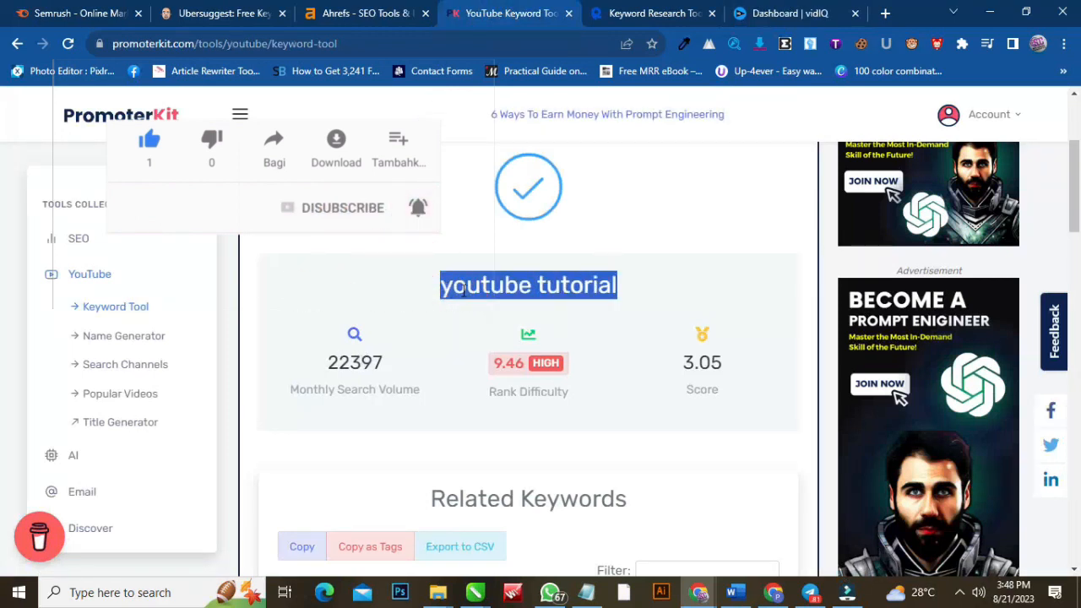
{"action": "right_click", "coordinate": [528, 285]}
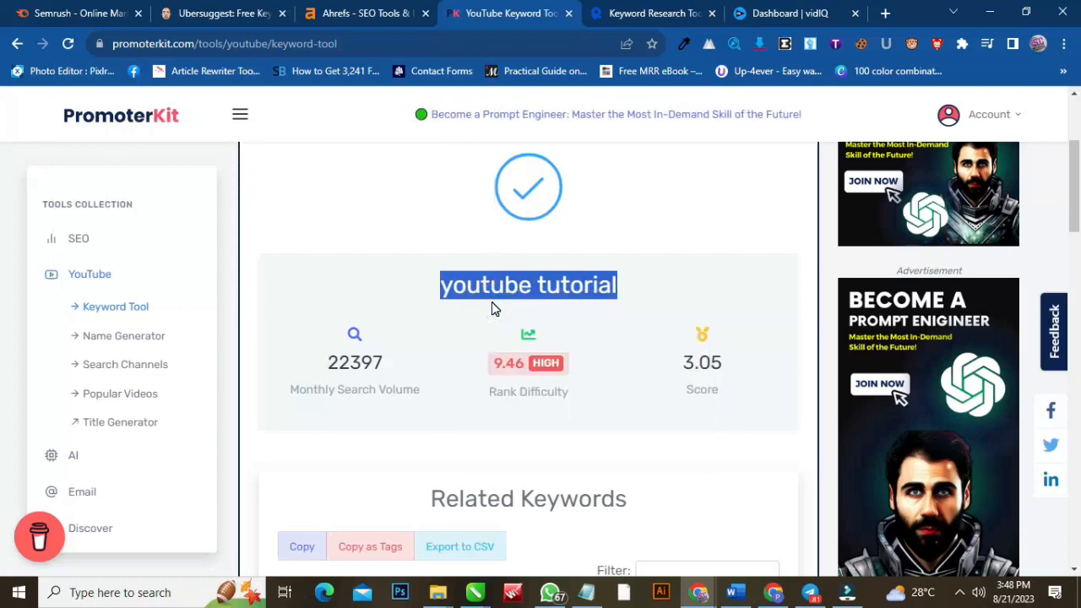
{"action": "mouse_move", "coordinate": [627, 275]}
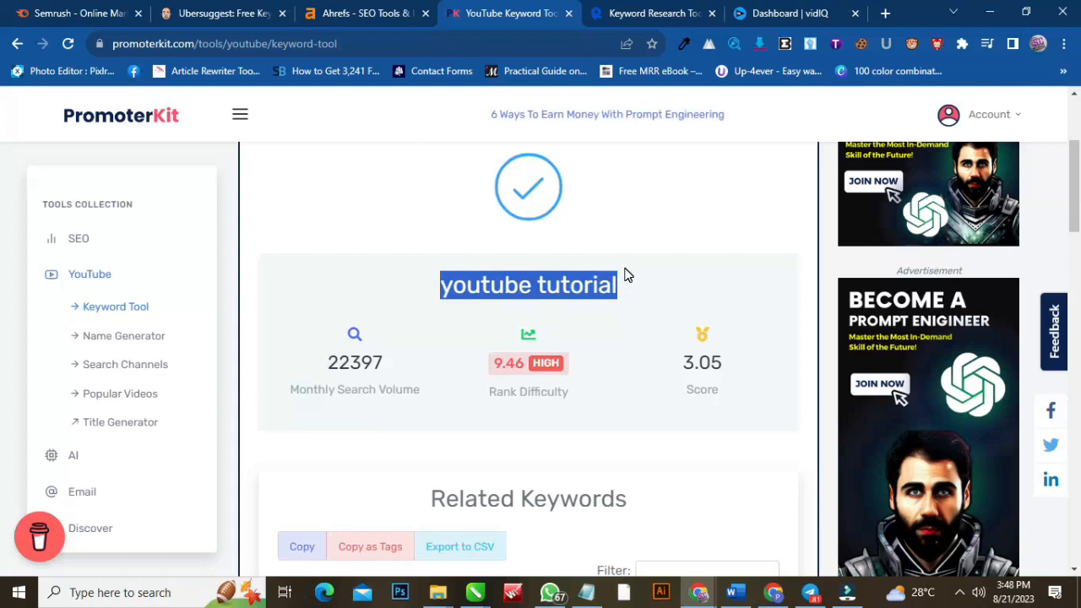
{"action": "left_click", "coordinate": [785, 13]}
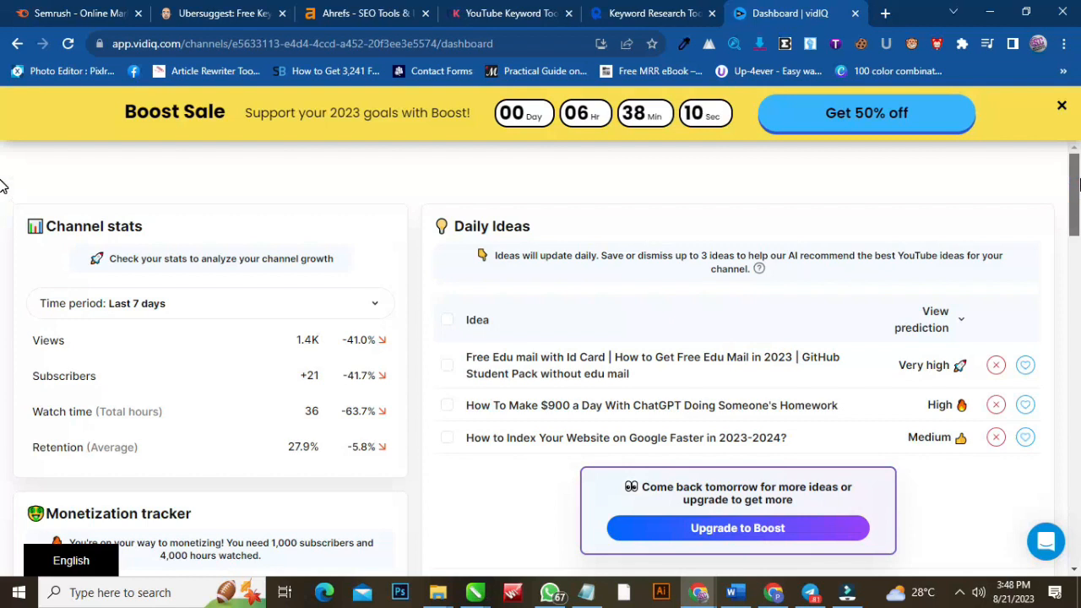
Dismiss vidIQ's Boost Sale banner and look up 'youtube tutorial': score 30, volume 22,347.5, competition 94.65
{"action": "scroll", "scroll_direction": "down", "scroll_amount": 3}
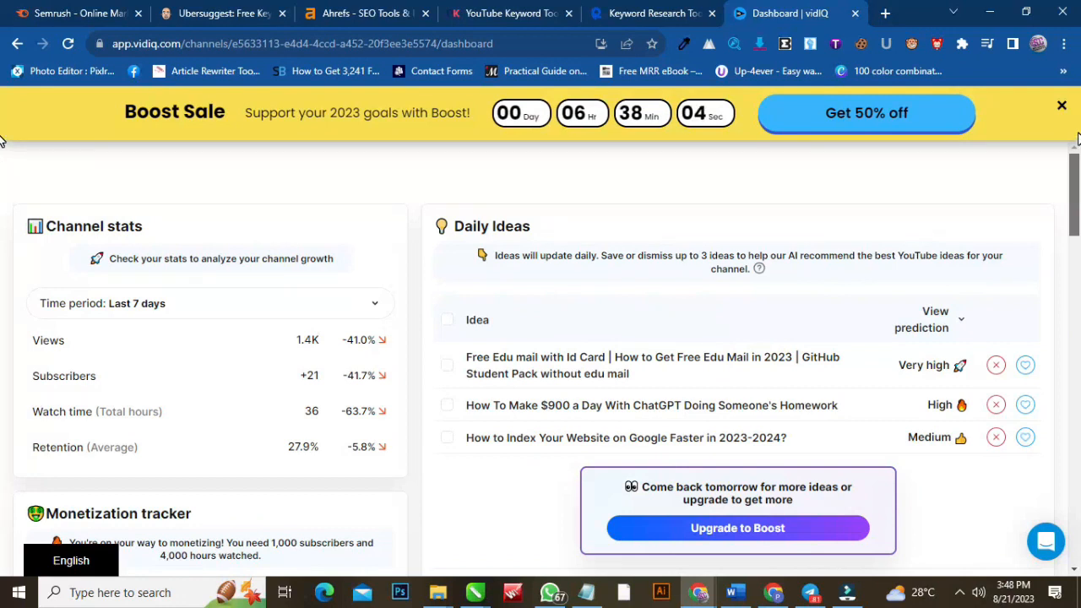
{"action": "left_click", "coordinate": [1061, 106]}
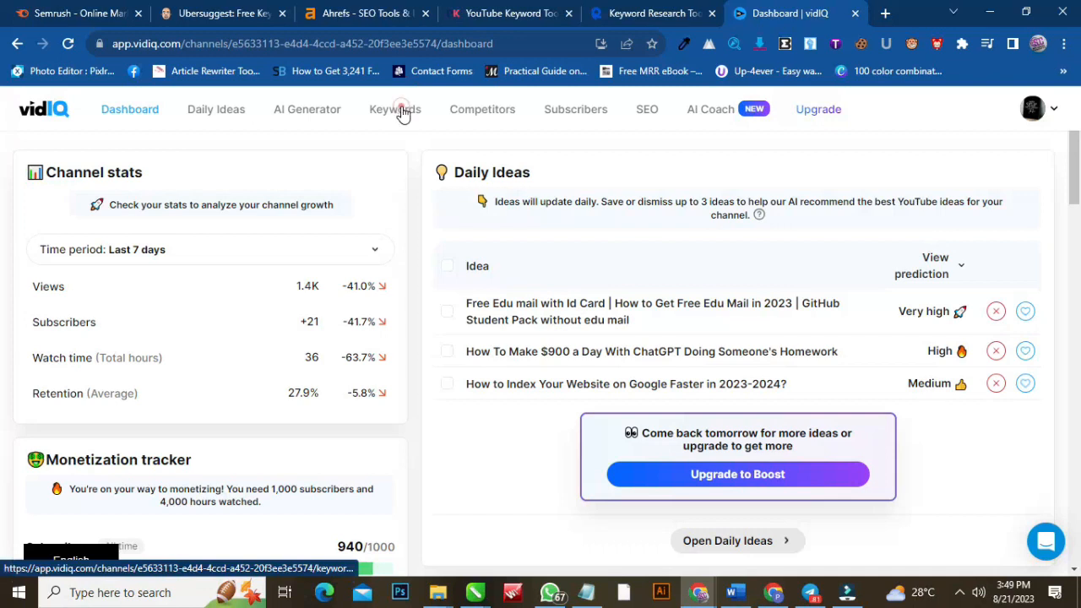
{"action": "left_click", "coordinate": [394, 109]}
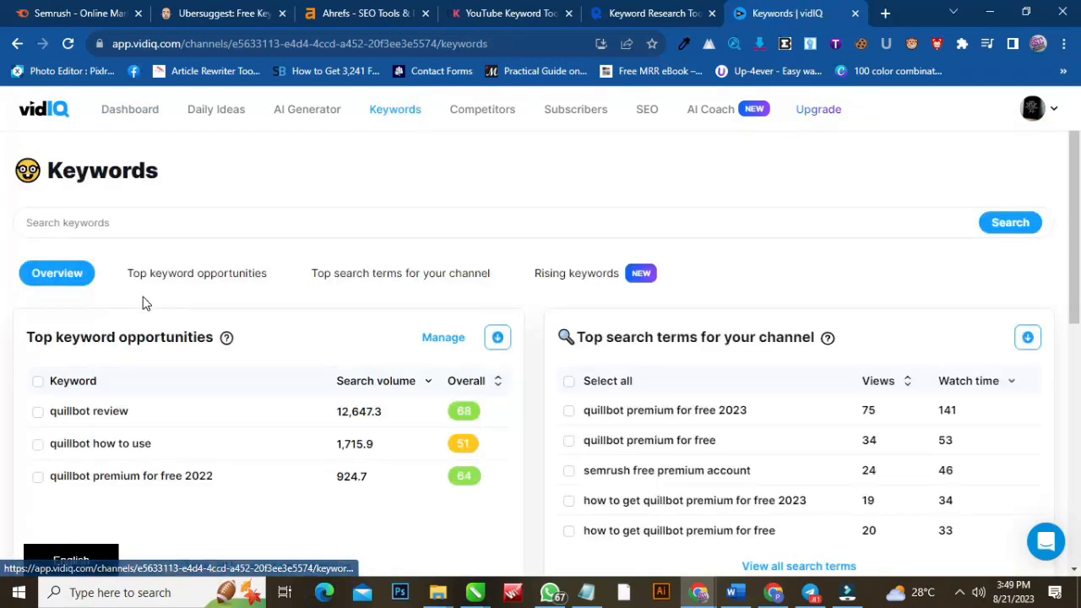
{"action": "right_click", "coordinate": [93, 222]}
{"action": "type", "text": "youtube tutorial"}
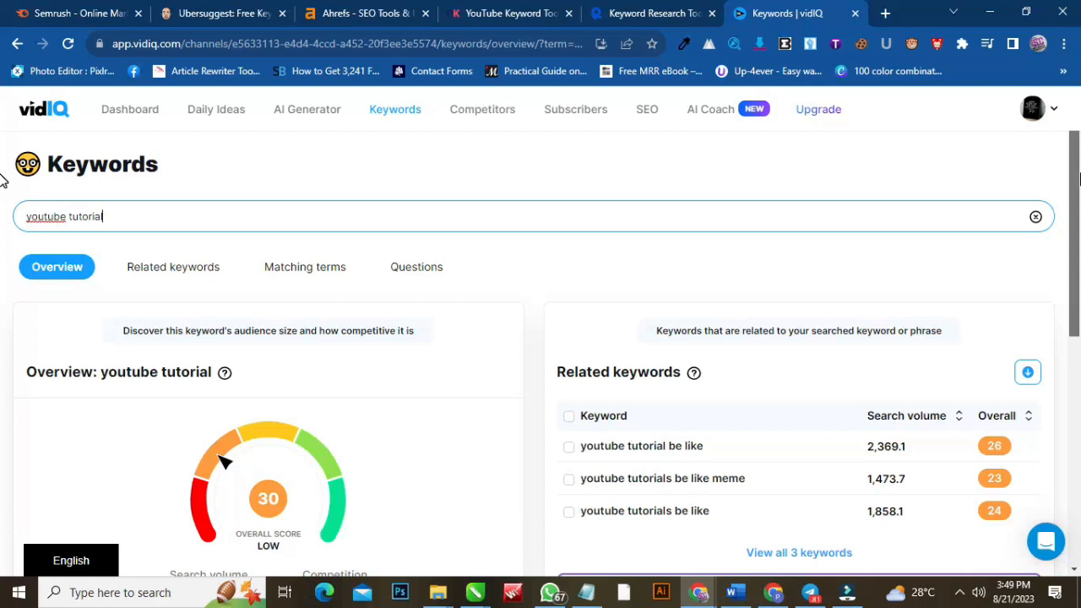
{"action": "scroll", "scroll_direction": "down", "scroll_amount": 3}
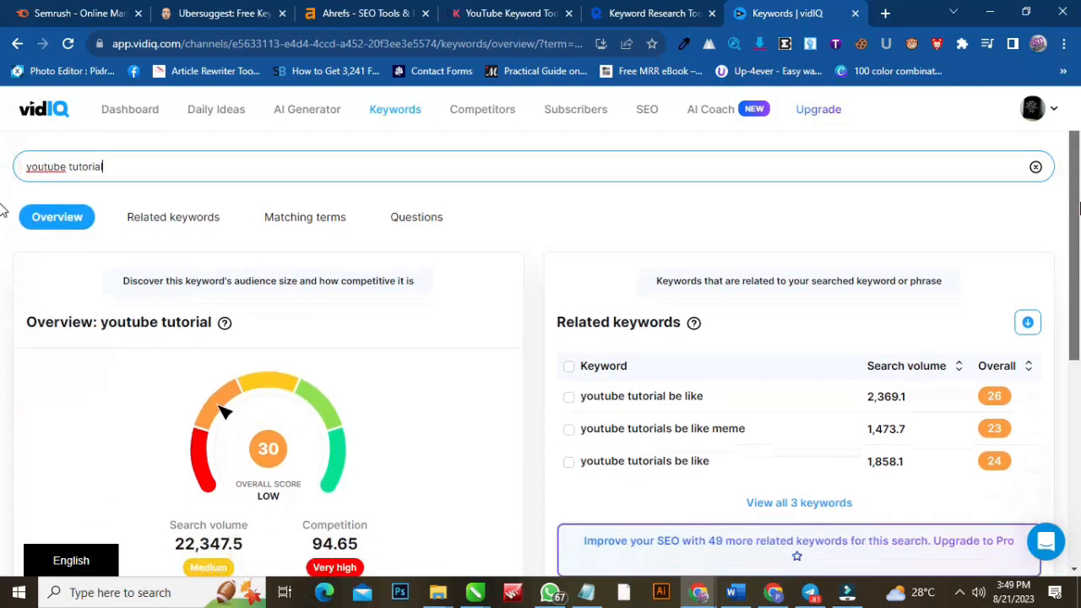
{"action": "scroll", "scroll_direction": "down", "scroll_amount": 3}
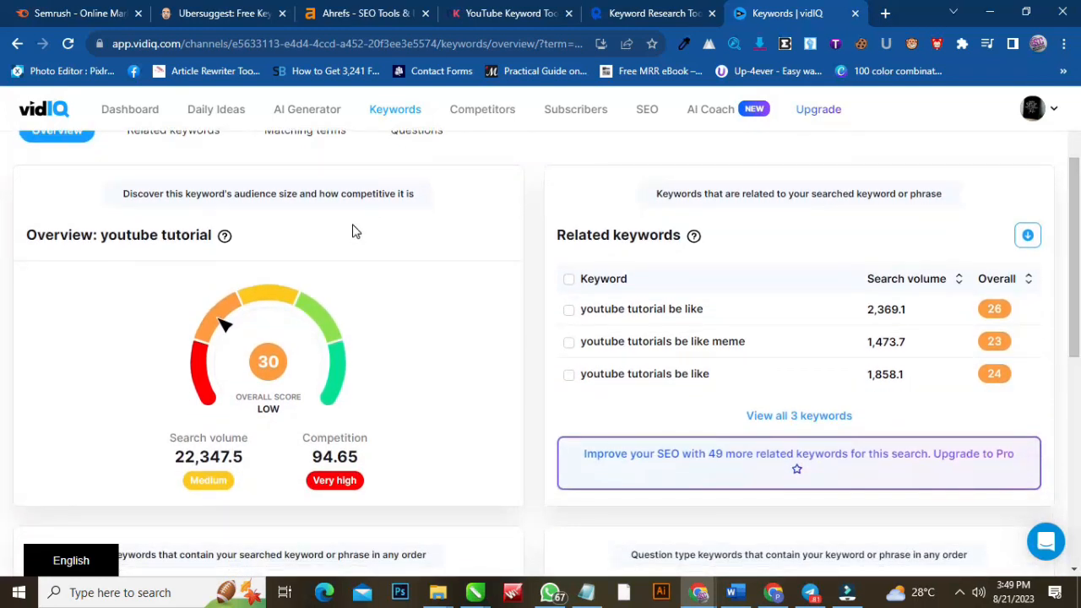
{"action": "mouse_move", "coordinate": [152, 469]}
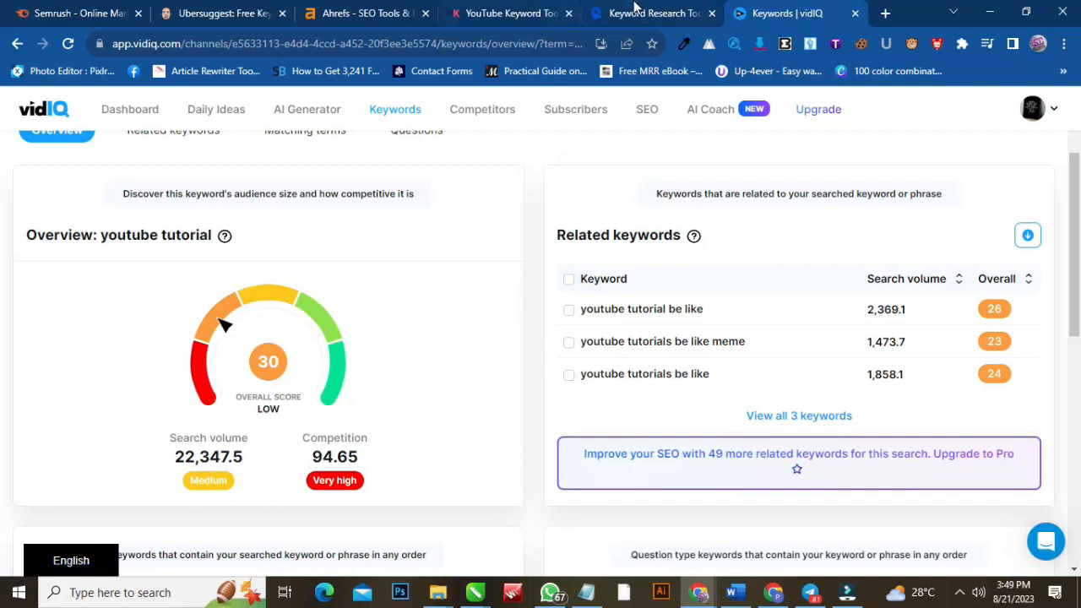
Compare both tabs, then highlight 'Showing 1 to 53 of 53 Keywords' in PromoterKit's Related Keywords
{"action": "left_click", "coordinate": [506, 14]}
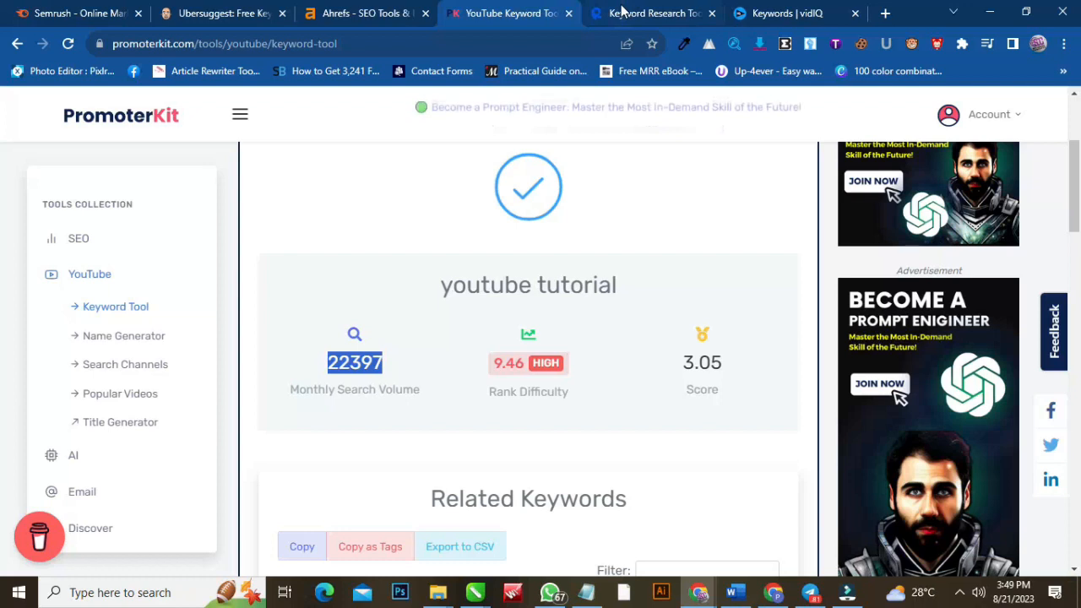
{"action": "left_click", "coordinate": [785, 12]}
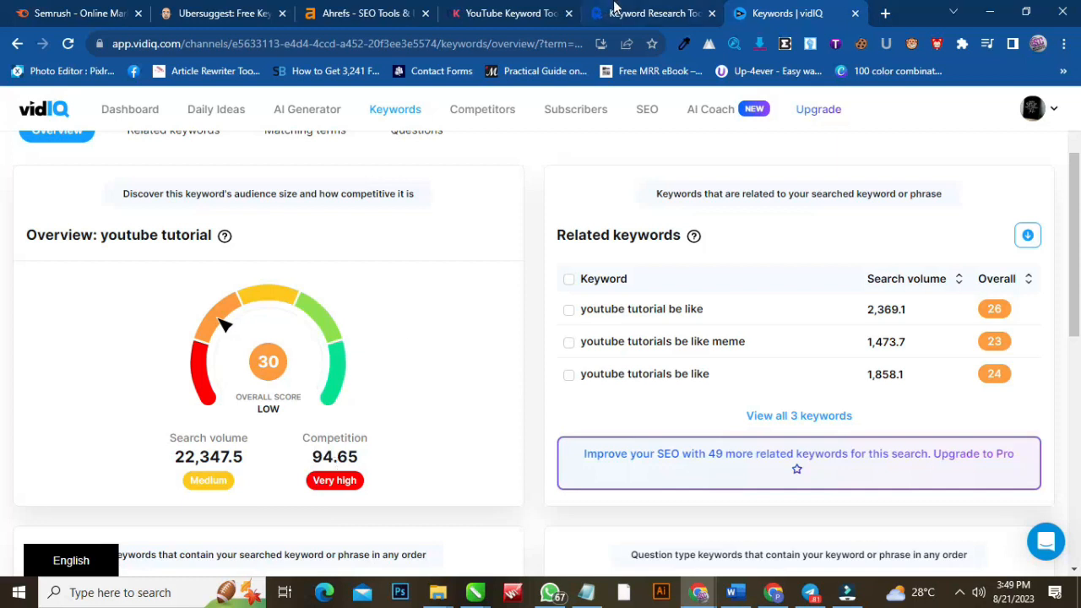
{"action": "left_click", "coordinate": [507, 13]}
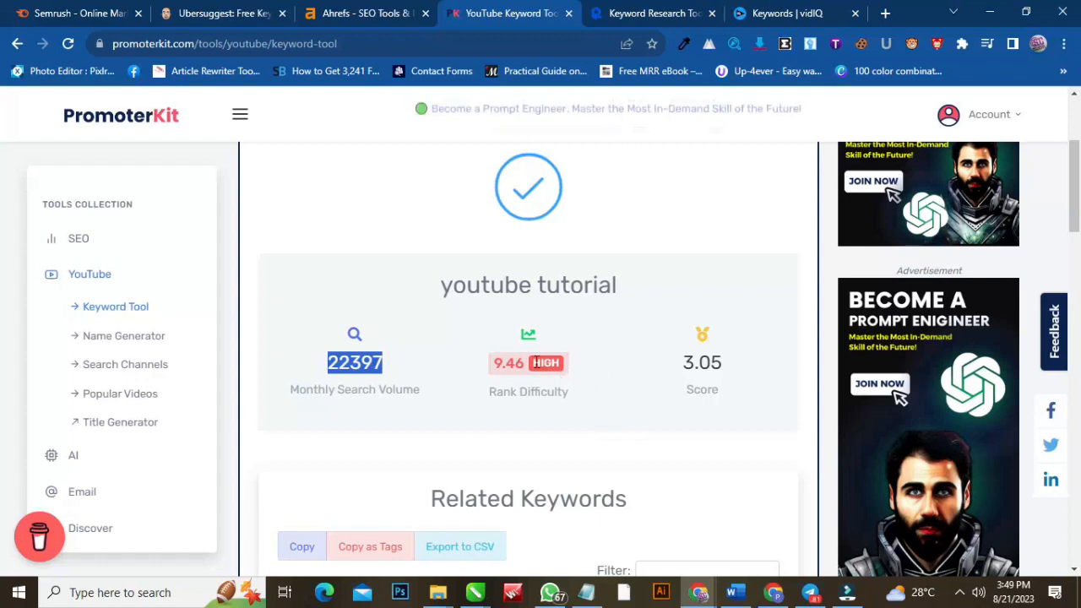
{"action": "scroll", "scroll_direction": "down", "scroll_amount": 3}
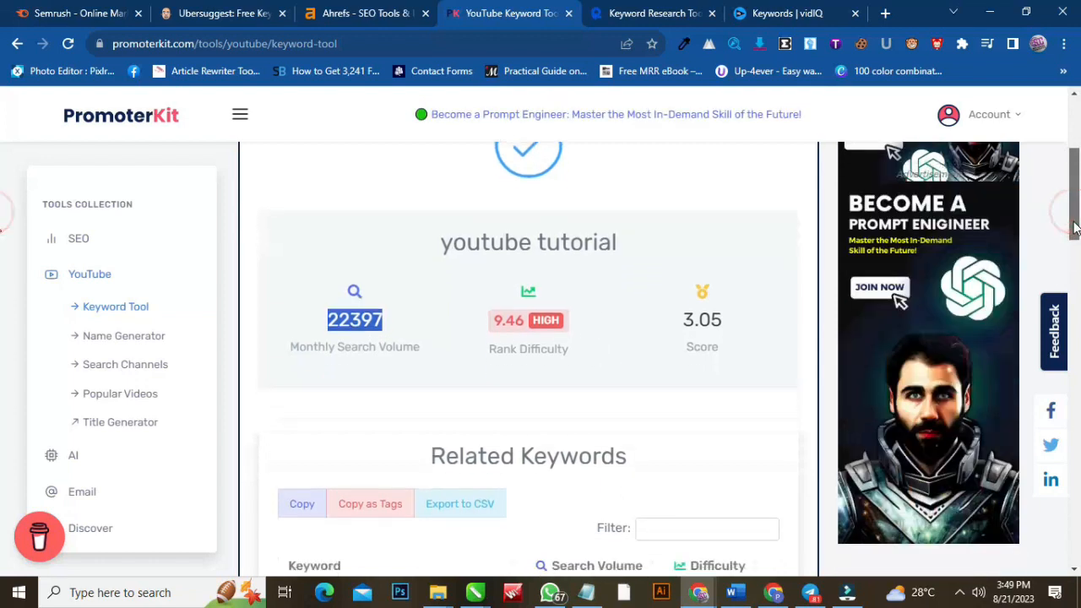
{"action": "scroll", "scroll_direction": "down", "scroll_amount": 3}
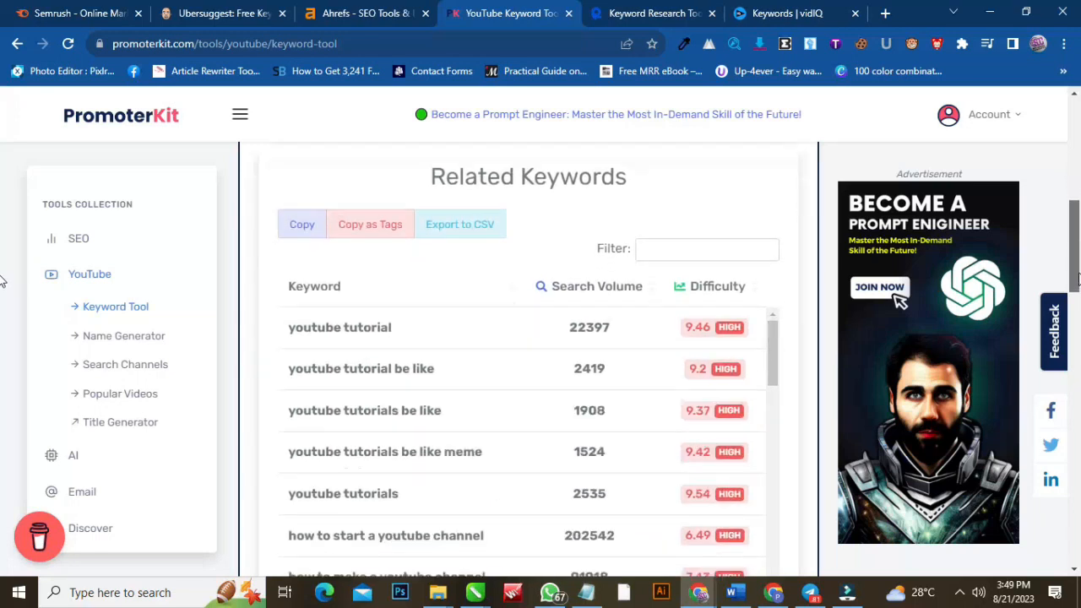
{"action": "scroll", "scroll_direction": "down", "scroll_amount": 3}
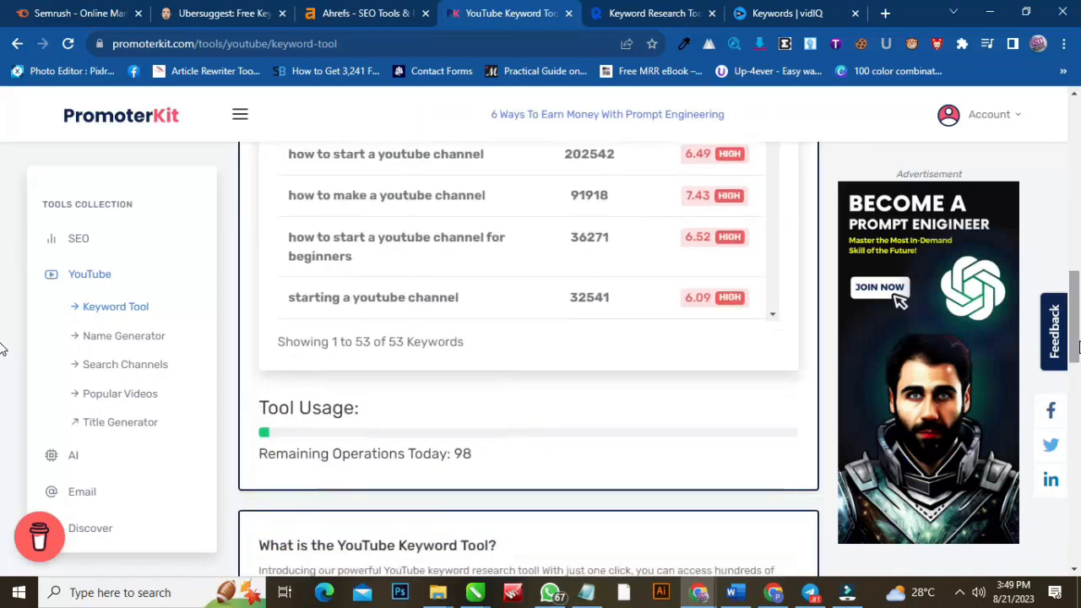
{"action": "scroll", "scroll_direction": "down", "scroll_amount": 3}
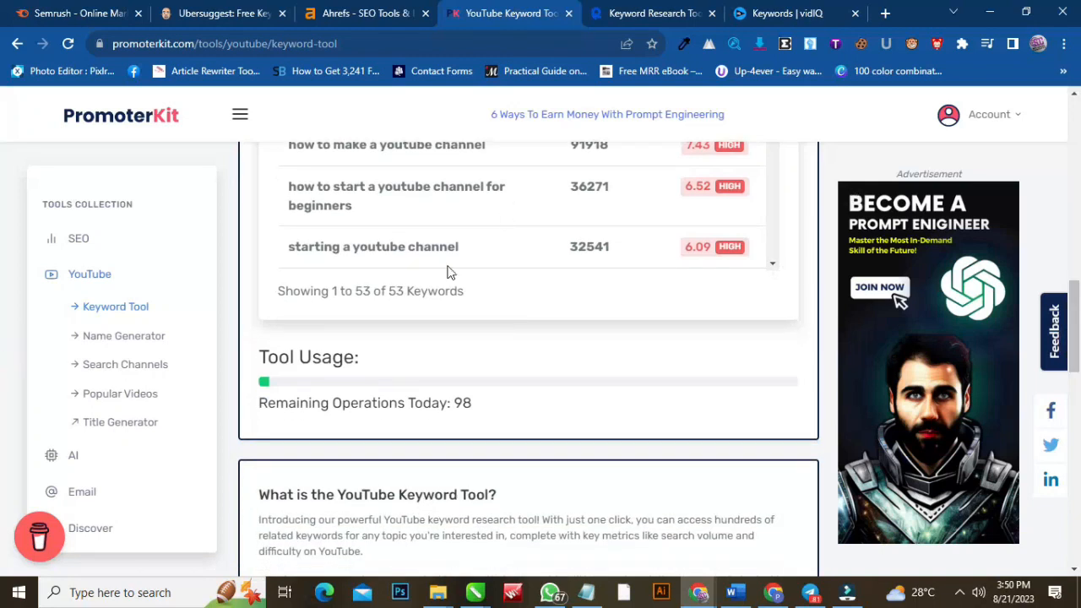
{"action": "triple_click", "coordinate": [370, 290]}
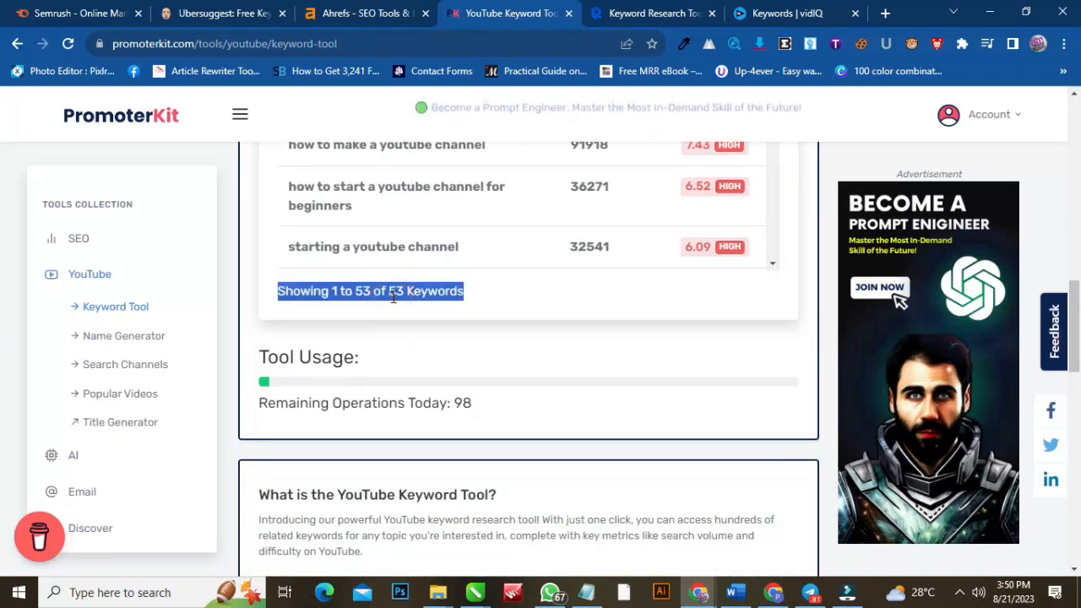
{"action": "double_click", "coordinate": [396, 291]}
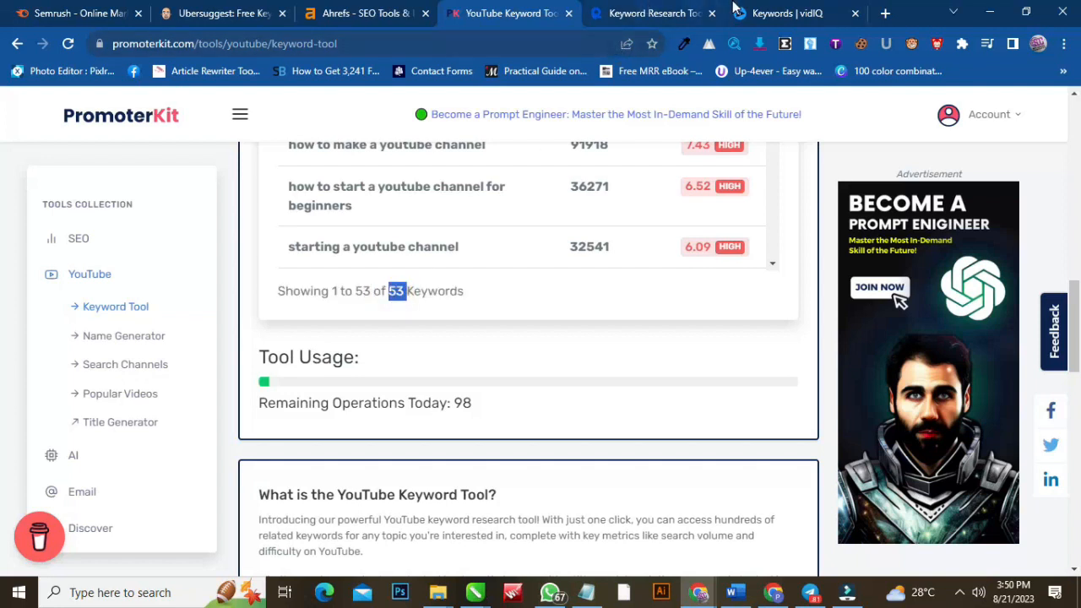
Scroll vidIQ's 'youtube tutorial' results to the Matching terms and Questions cards
{"action": "left_click", "coordinate": [789, 14]}
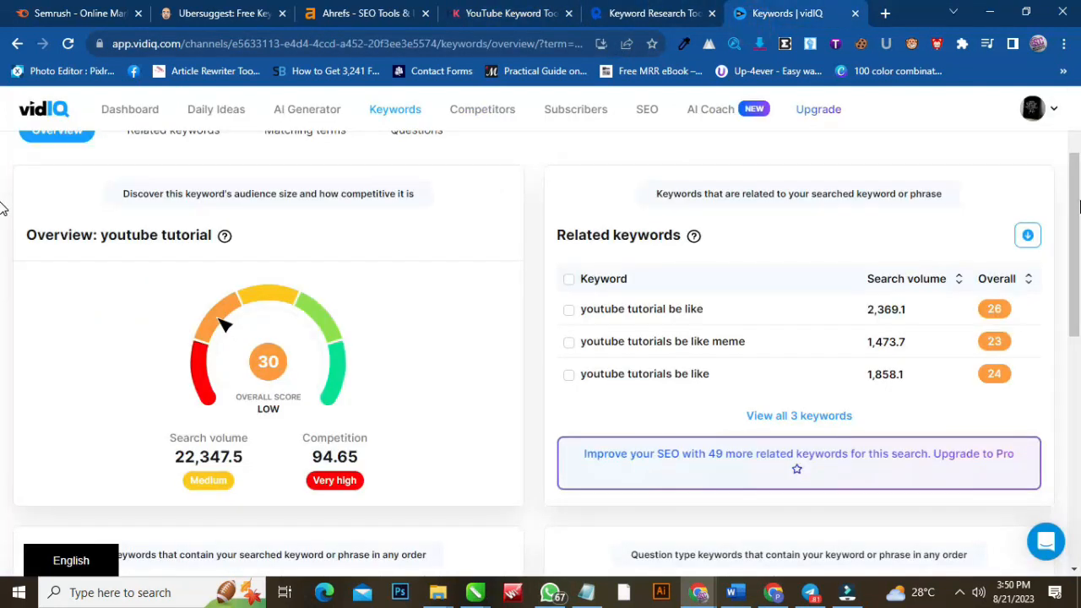
{"action": "scroll", "scroll_direction": "down", "scroll_amount": 3}
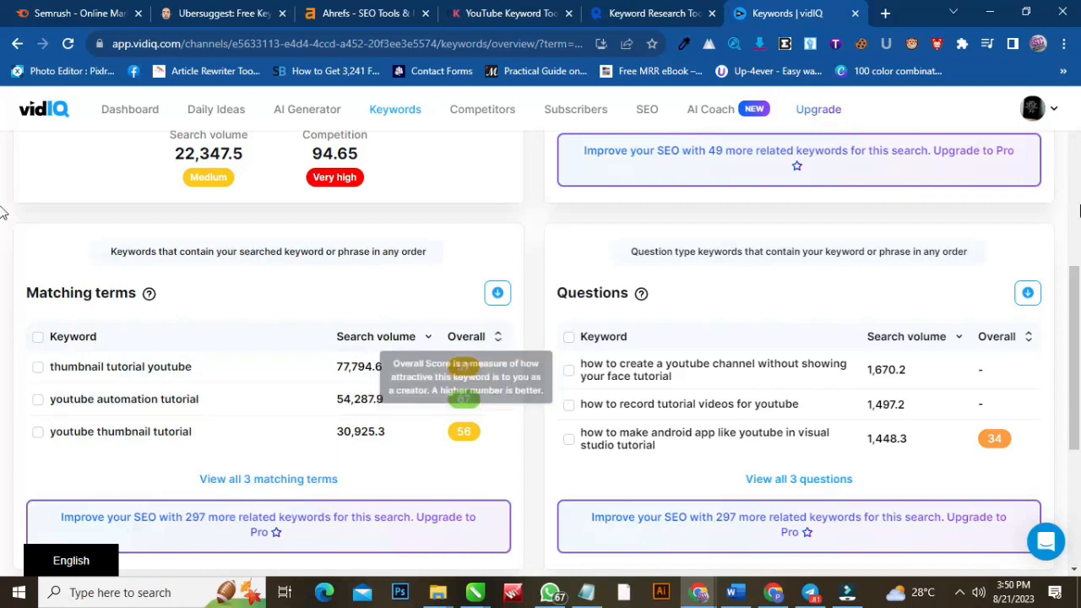
{"action": "scroll", "scroll_direction": "down", "scroll_amount": 3}
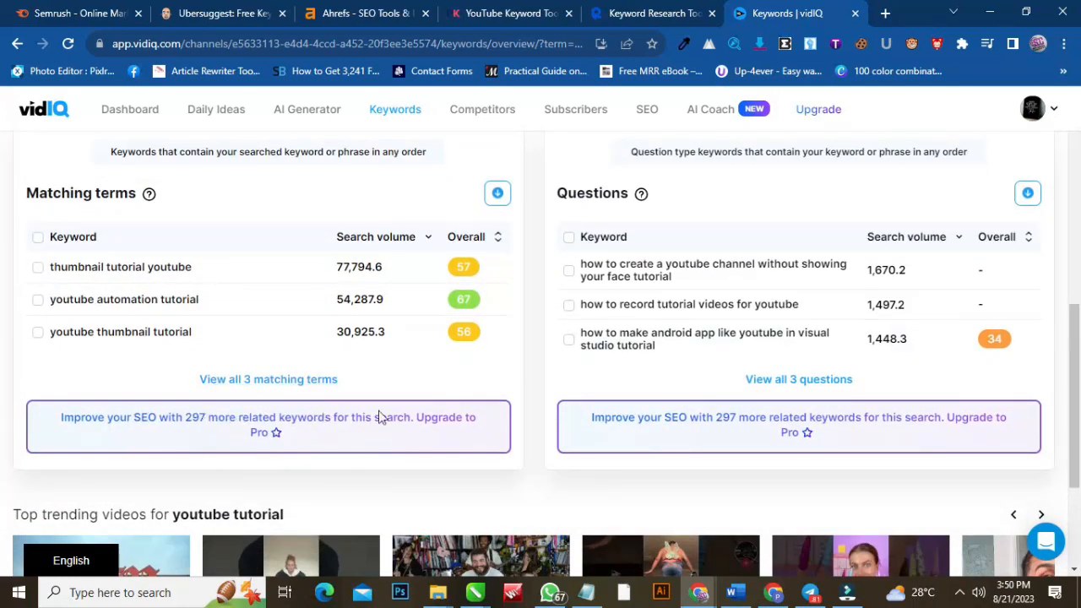
{"action": "mouse_move", "coordinate": [599, 29]}
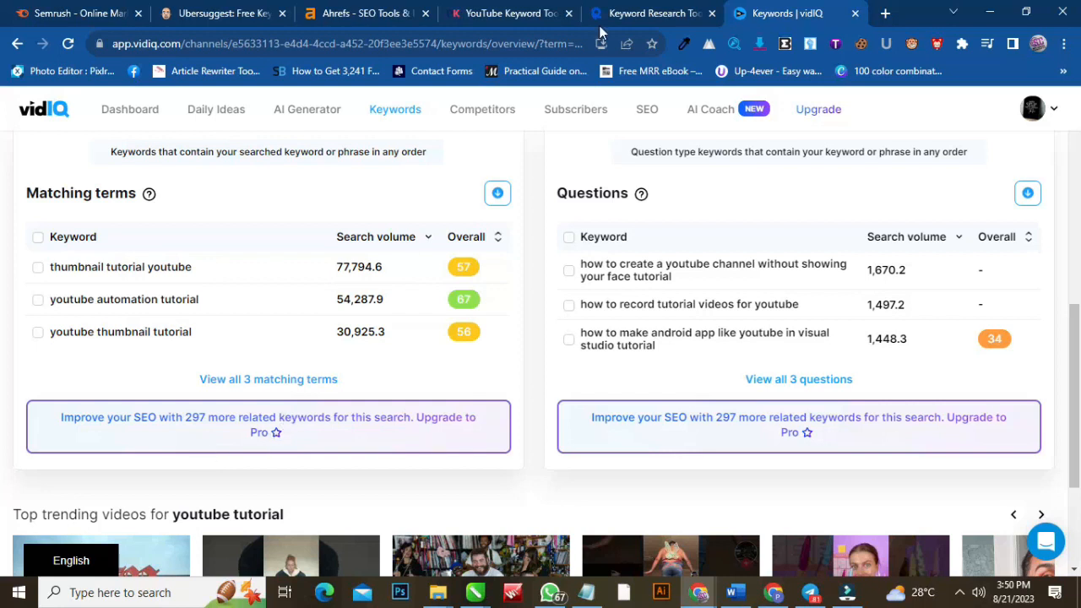
In PromoterKit, highlight the low-difficulty 'youtube automation' related keyword
{"action": "left_click", "coordinate": [507, 13]}
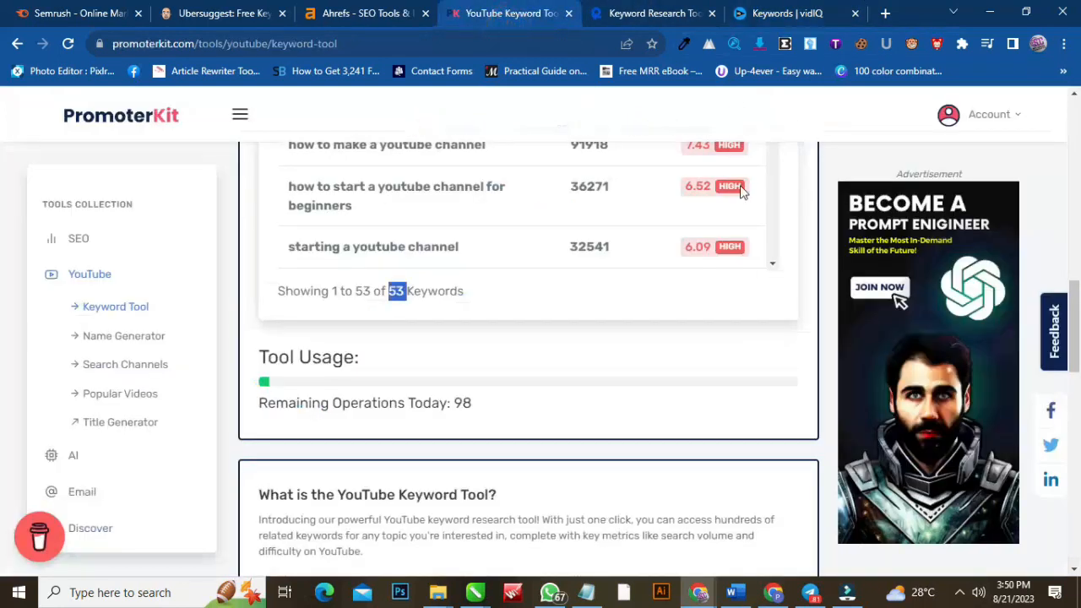
{"action": "scroll", "scroll_direction": "down", "scroll_amount": 3}
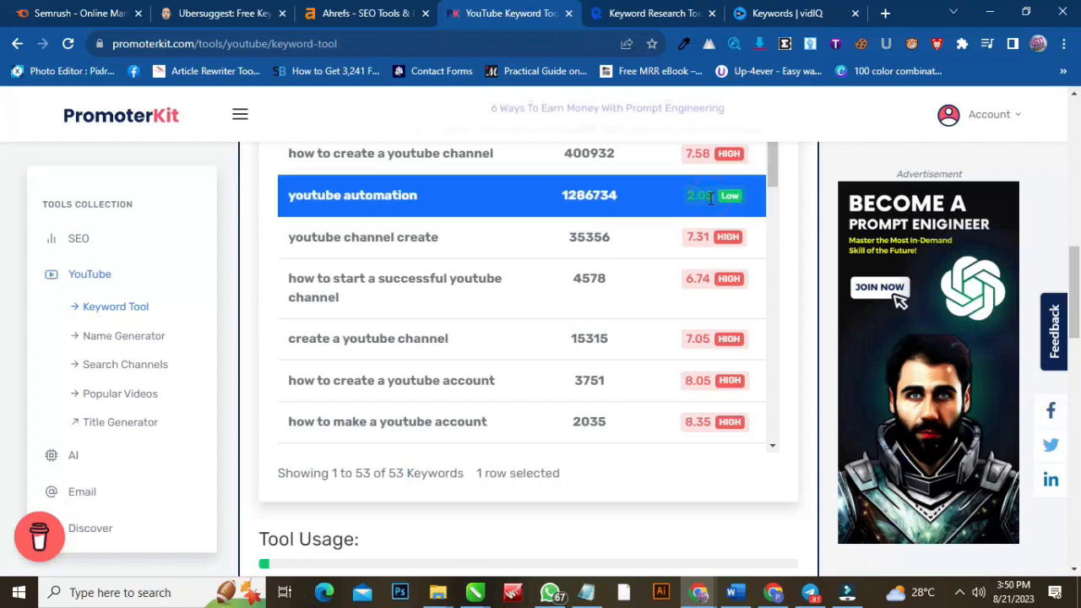
{"action": "left_click", "coordinate": [589, 195]}
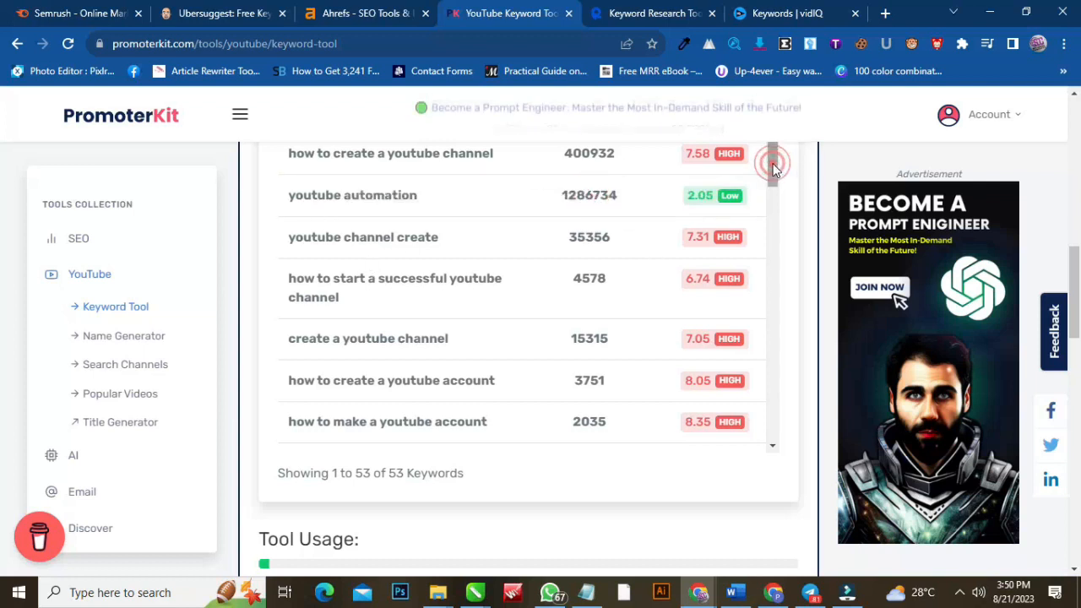
Scroll the Related Keywords table to its last of 53 entries
{"action": "scroll", "scroll_direction": "down", "scroll_amount": 3}
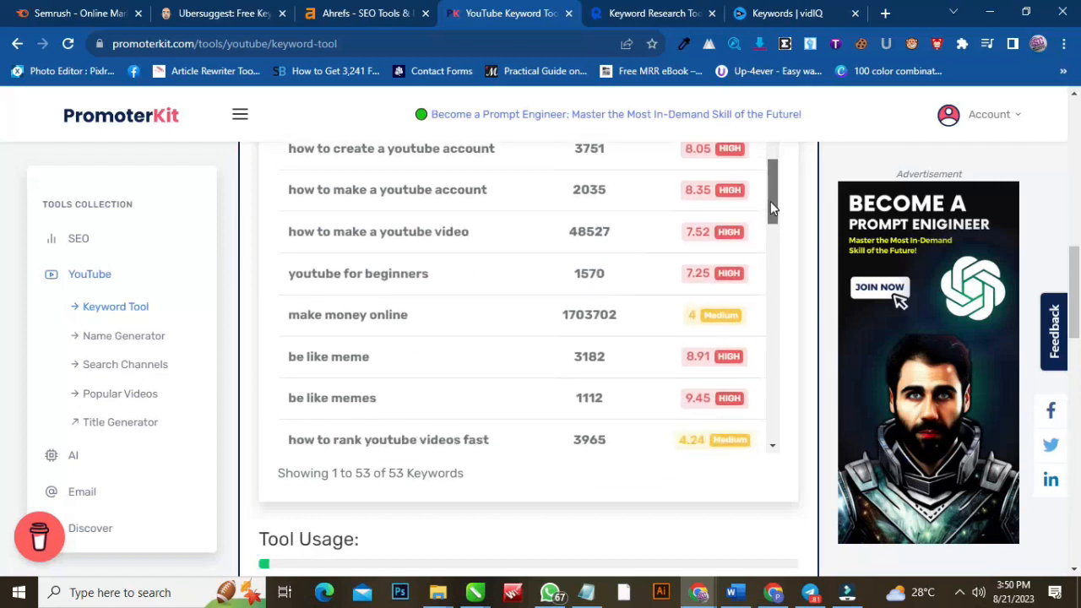
{"action": "scroll", "scroll_direction": "down", "scroll_amount": 3}
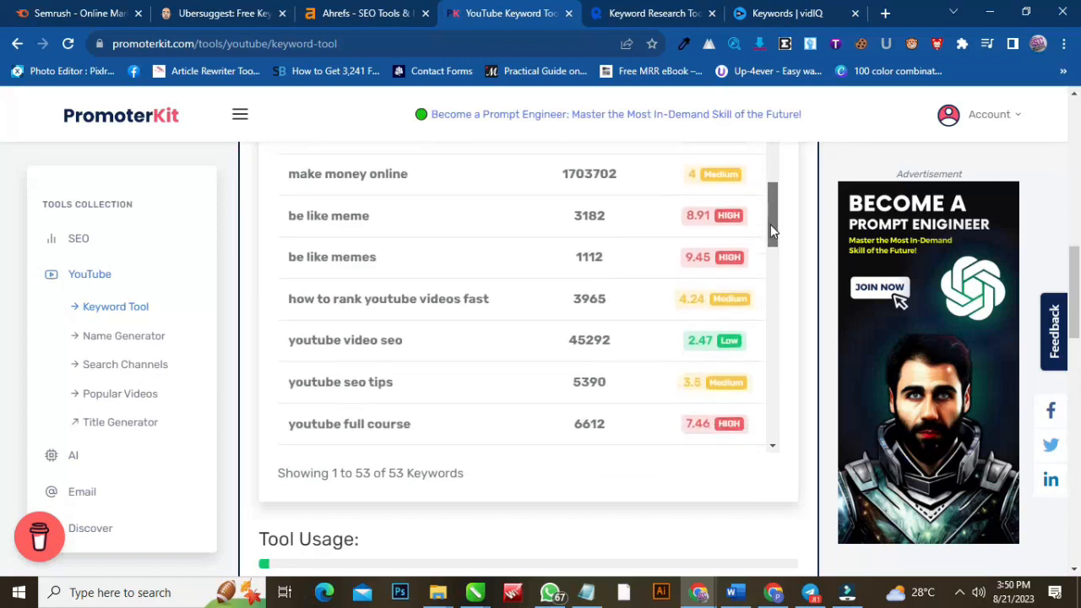
{"action": "scroll", "scroll_direction": "down", "scroll_amount": 3}
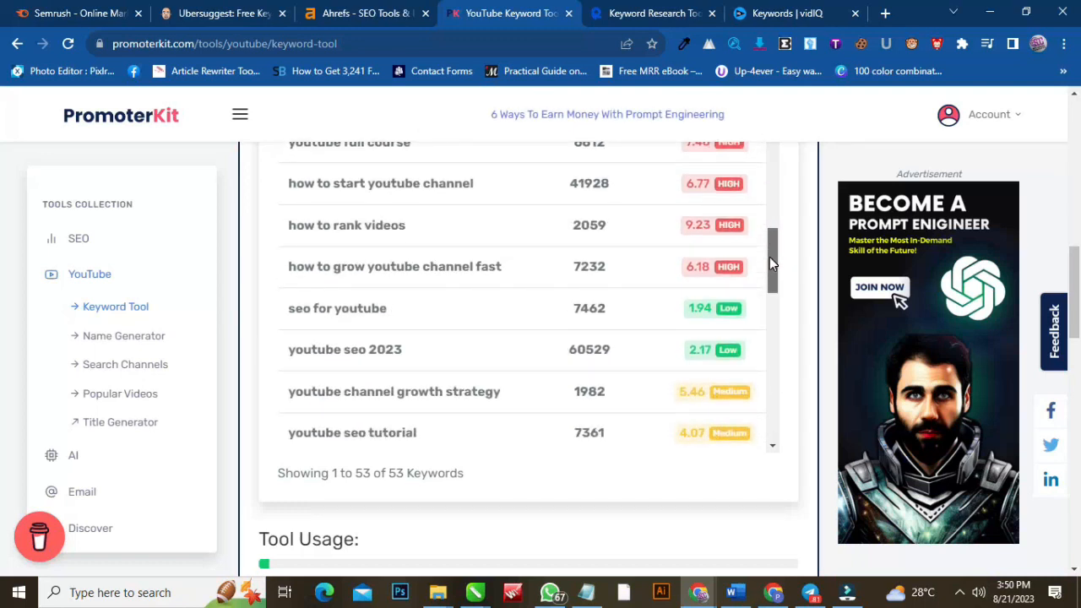
{"action": "scroll", "scroll_direction": "down", "scroll_amount": 3}
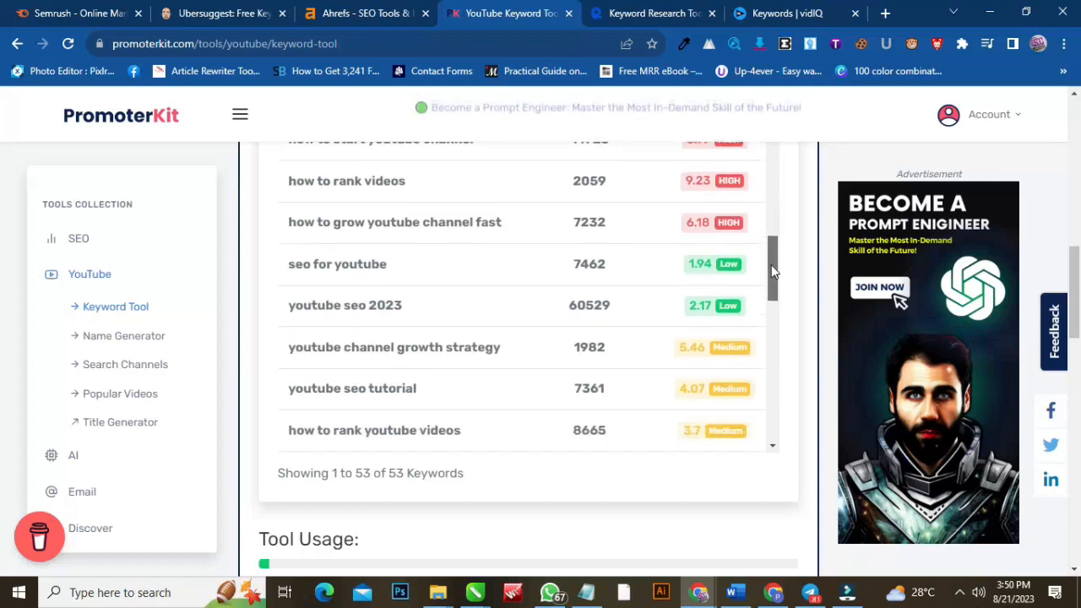
{"action": "scroll", "scroll_direction": "down", "scroll_amount": 3}
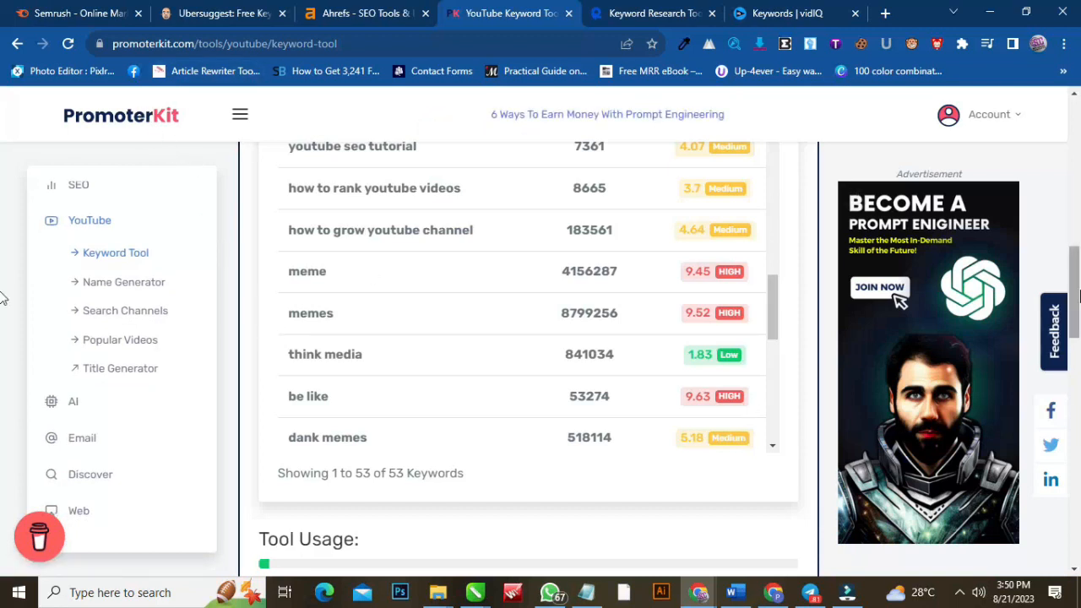
{"action": "scroll", "scroll_direction": "down", "scroll_amount": 3}
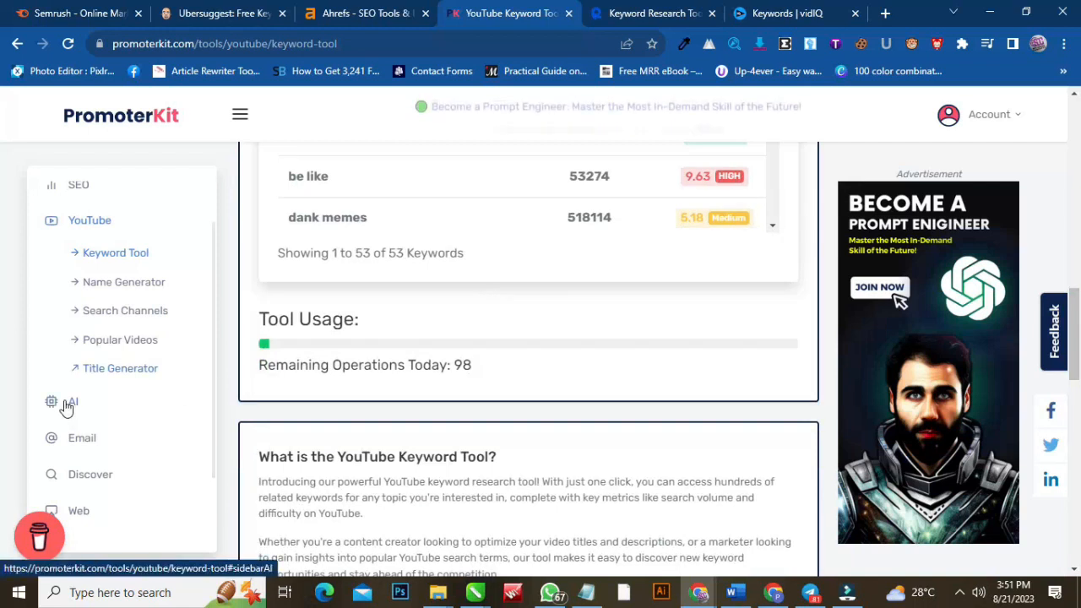
Expand the AI tools group listing writer, rewriter and translator tools, then return to the keywords table
{"action": "left_click", "coordinate": [73, 401]}
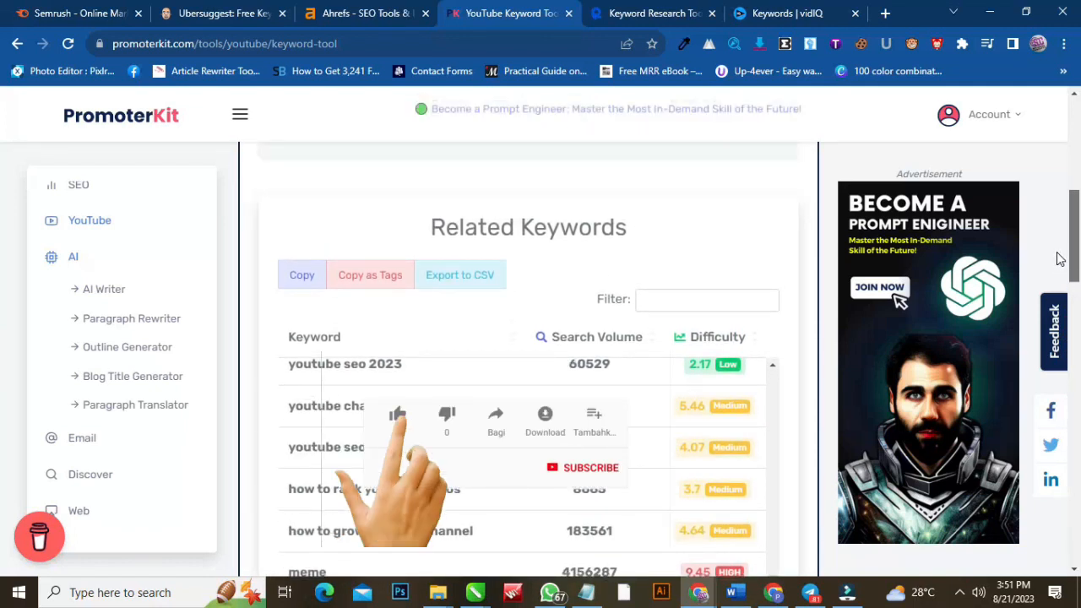
{"action": "left_click", "coordinate": [397, 414]}
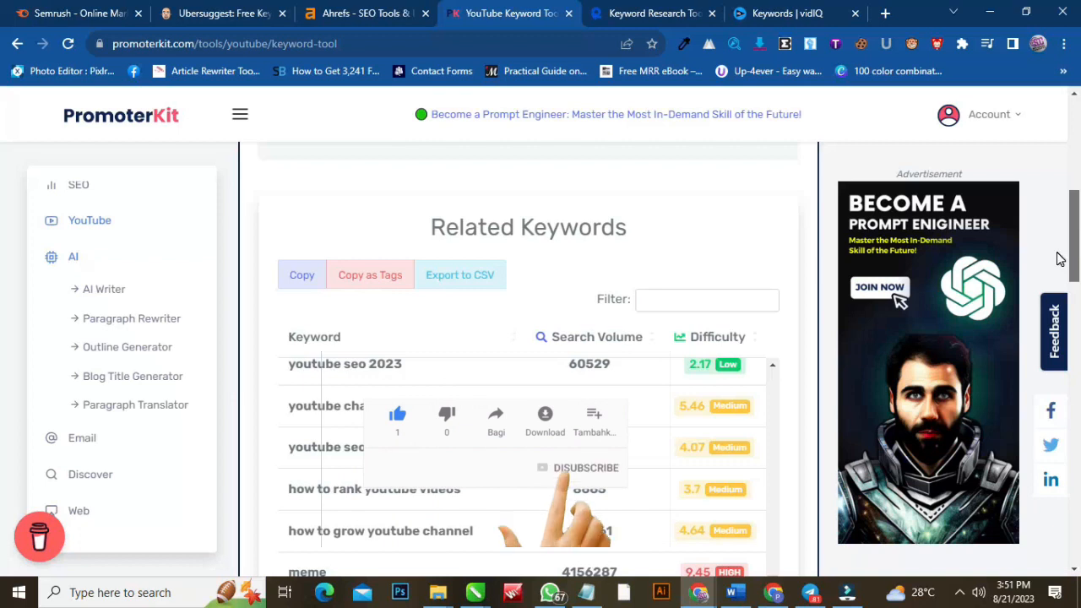